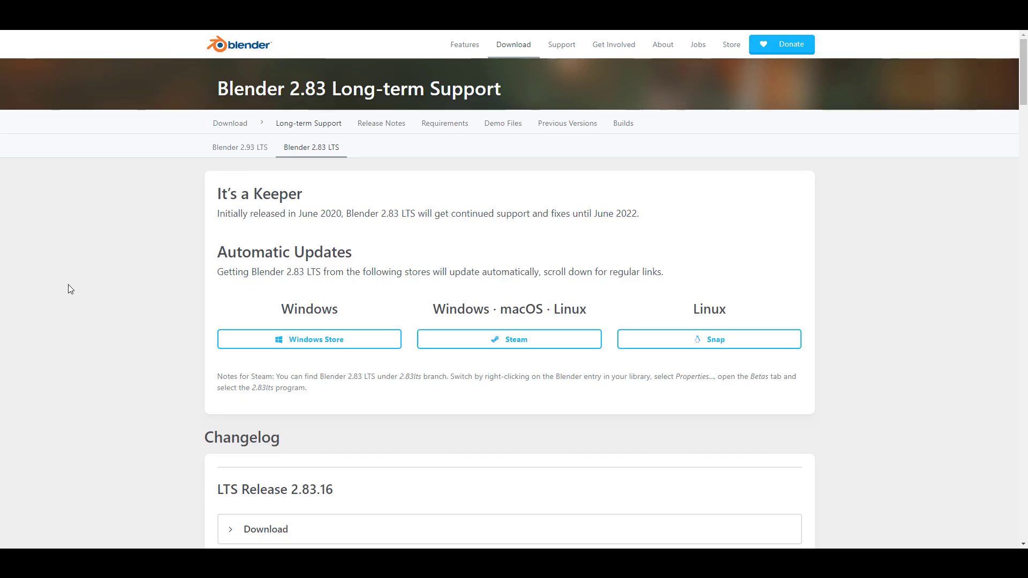
Step: Read Ton Roosendaal's 'Release planning update - Blender 3.0 later' message in the Bf-committers archive
scroll(down, 3)
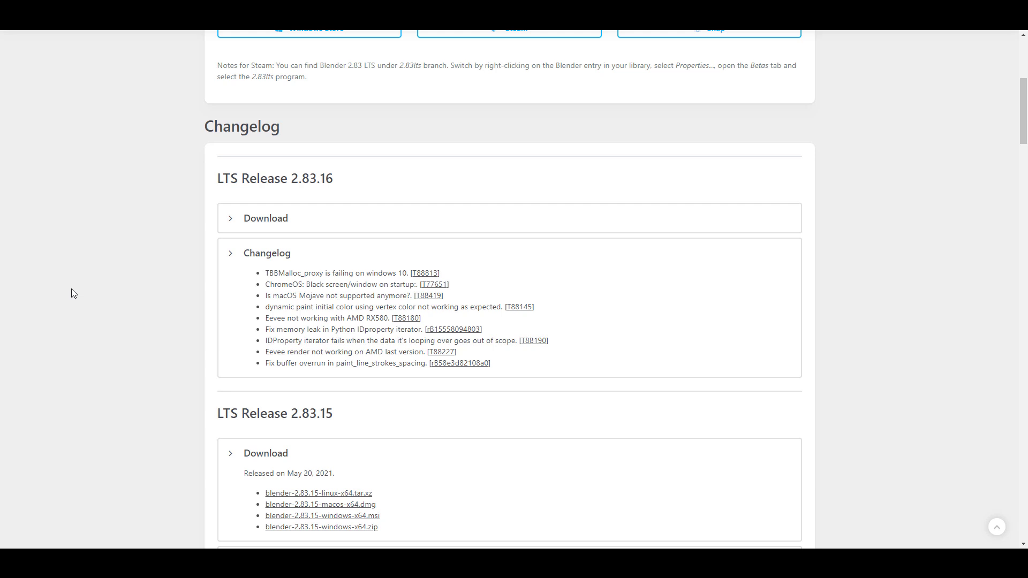
scroll(up, 3)
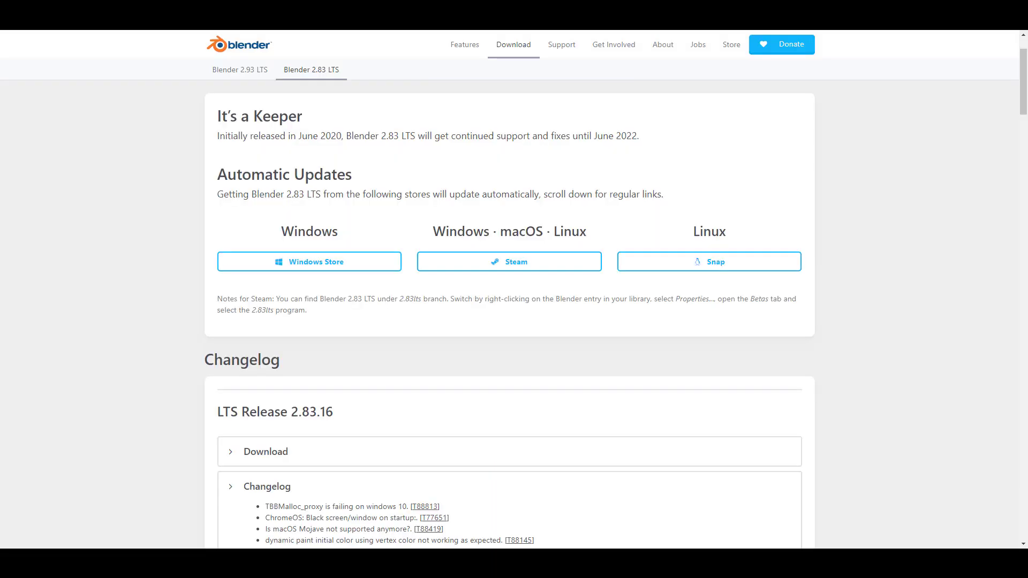
click(509, 261)
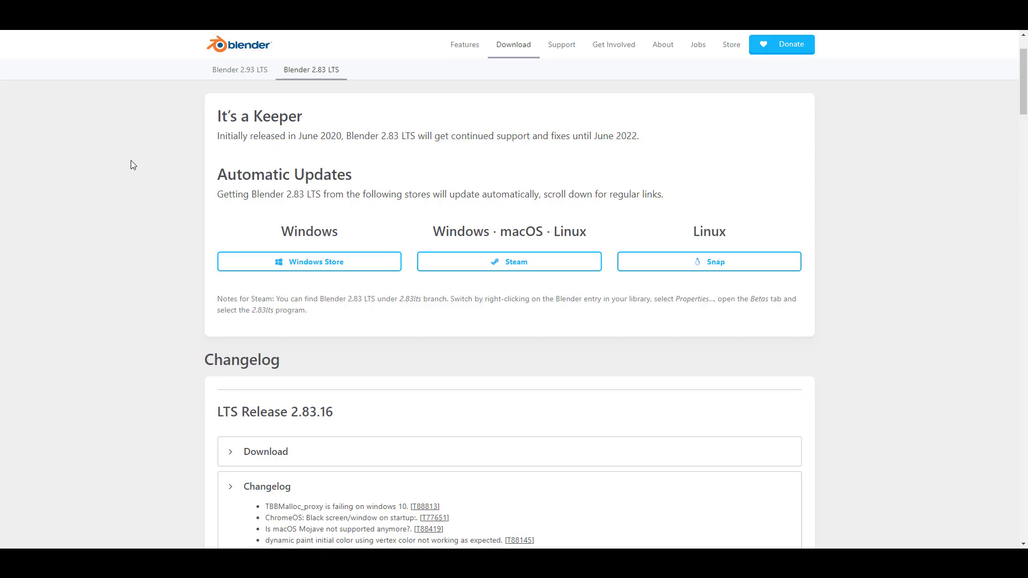
scroll(down, 3)
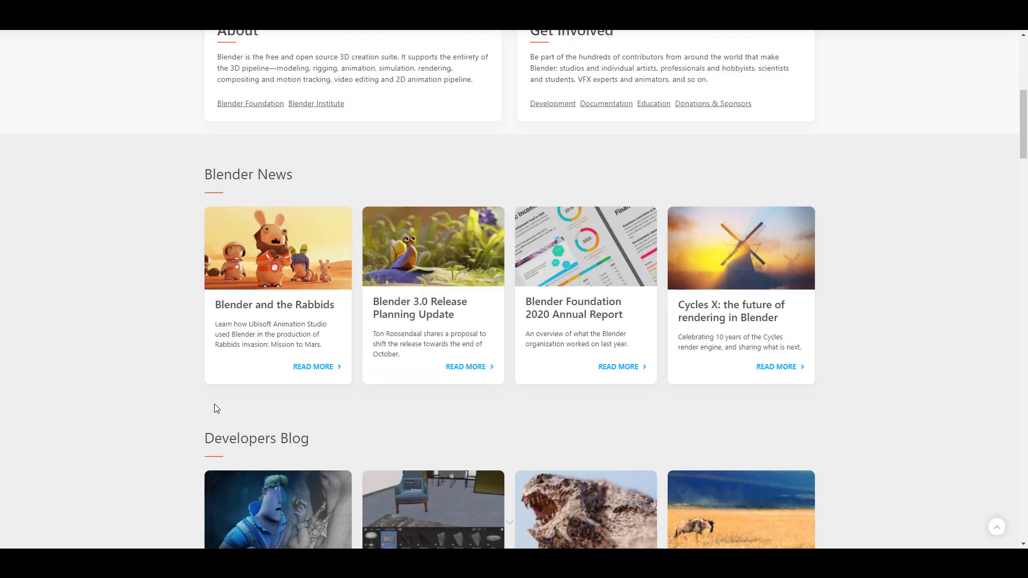
mouse_move(256, 438)
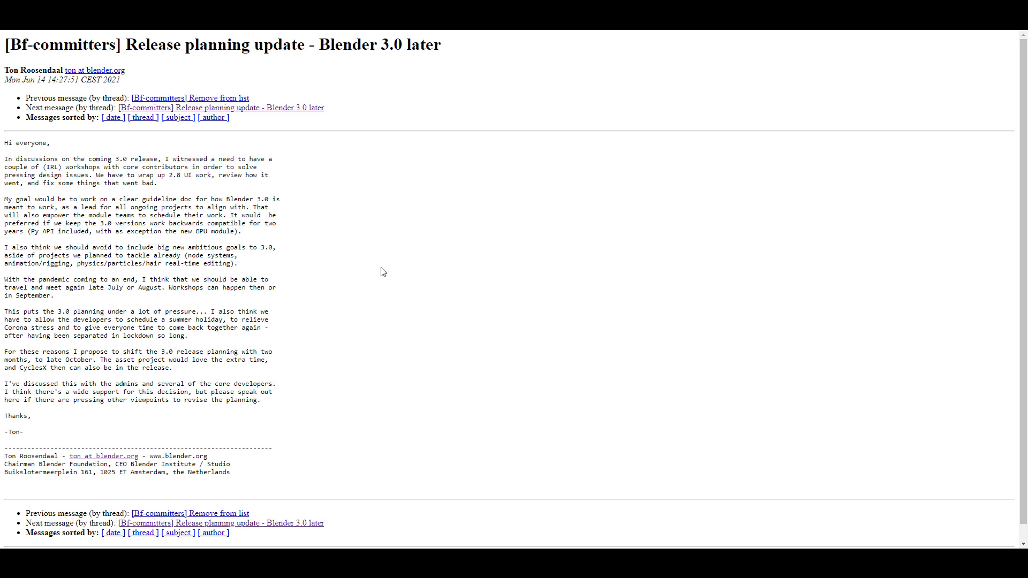
mouse_move(419, 306)
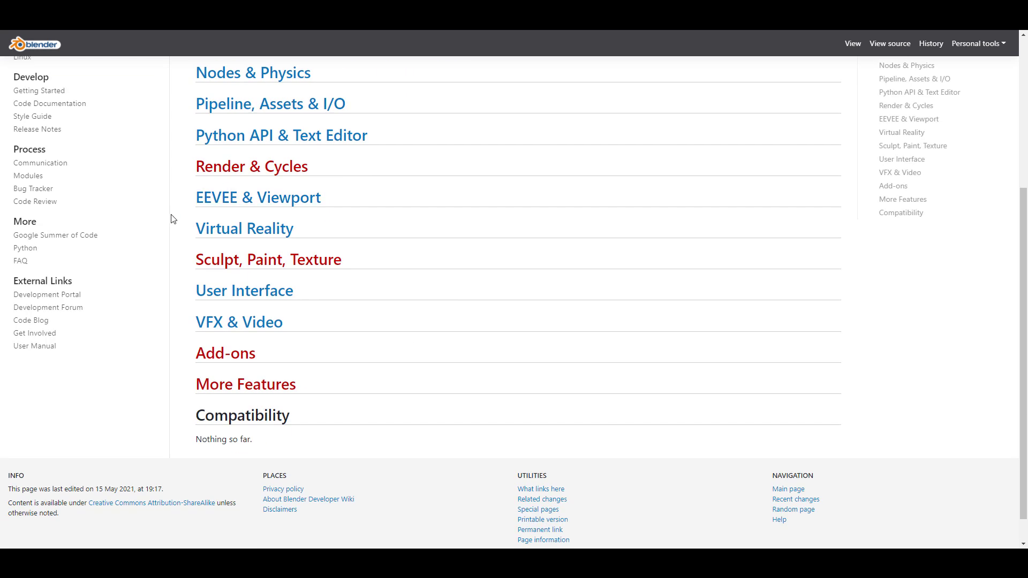
mouse_move(215, 235)
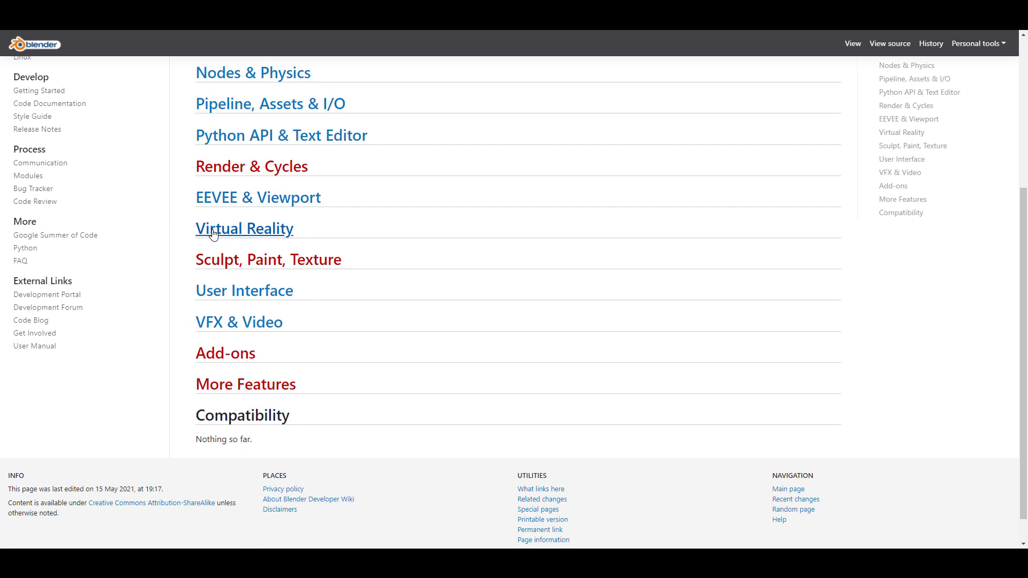
mouse_move(253, 226)
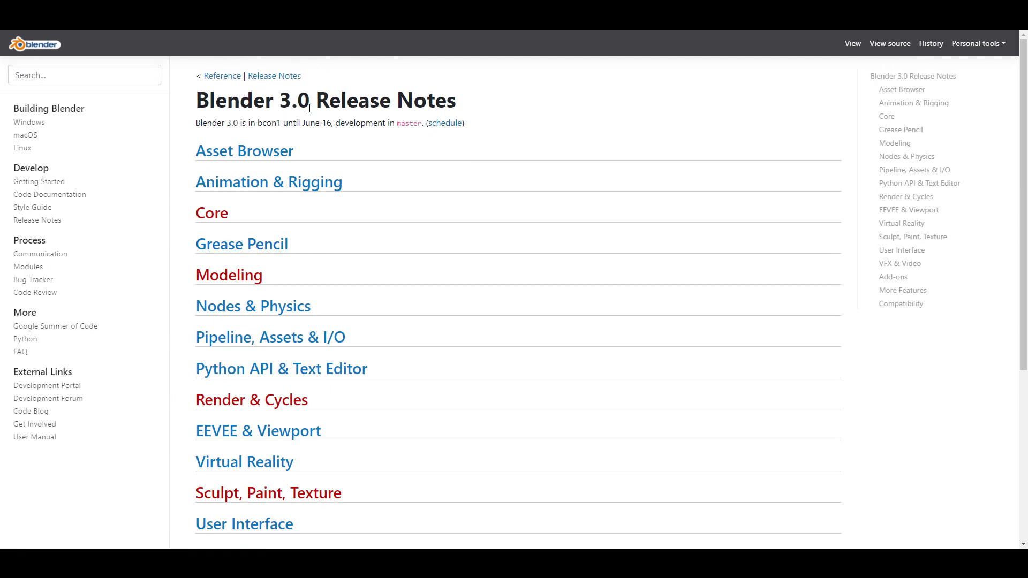
Step: View the empty Virtual Reality release notes page, then return to the 3.0 notes overview
scroll(down, 3)
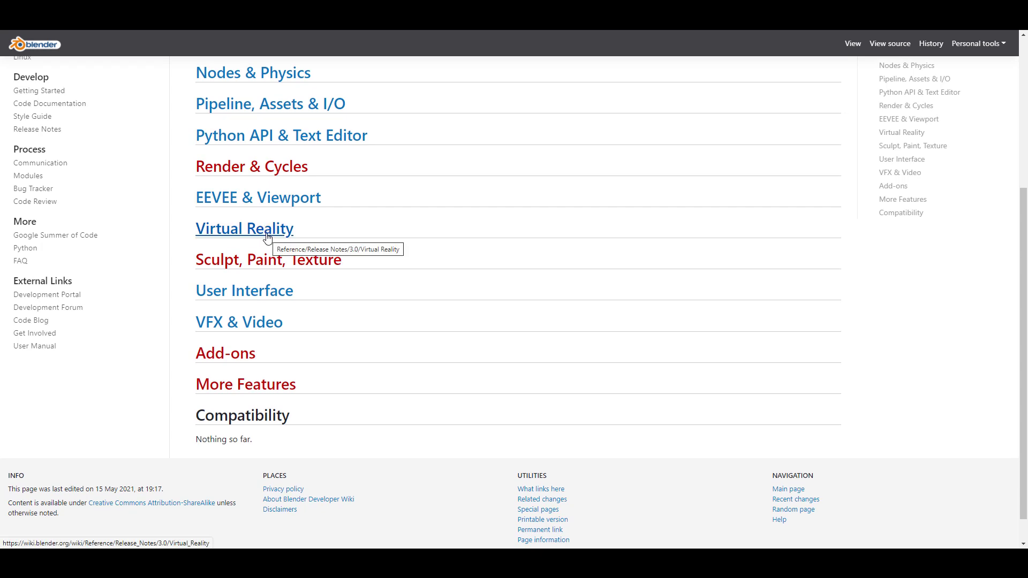
click(244, 228)
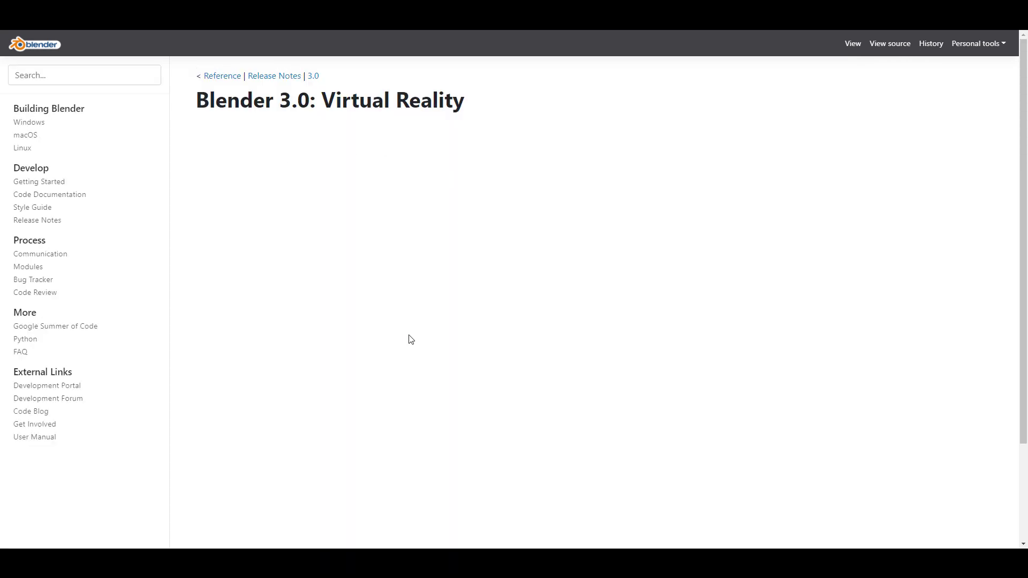
mouse_move(315, 79)
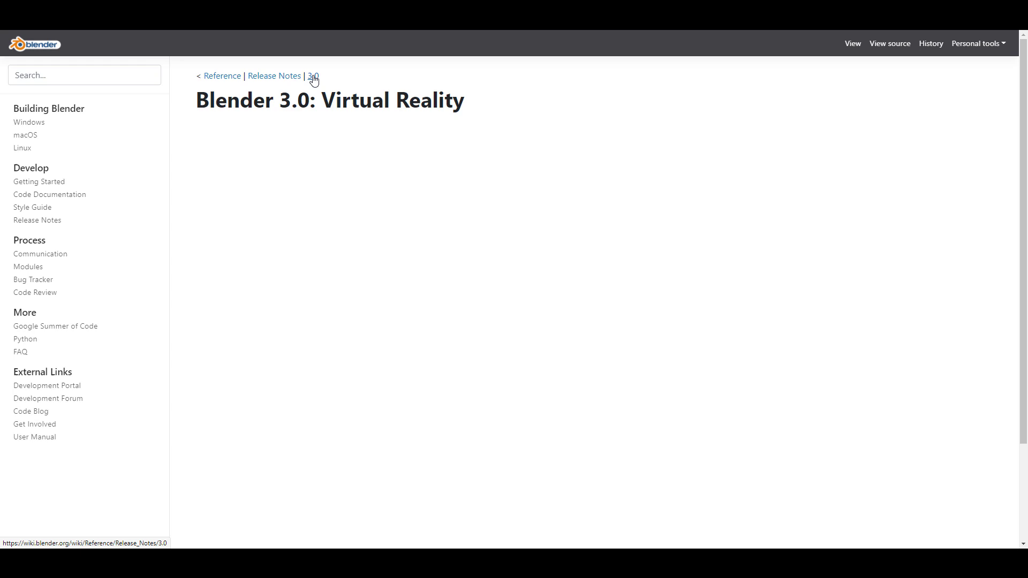
click(311, 75)
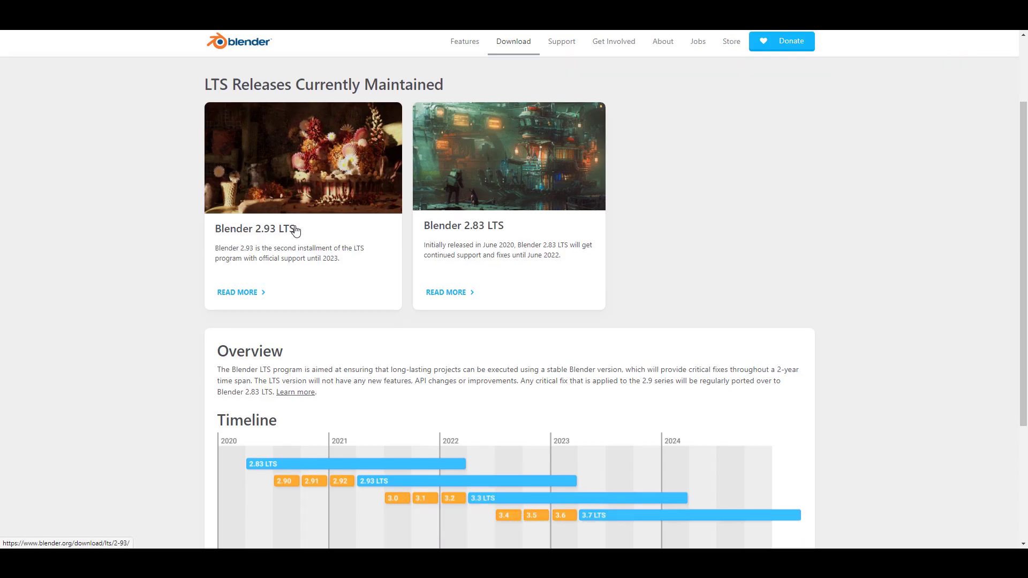
scroll(down, 3)
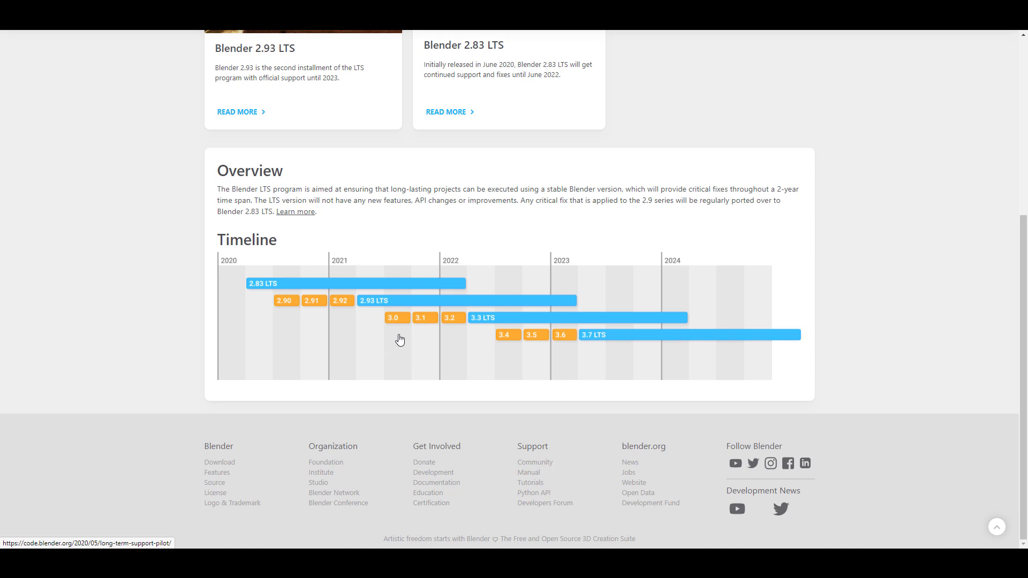
mouse_move(350, 374)
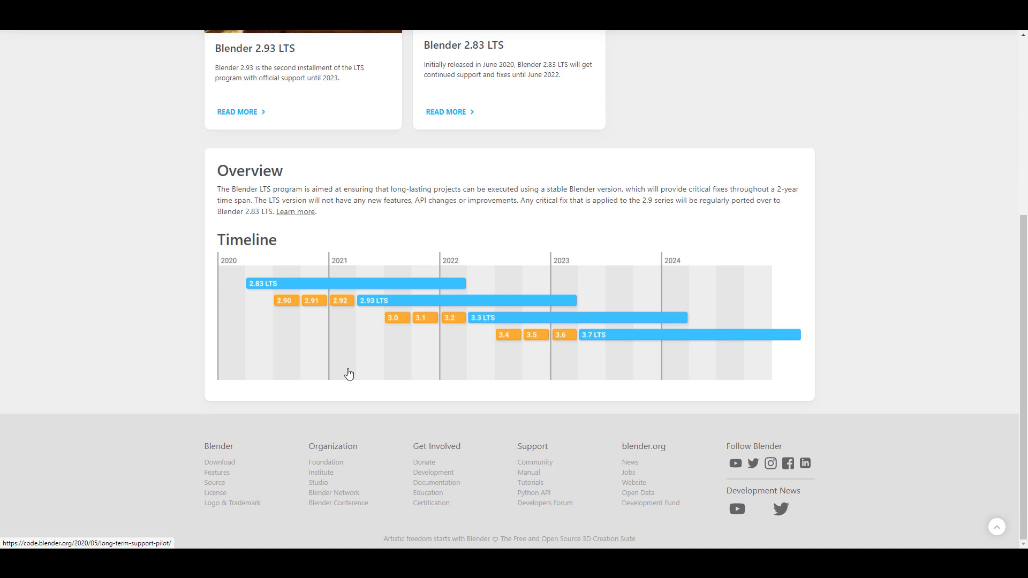
mouse_move(430, 353)
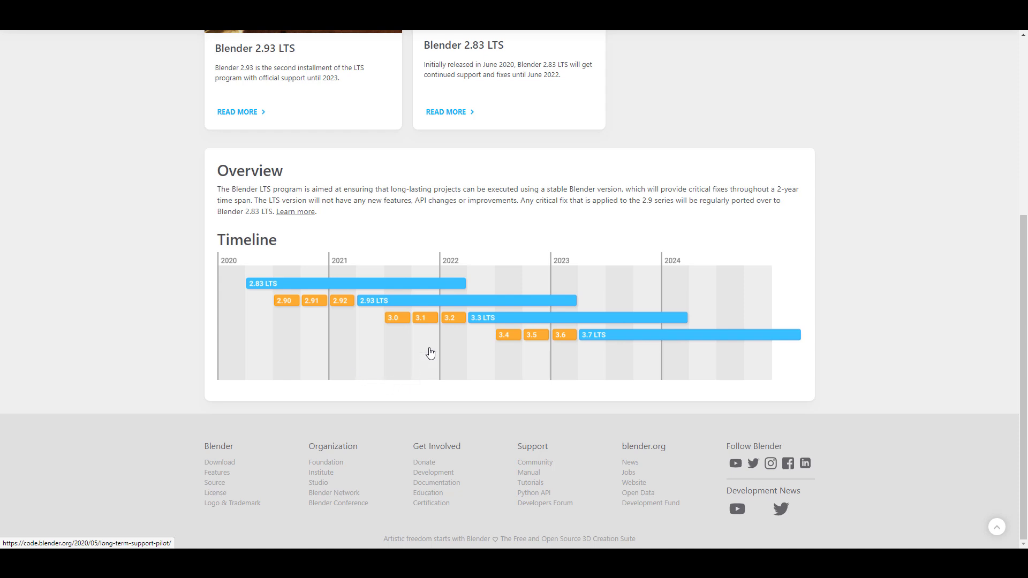
mouse_move(431, 345)
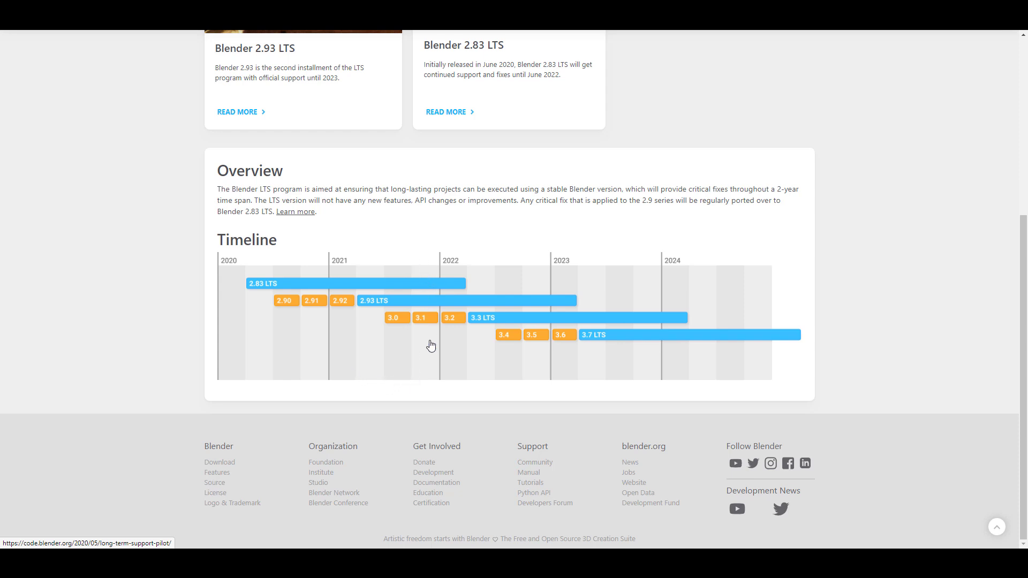
mouse_move(426, 330)
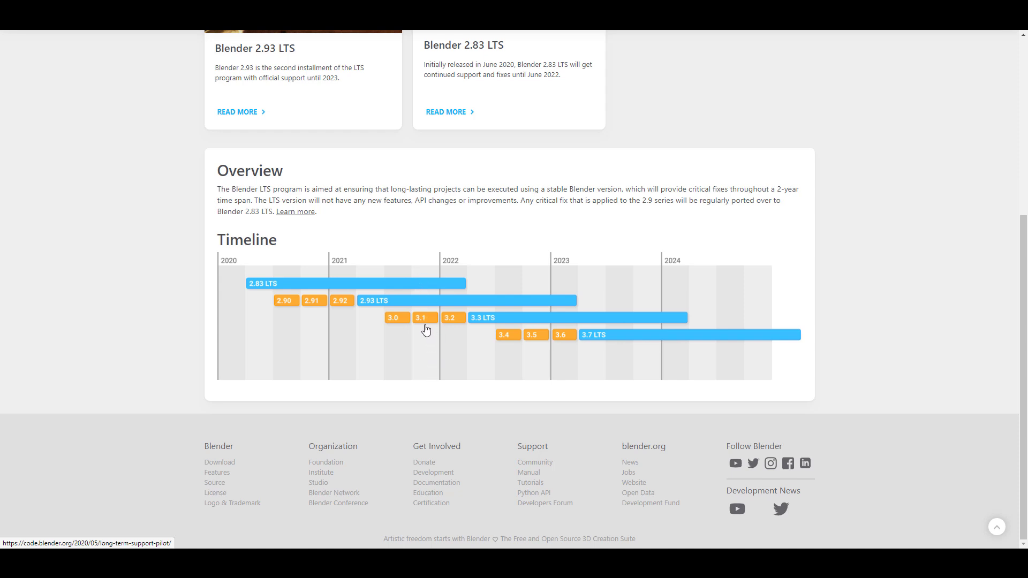
mouse_move(512, 322)
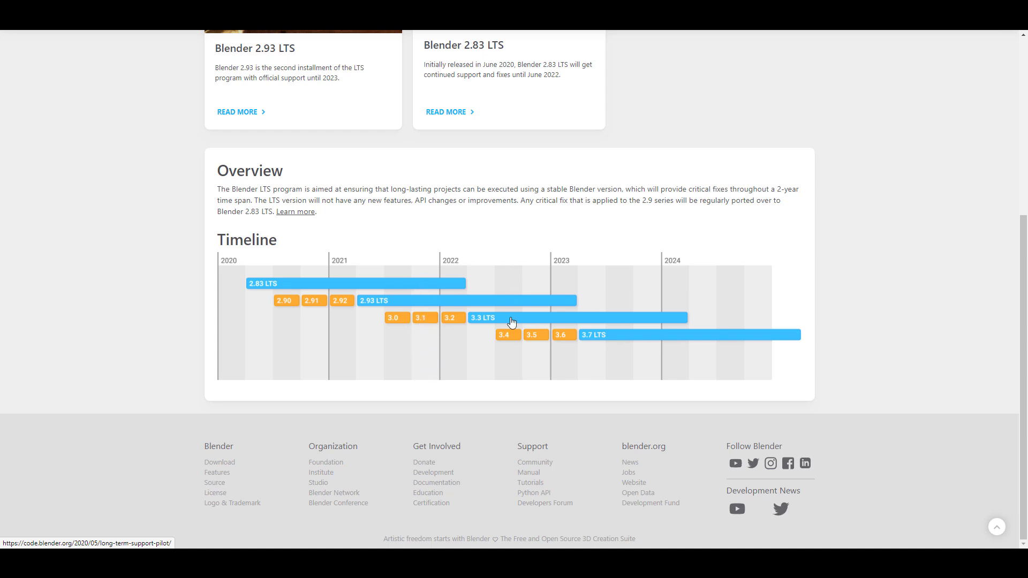
mouse_move(426, 327)
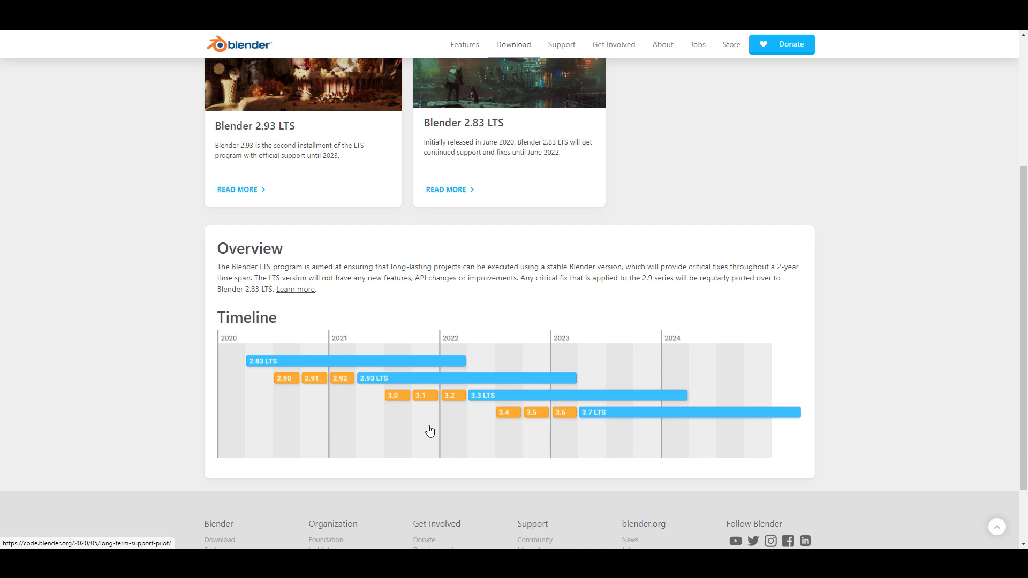
mouse_move(486, 370)
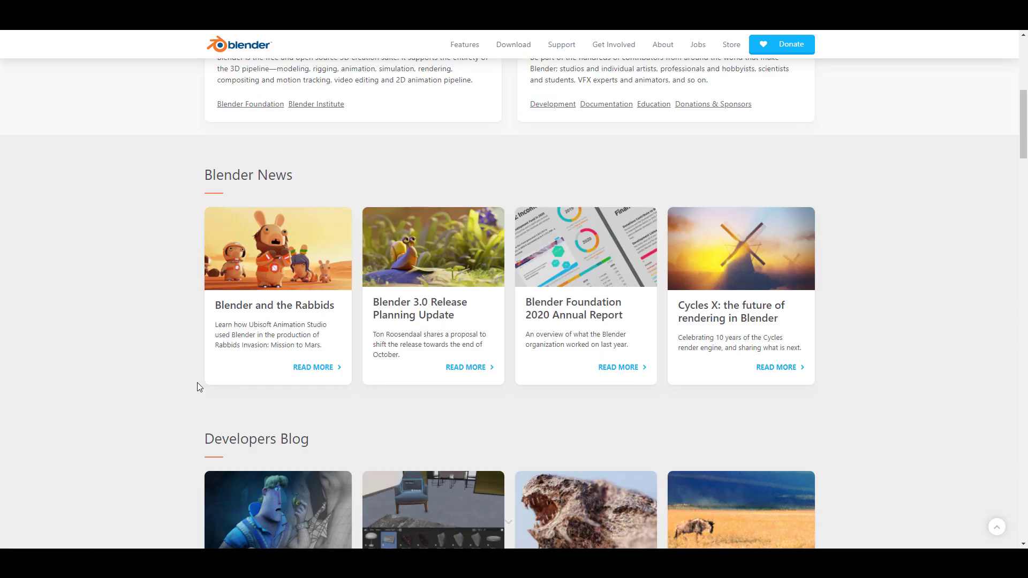
mouse_move(273, 422)
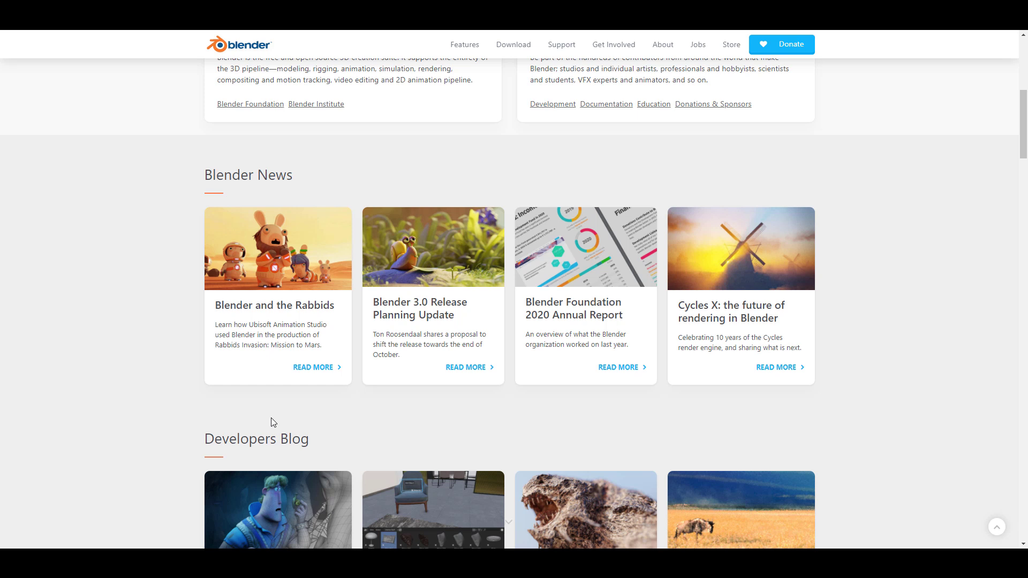
mouse_move(352, 296)
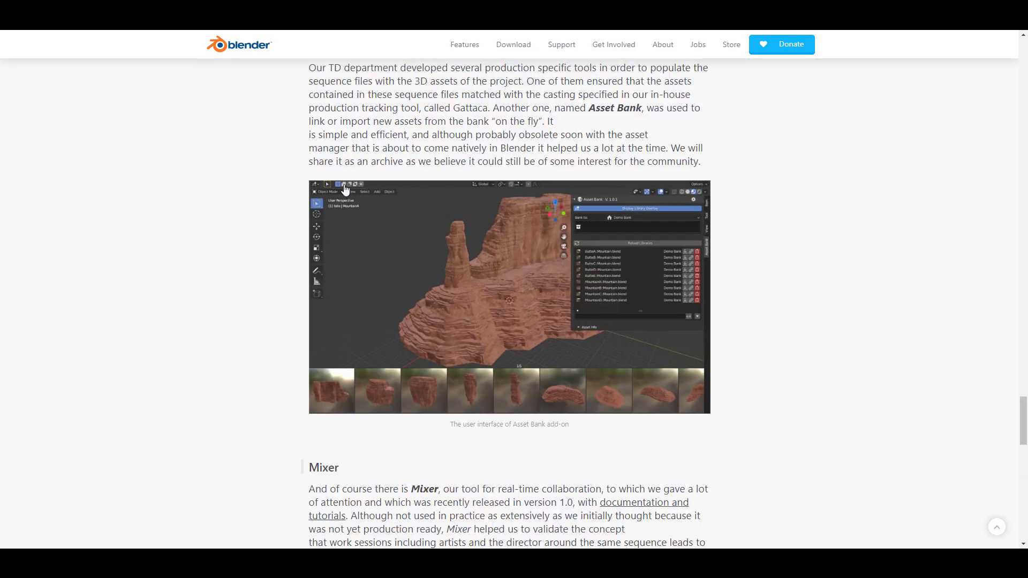
Step: Scroll the Rabbids article past The production to Workflow and tools and the Stamp Info screenshot
scroll(down, 3)
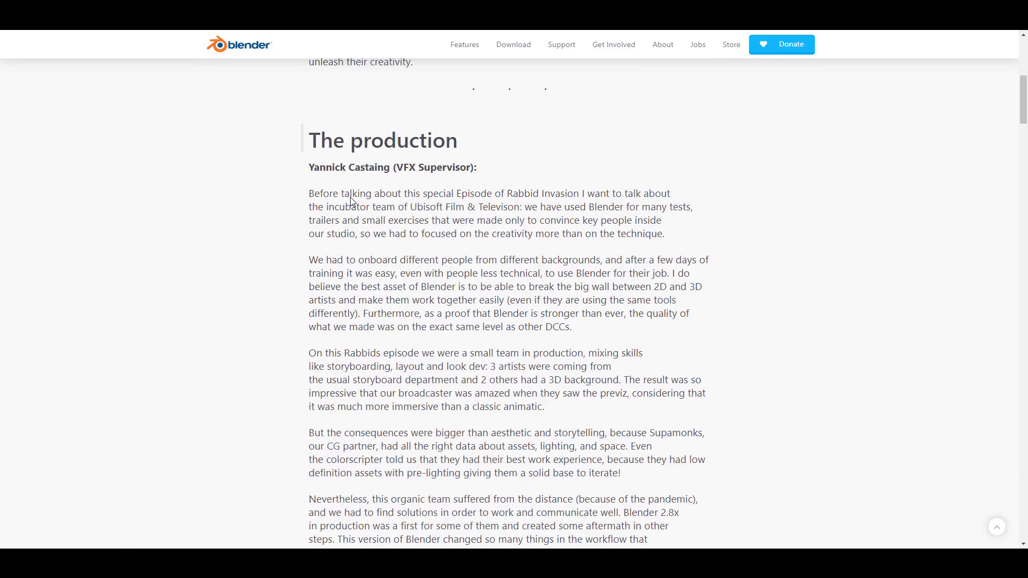
scroll(down, 3)
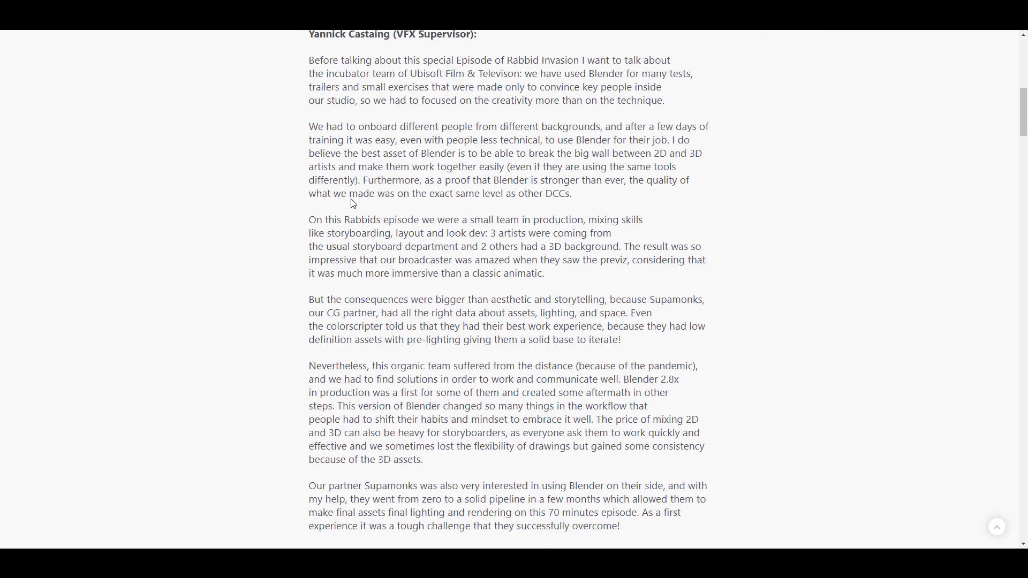
scroll(down, 3)
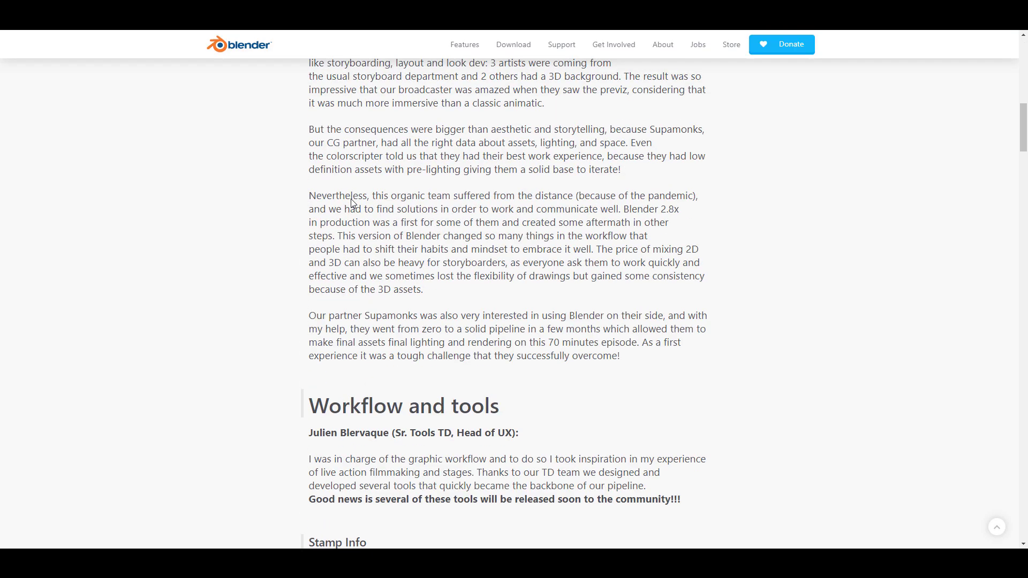
scroll(up, 3)
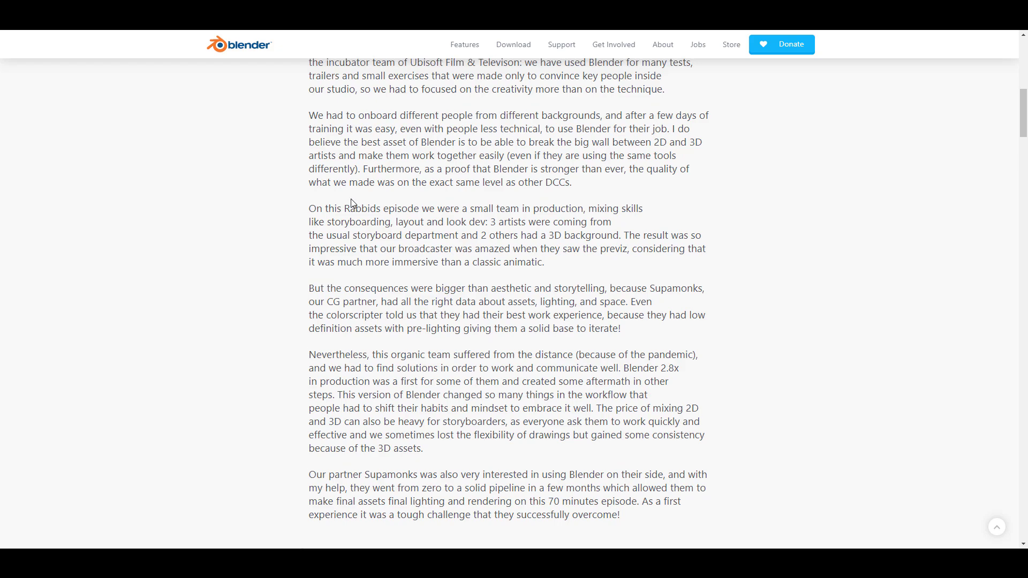
scroll(up, 3)
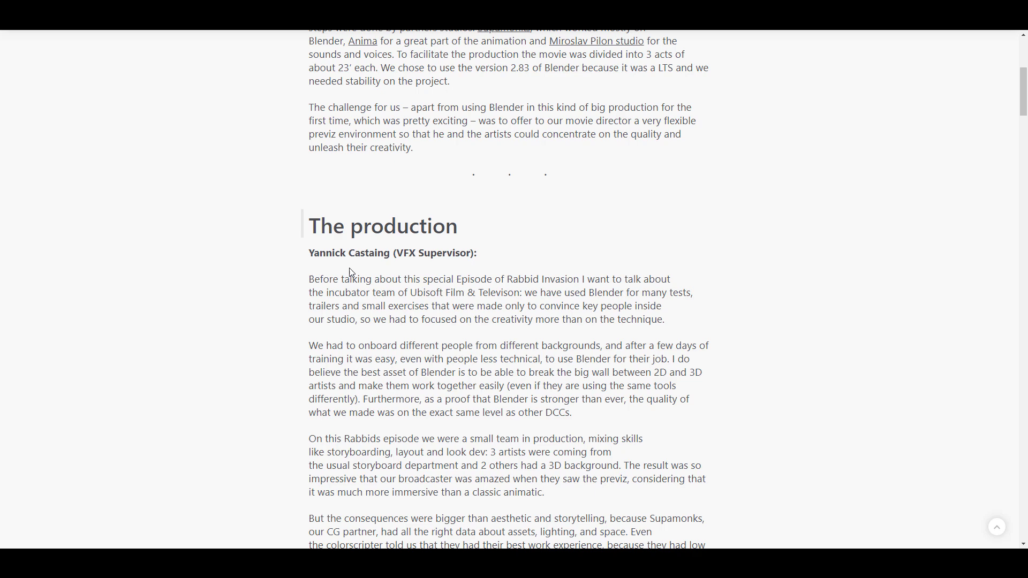
mouse_move(423, 303)
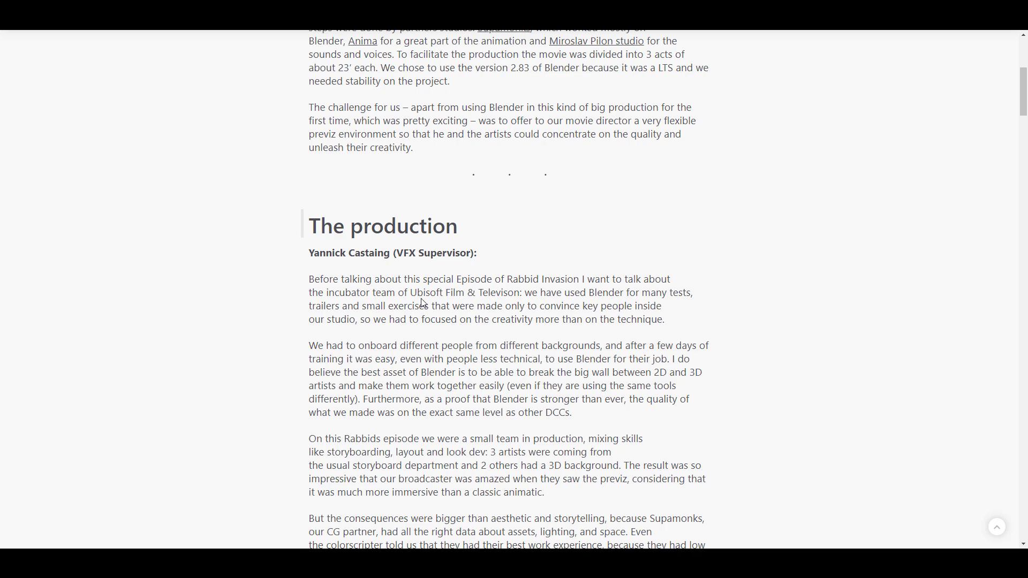
scroll(down, 3)
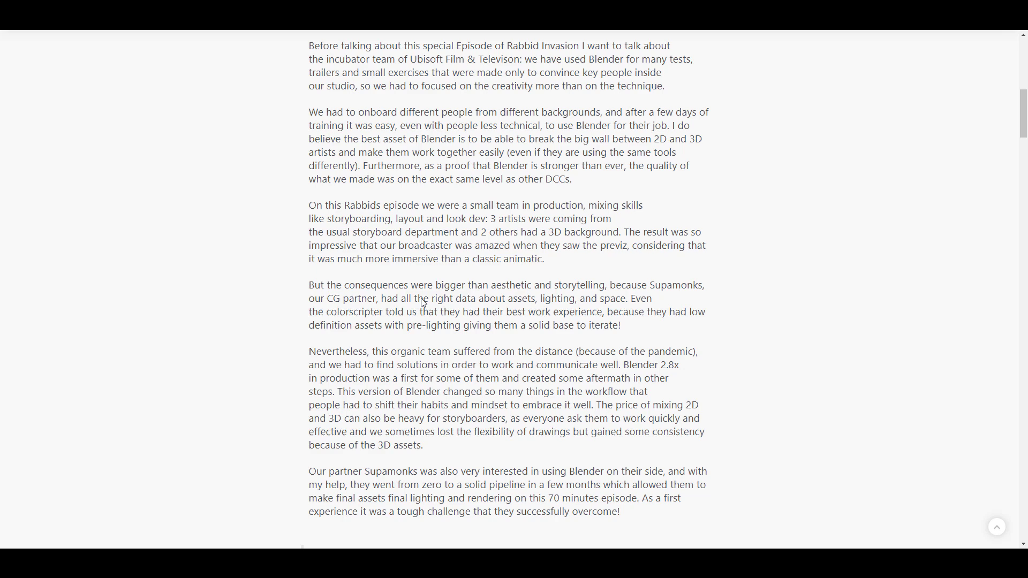
scroll(down, 3)
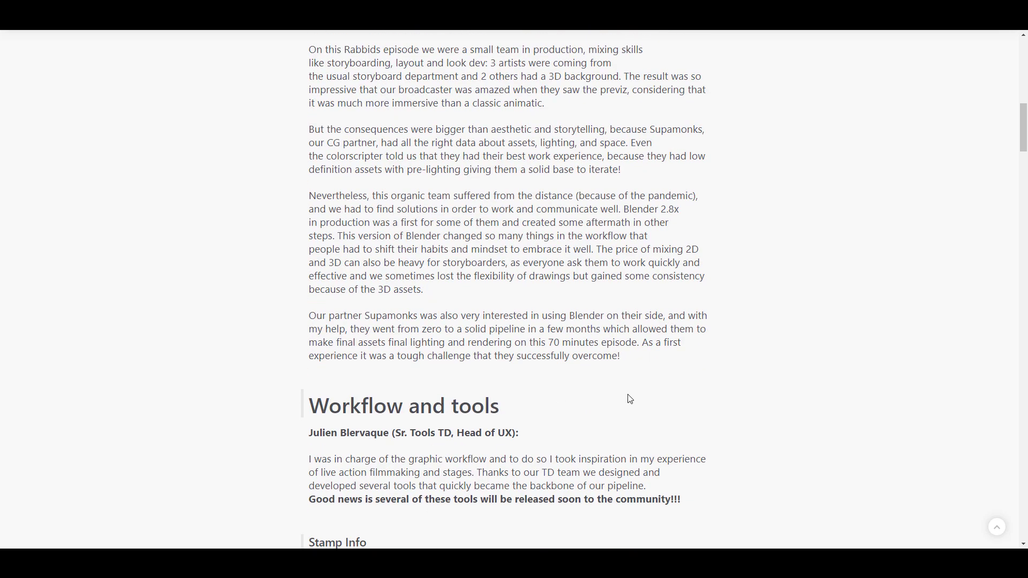
scroll(down, 3)
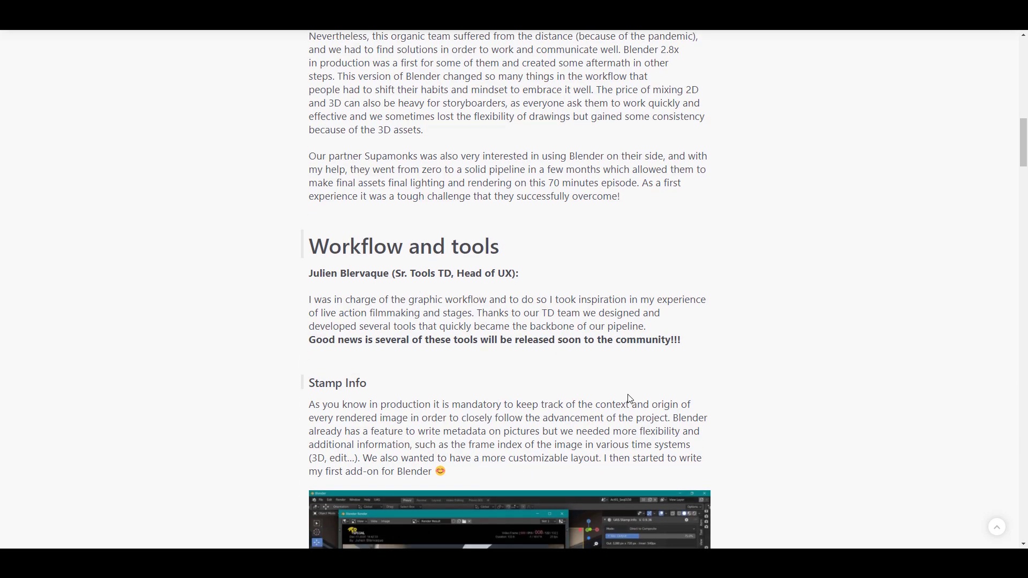
scroll(down, 3)
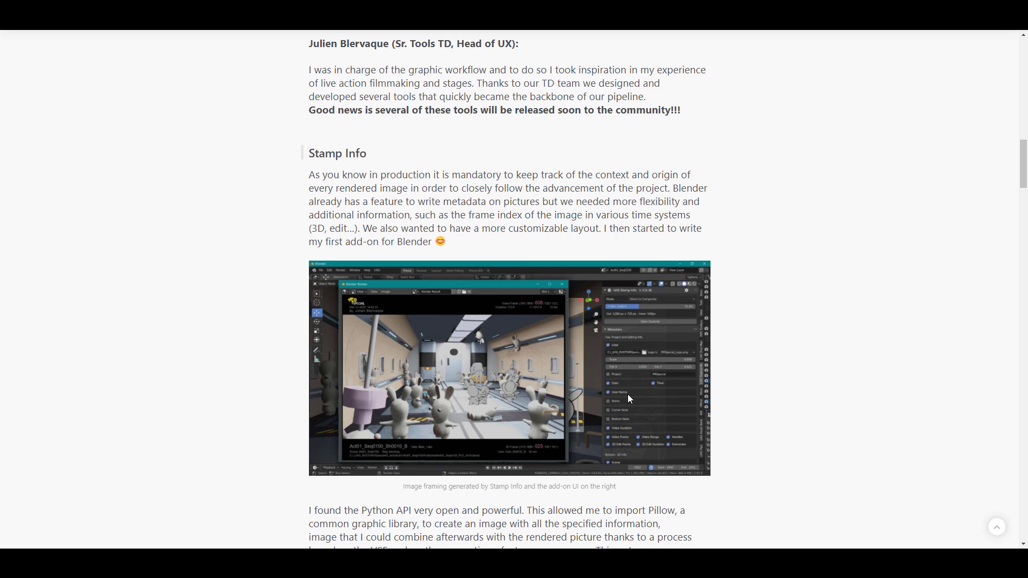
mouse_move(291, 203)
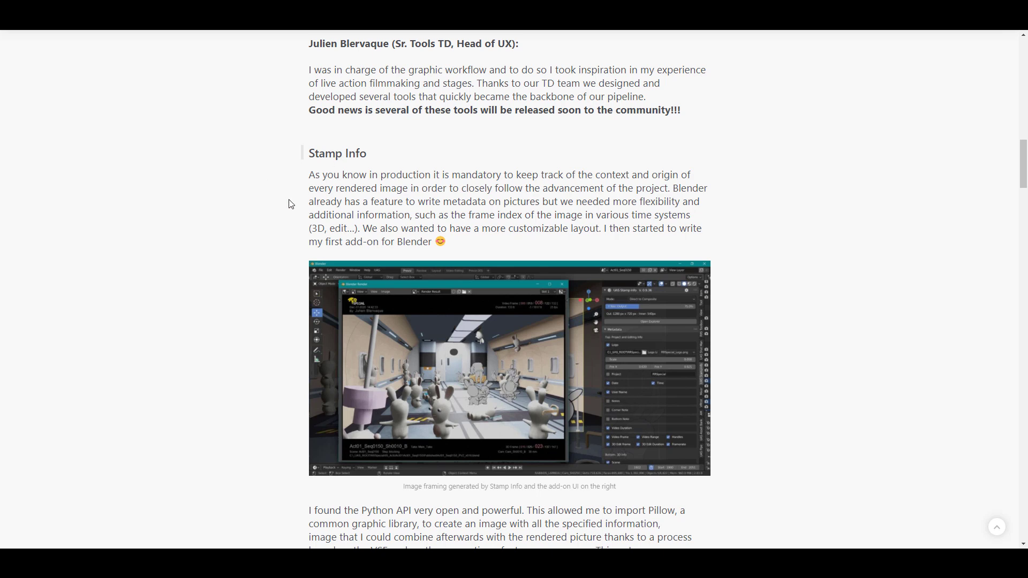
mouse_move(320, 225)
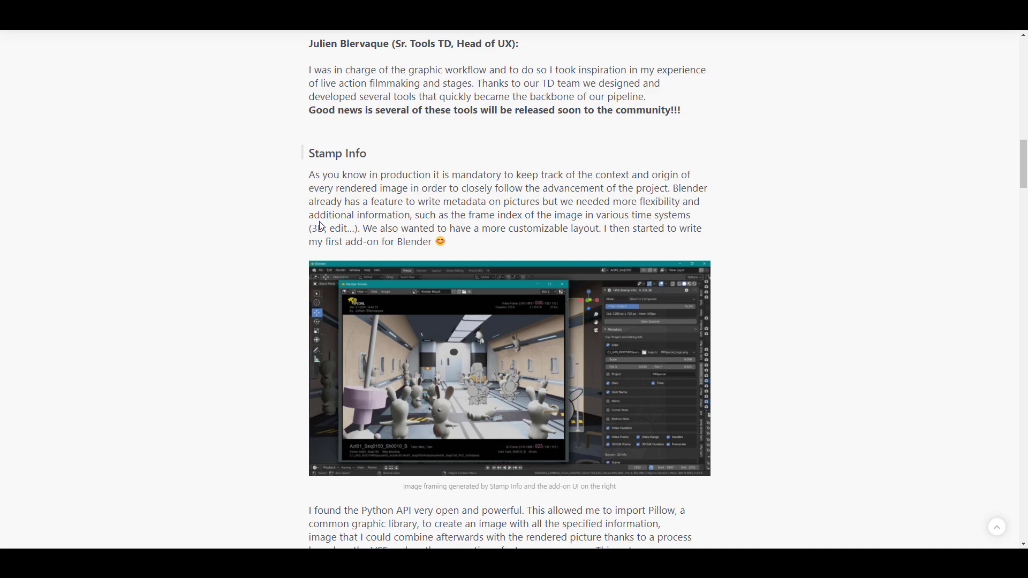
Step: Scroll past the Shot Manager feature list to the Video Tracks heading and track headers screenshot
scroll(down, 3)
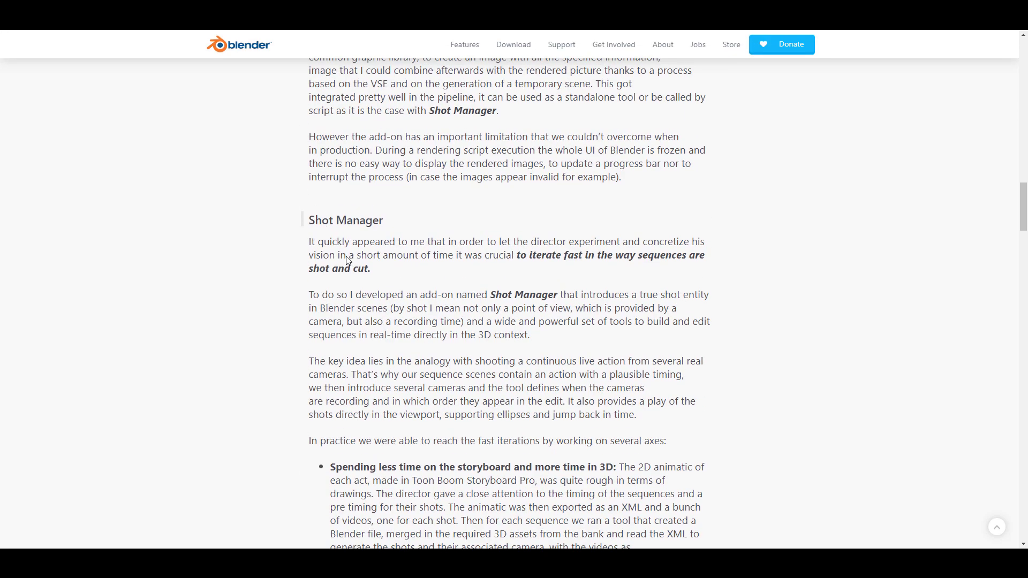
scroll(down, 3)
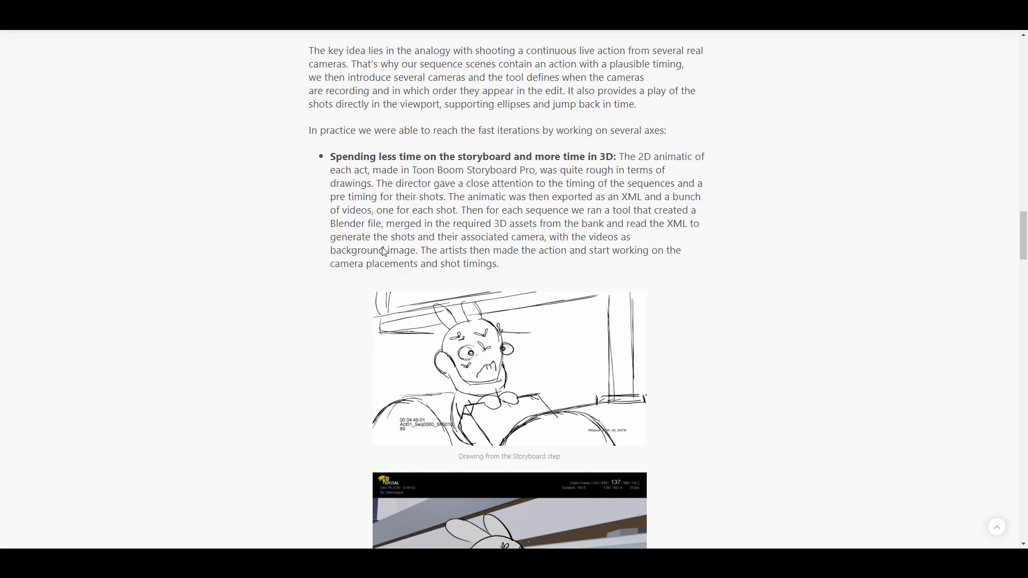
scroll(down, 3)
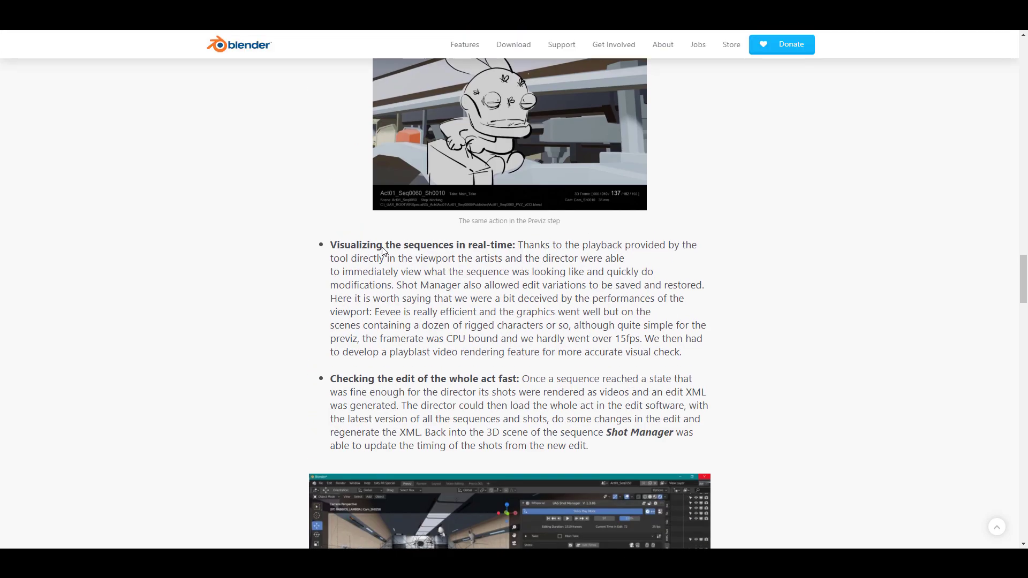
scroll(down, 3)
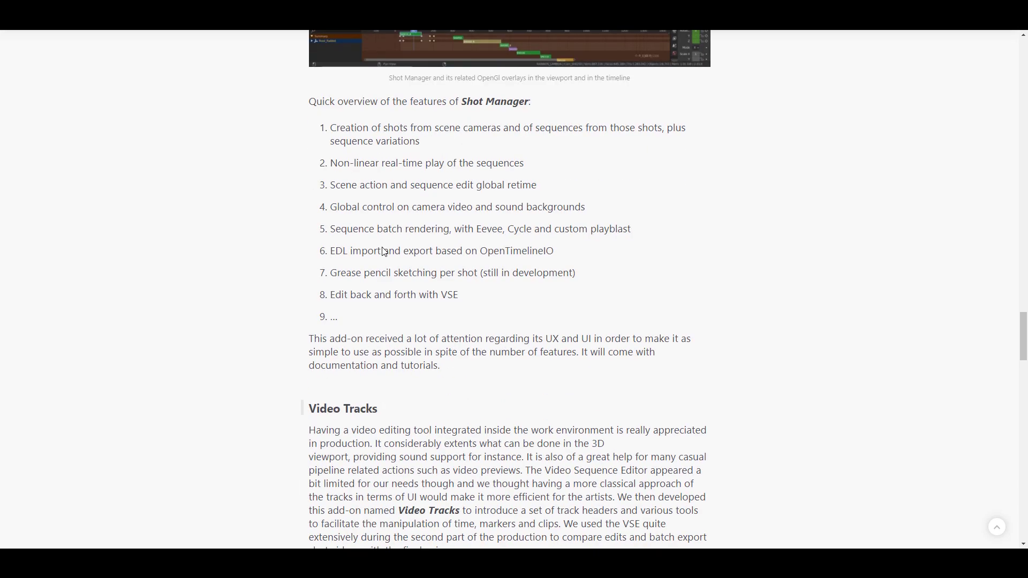
scroll(down, 3)
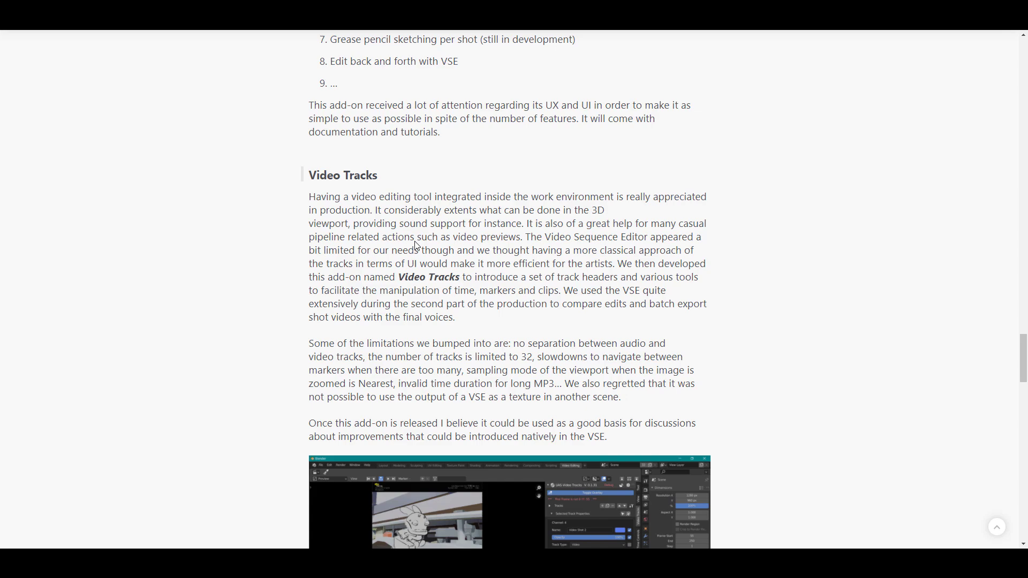
scroll(down, 3)
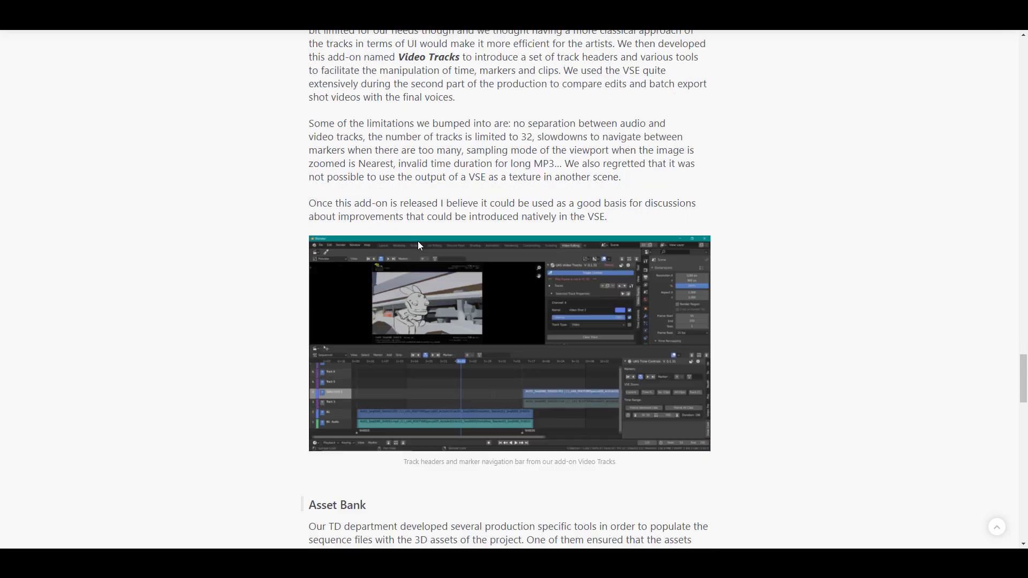
scroll(down, 3)
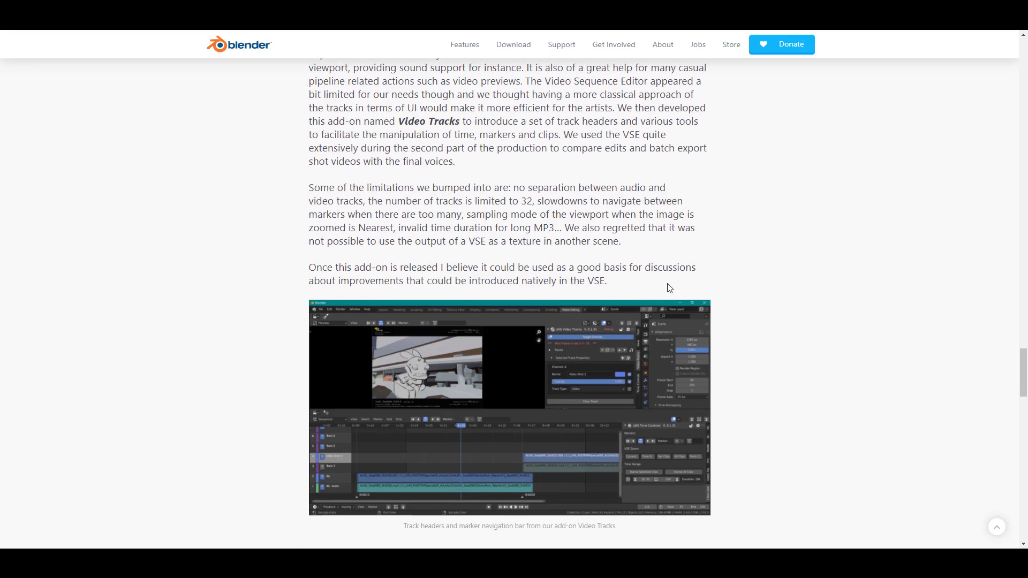
mouse_move(708, 251)
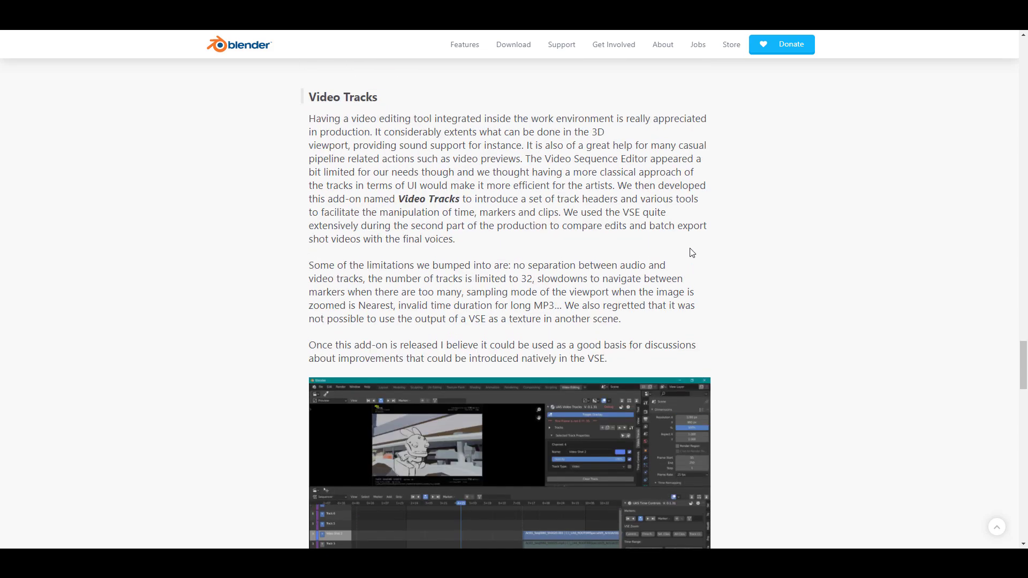
Step: Skim Asset Bank, Mixer and Adopting Blender in production to the article's Conclusion
scroll(down, 3)
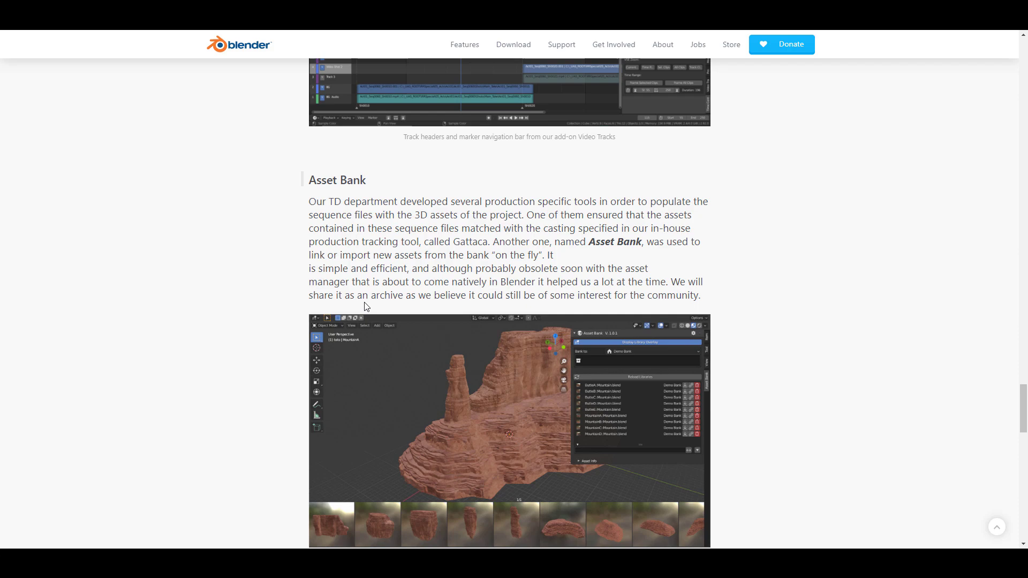
scroll(down, 3)
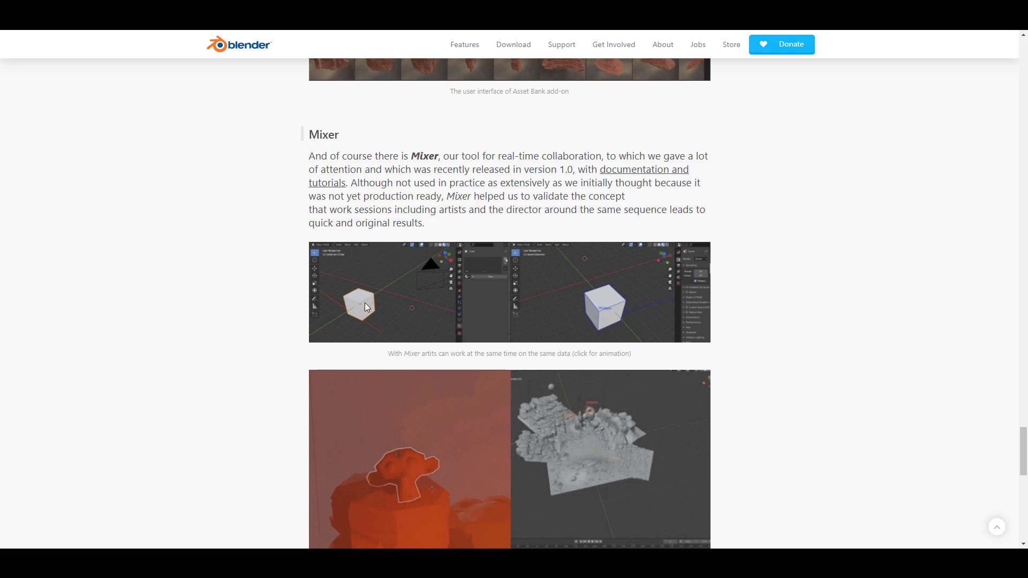
scroll(down, 3)
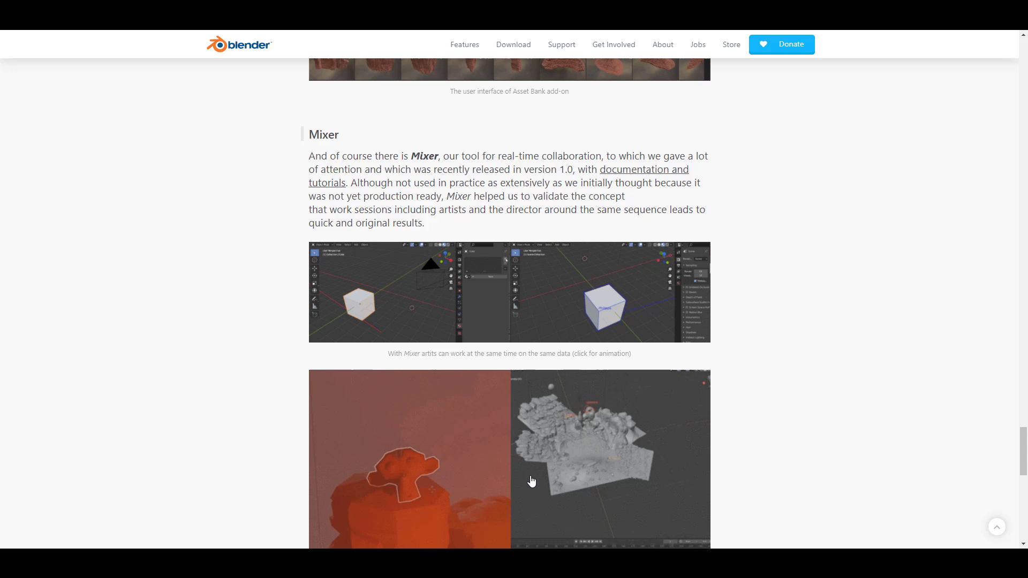
scroll(down, 3)
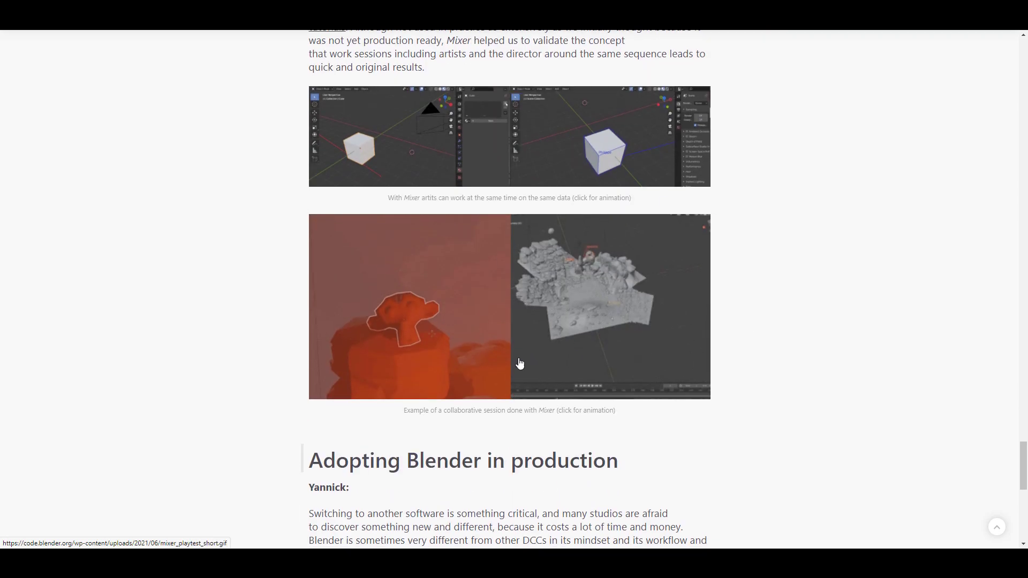
scroll(down, 3)
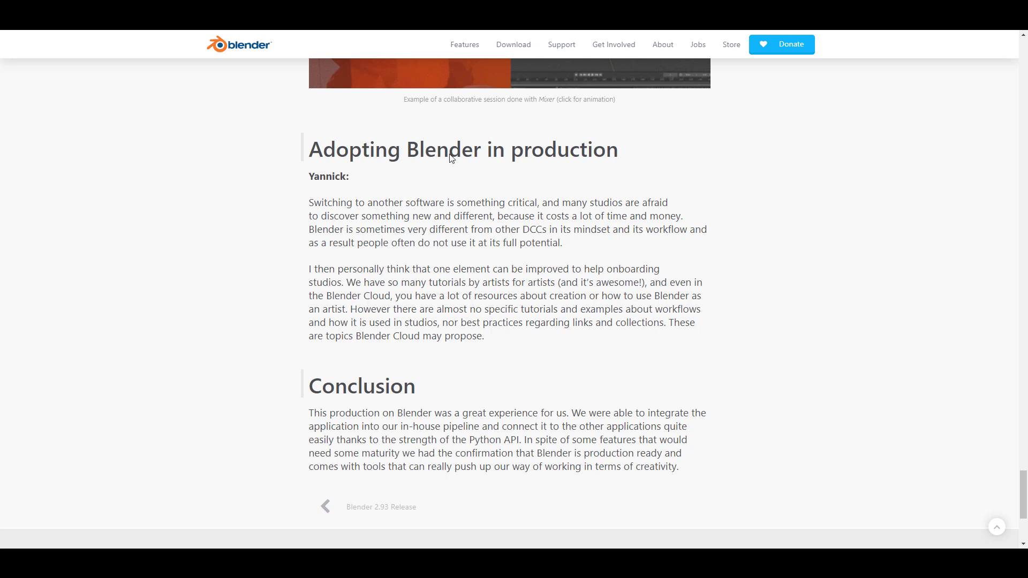
mouse_move(534, 294)
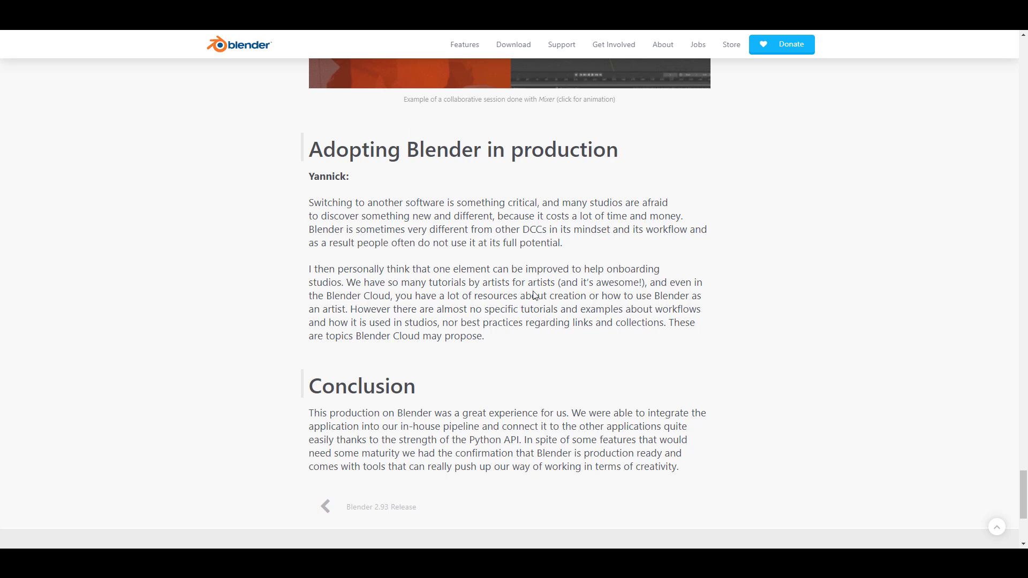
mouse_move(351, 209)
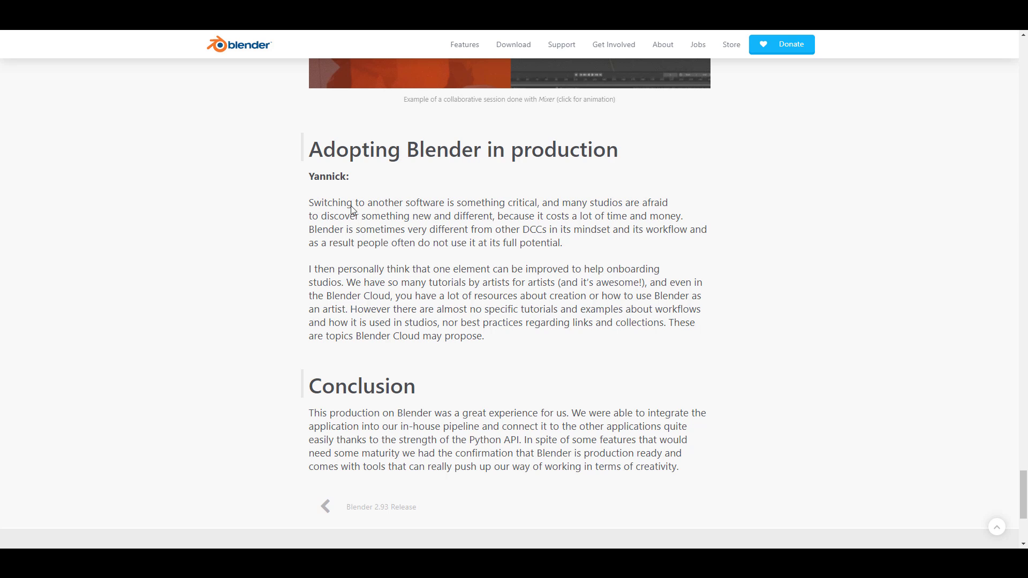
mouse_move(480, 406)
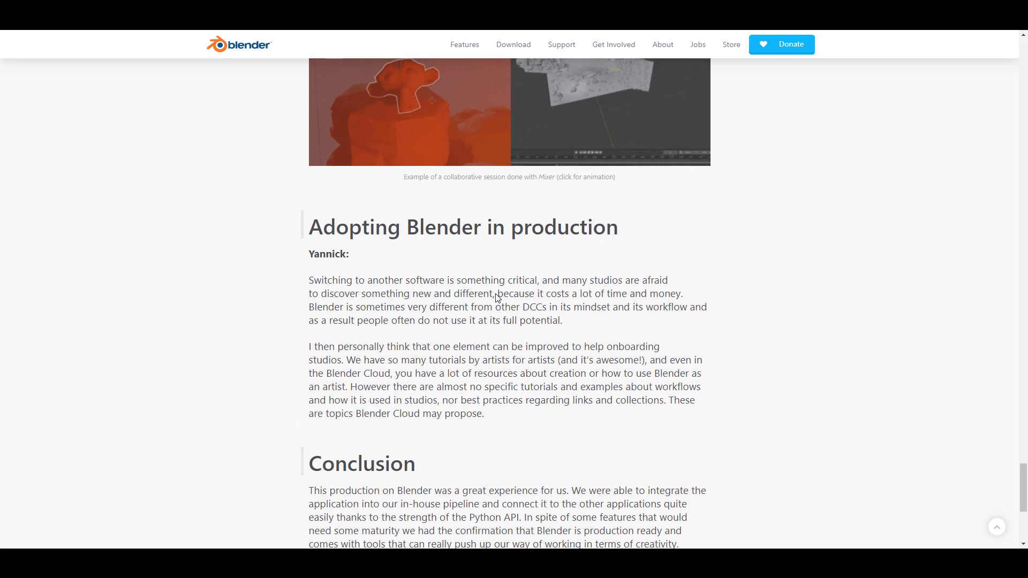
scroll(down, 3)
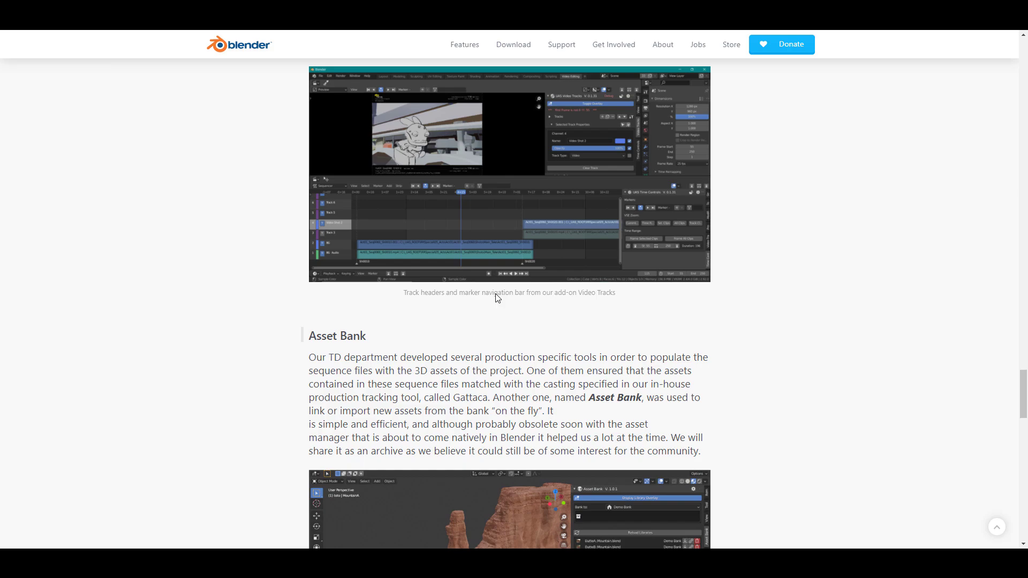
scroll(down, 3)
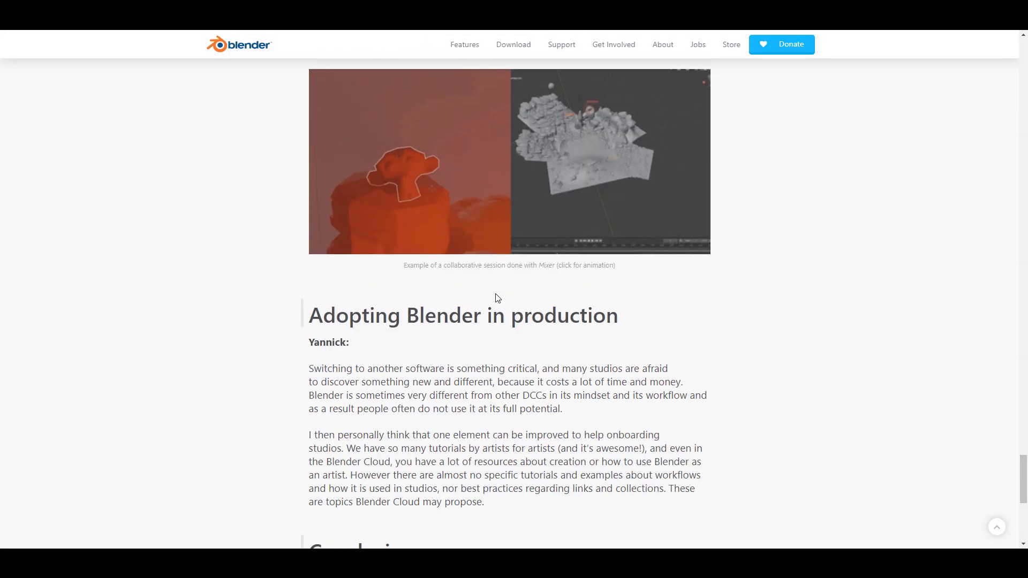
scroll(up, 3)
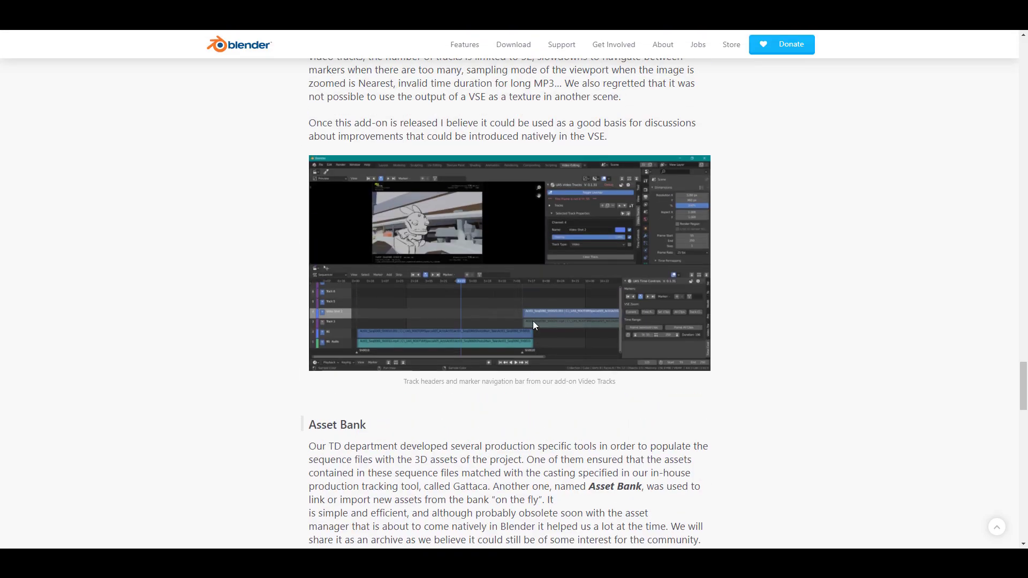
scroll(down, 3)
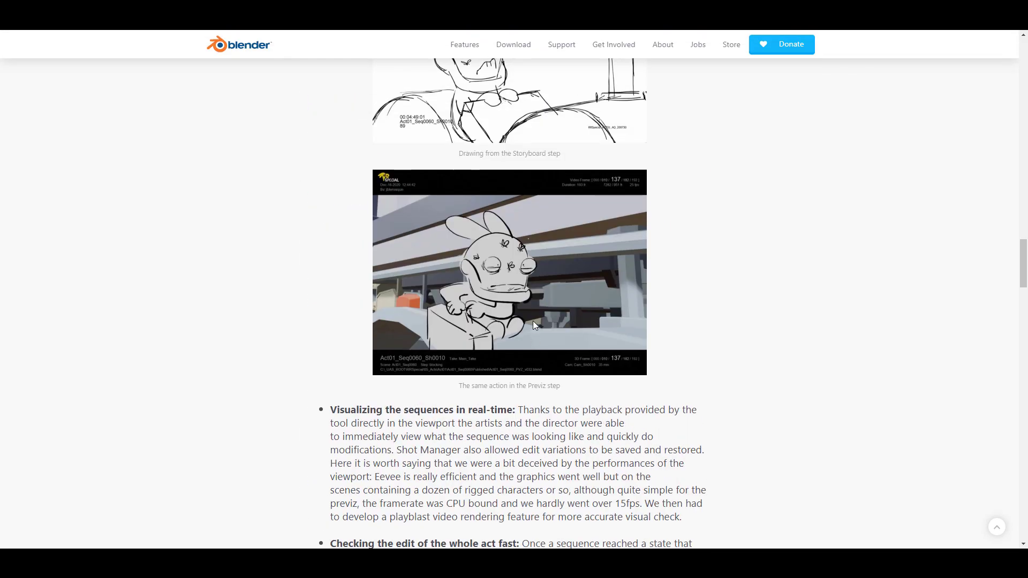
scroll(up, 3)
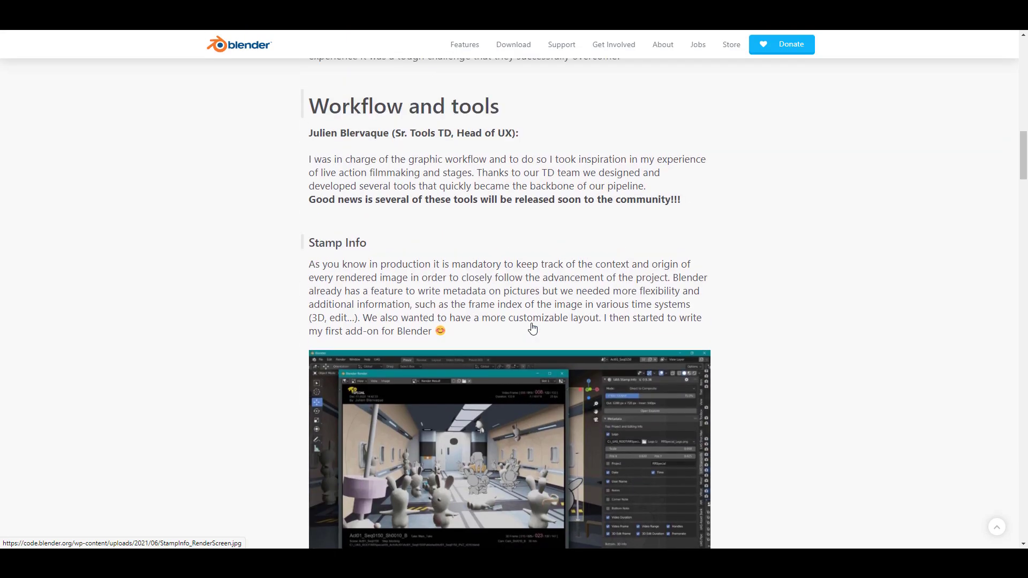
scroll(down, 3)
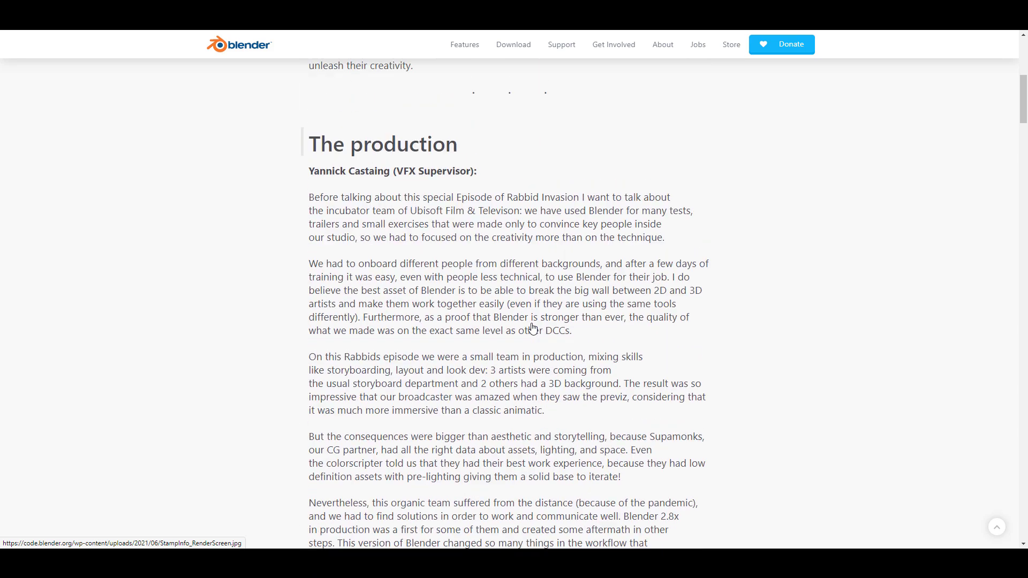
scroll(up, 3)
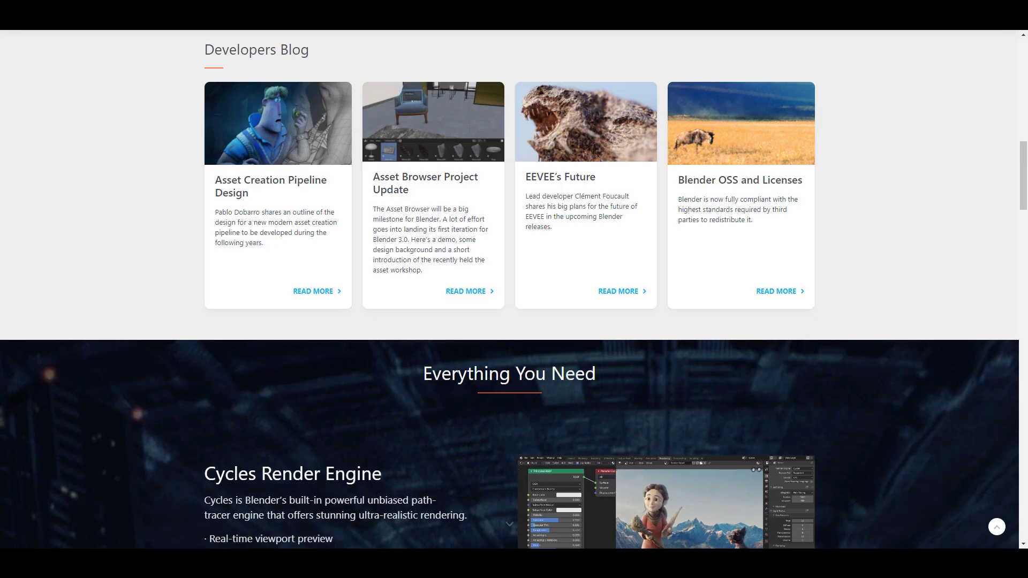
mouse_move(419, 357)
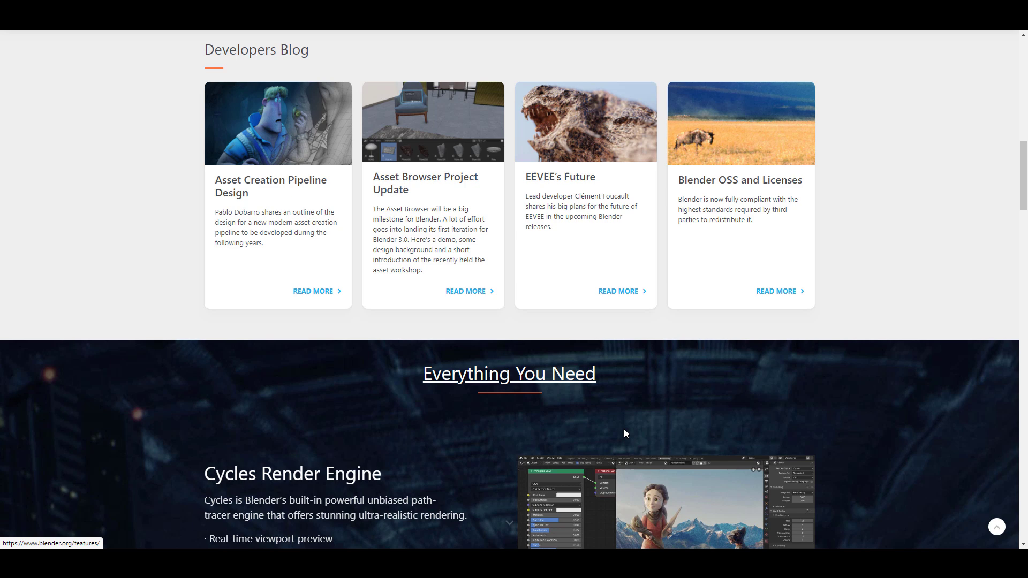
mouse_move(468, 336)
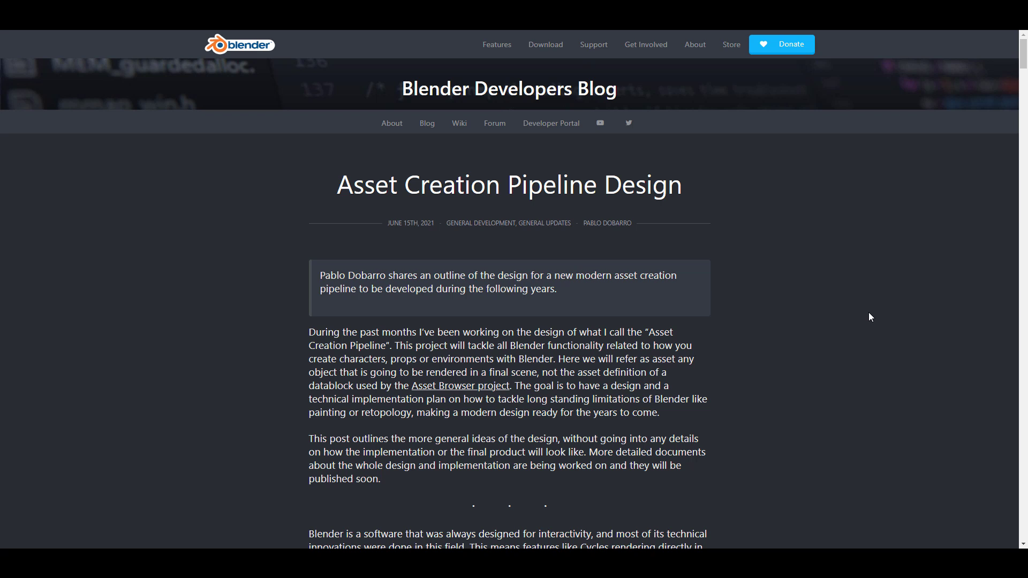
mouse_move(609, 172)
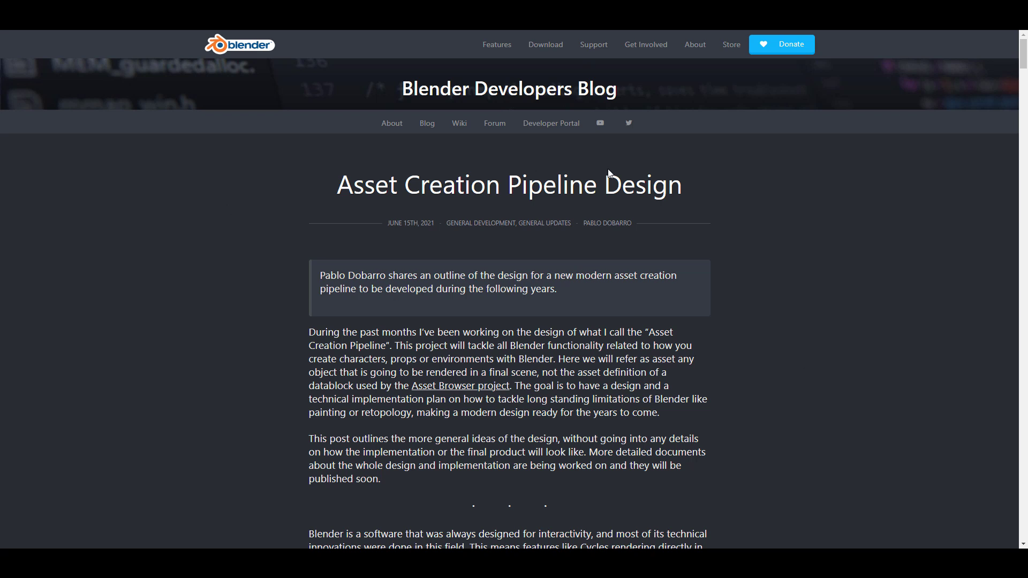
mouse_move(486, 243)
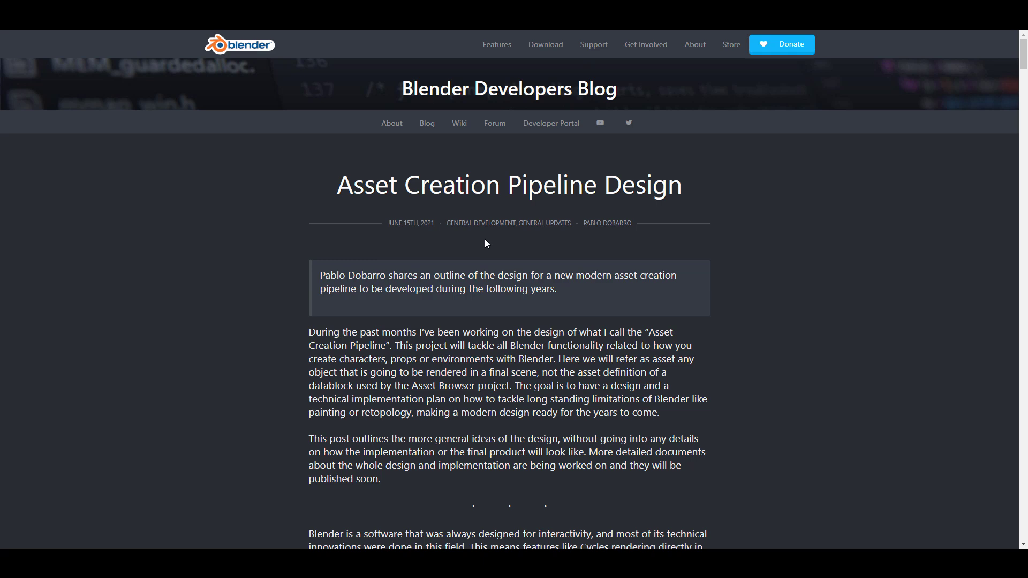
Step: Read the introduction of Pablo Dobarro's Asset Creation Pipeline Design post
scroll(down, 3)
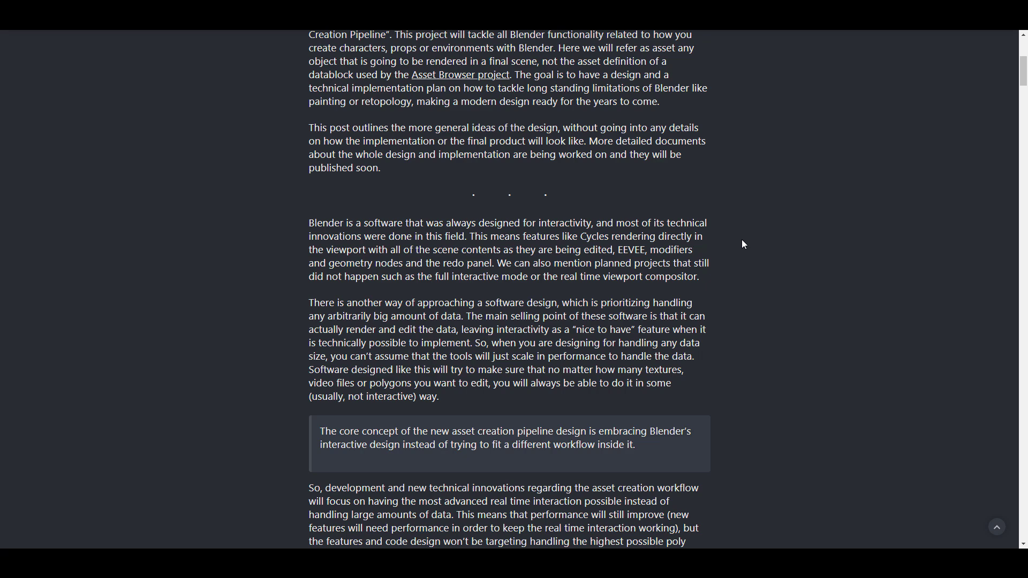
scroll(up, 3)
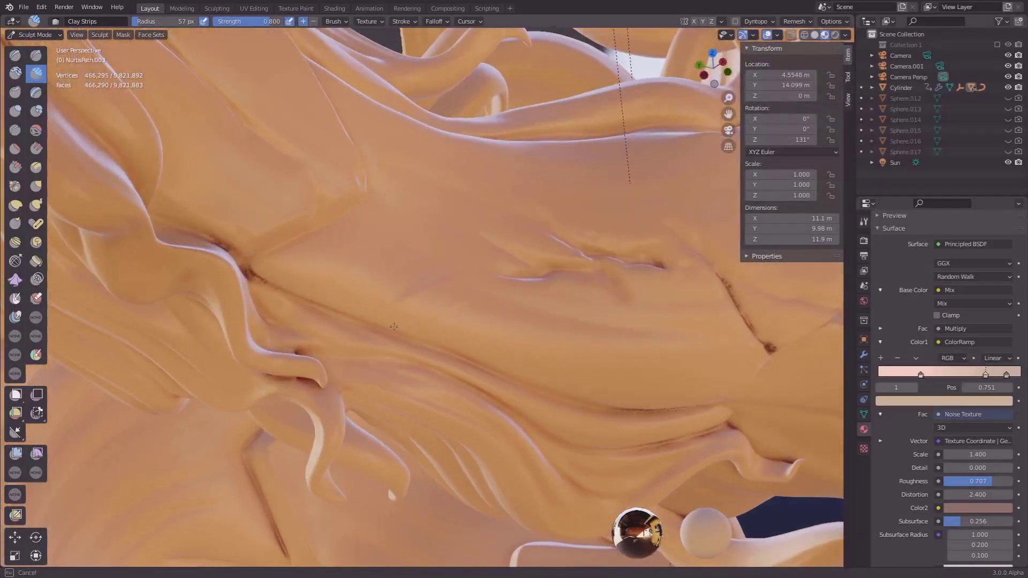
Step: Play the embedded demo video of sculpting a figure and adjusting its skirt frills
drag(394, 327, 498, 311)
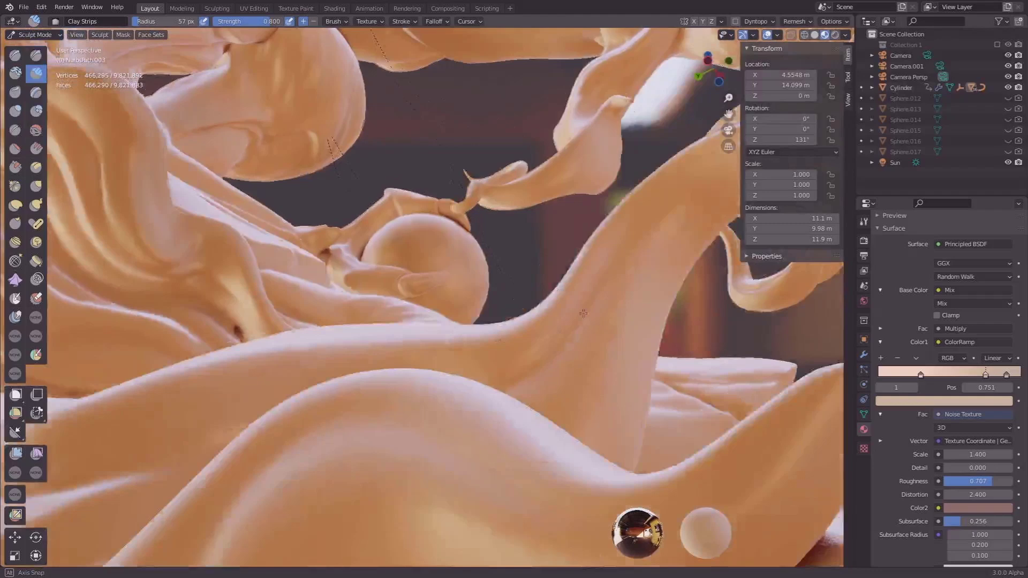
drag(582, 313, 526, 328)
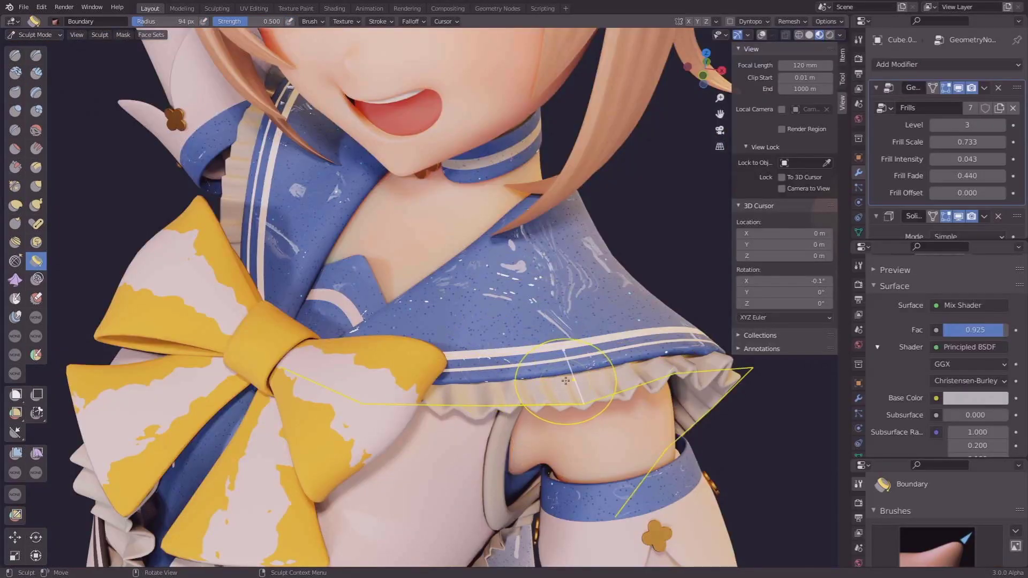
drag(562, 380, 636, 411)
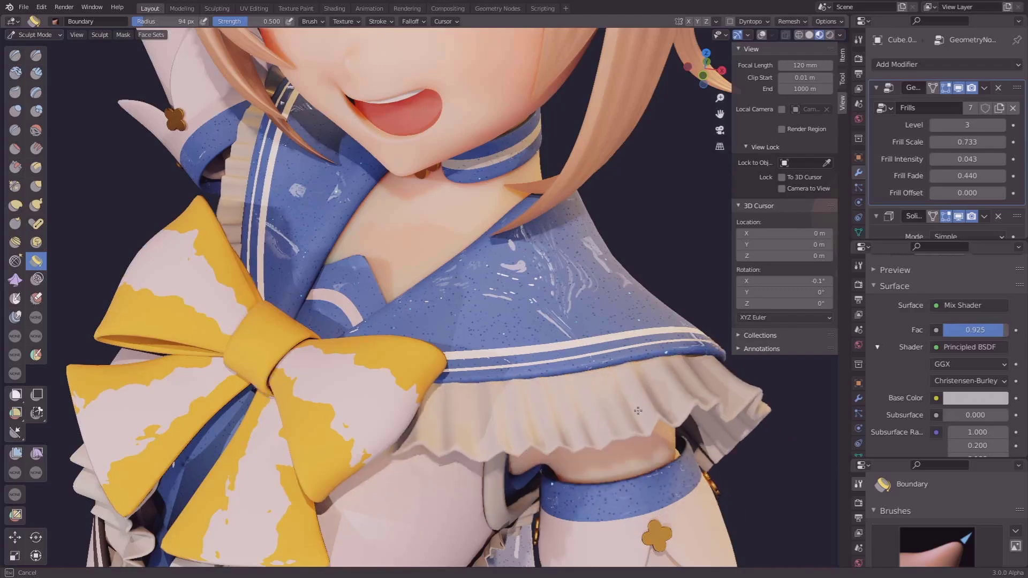
drag(967, 143, 977, 143)
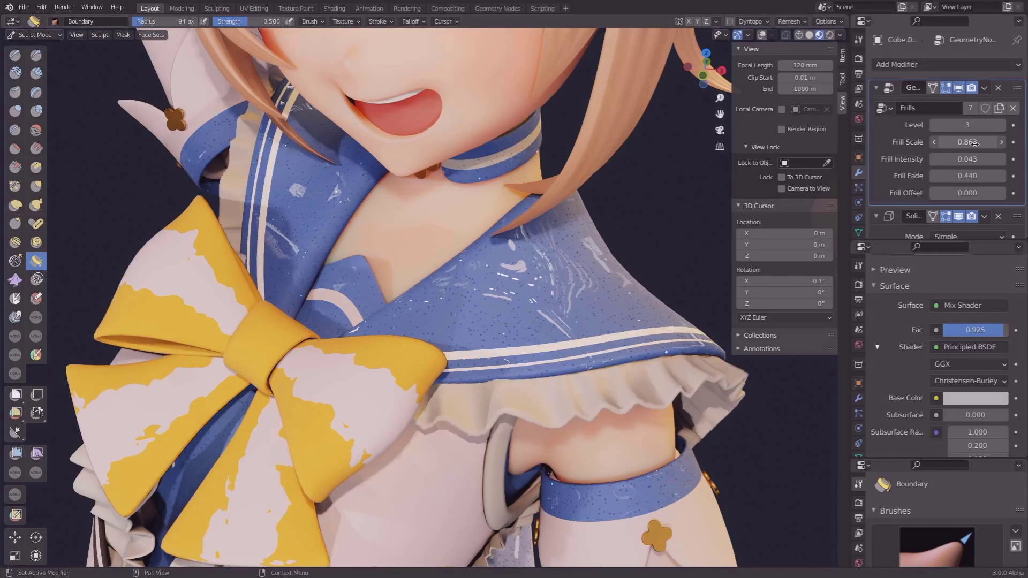
drag(967, 141, 937, 141)
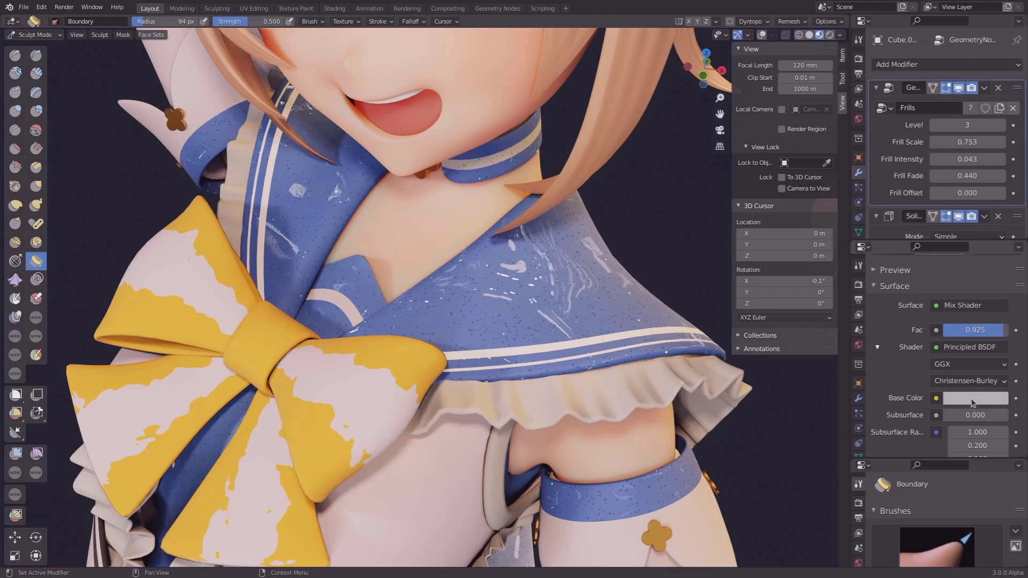
click(974, 398)
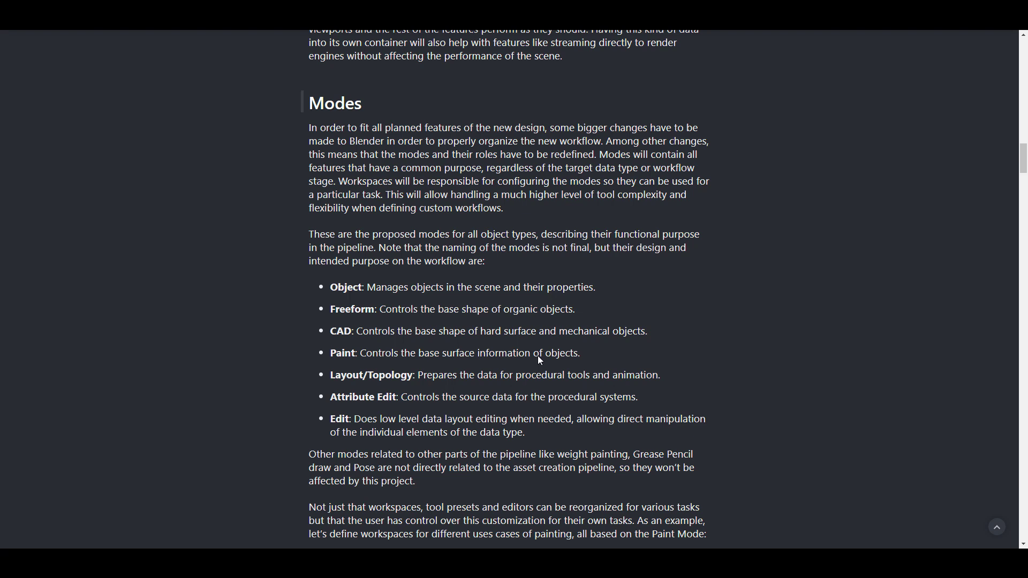
scroll(down, 3)
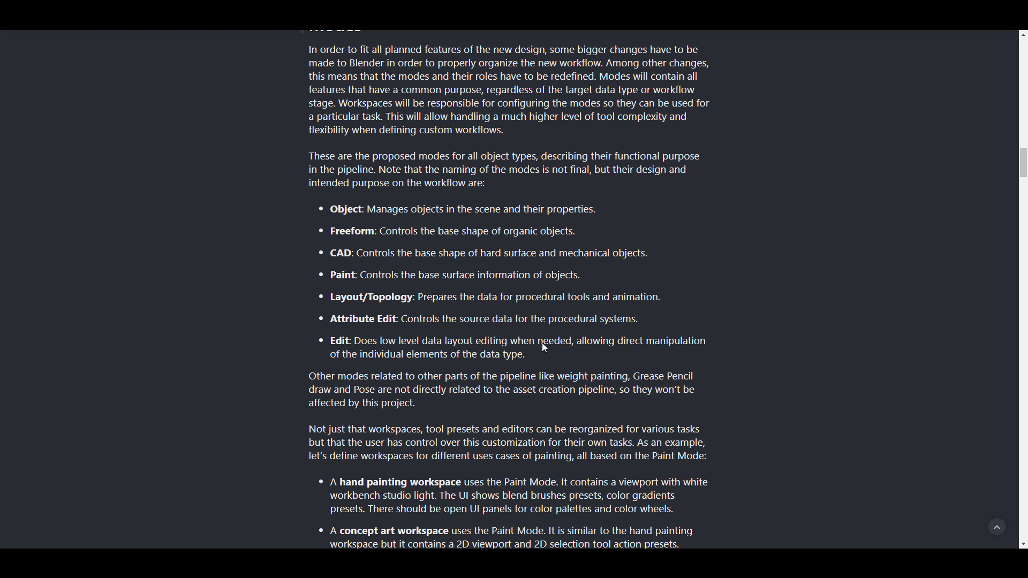
mouse_move(358, 258)
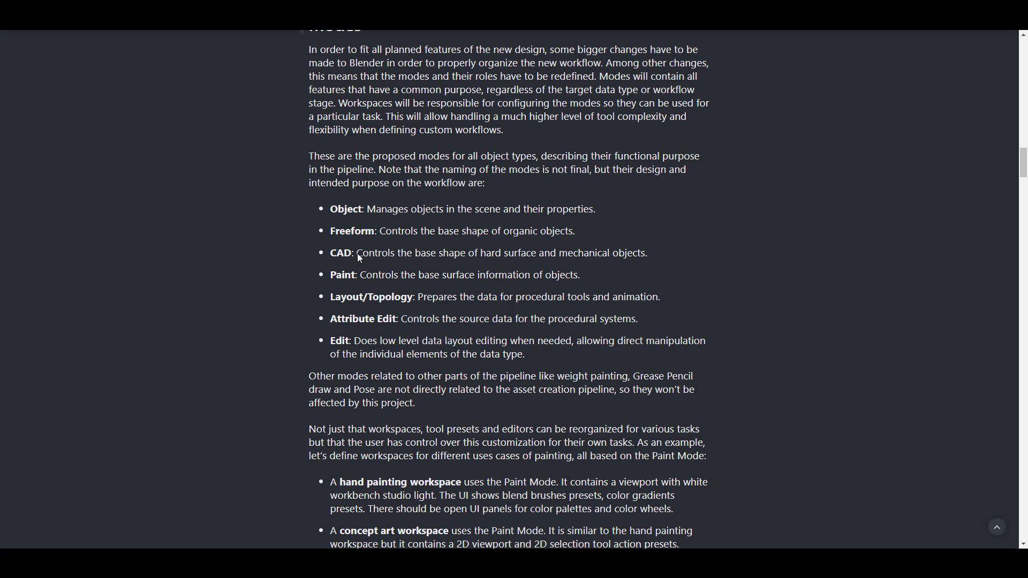
mouse_move(331, 287)
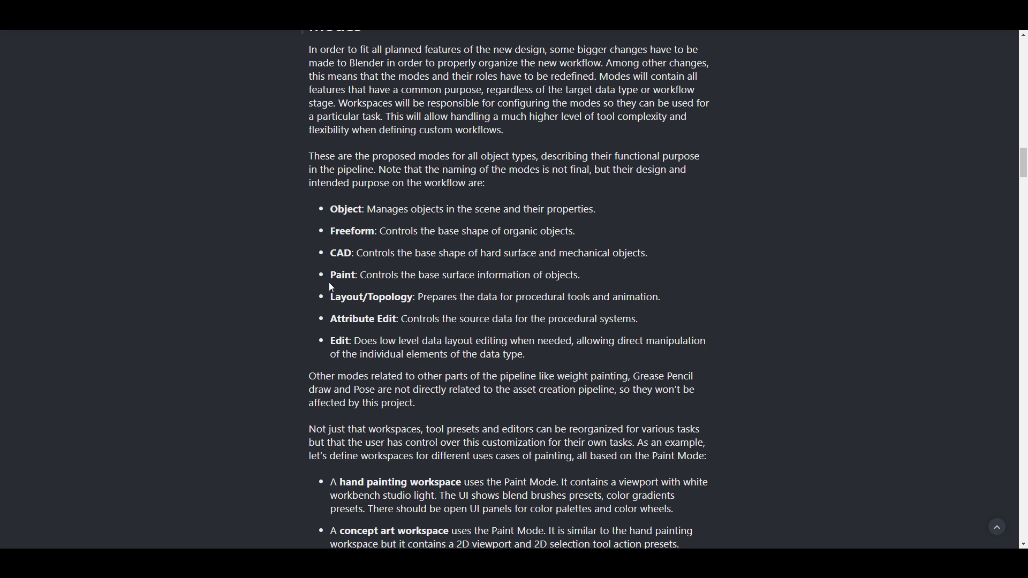
mouse_move(338, 330)
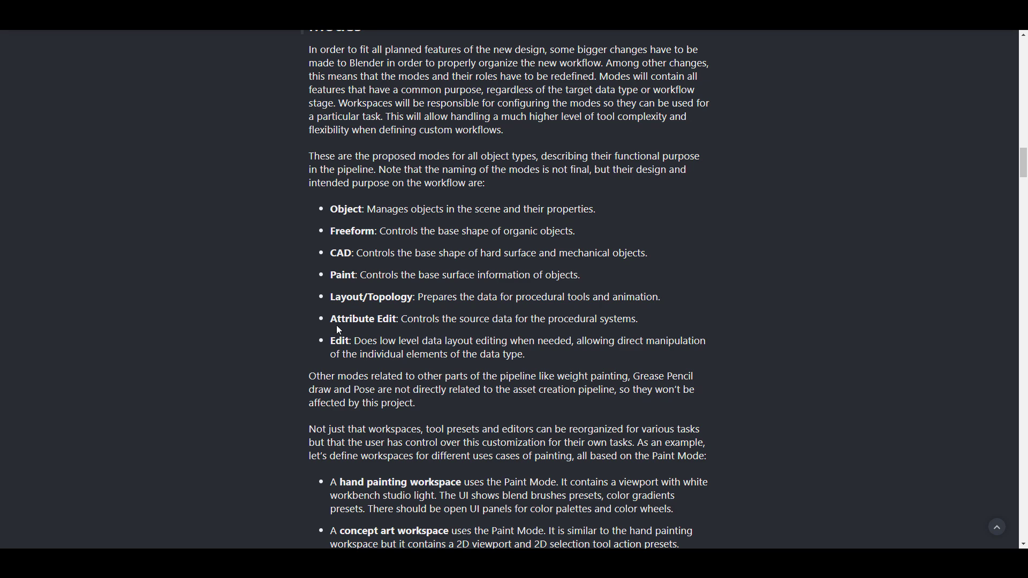
mouse_move(329, 351)
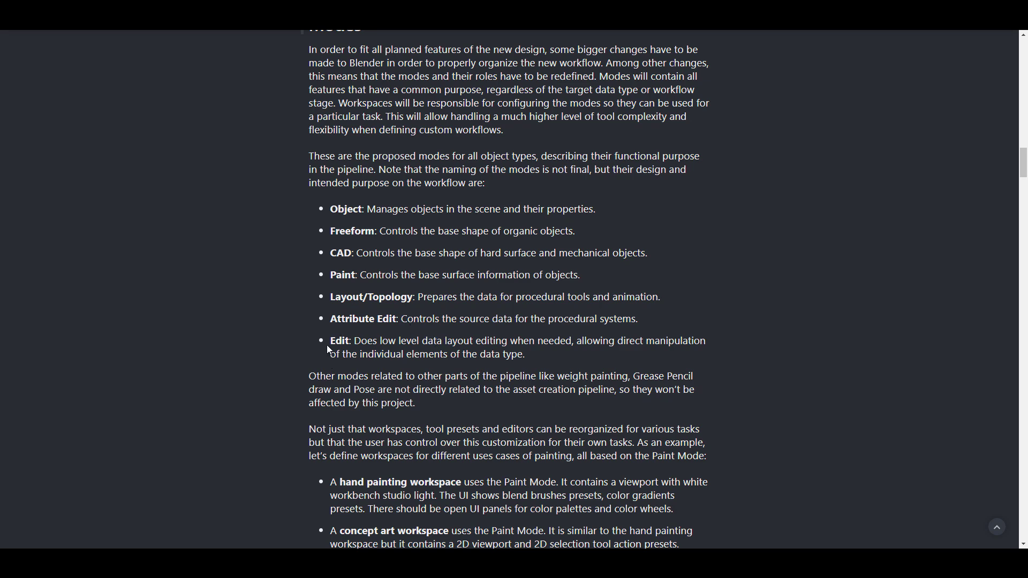
scroll(down, 3)
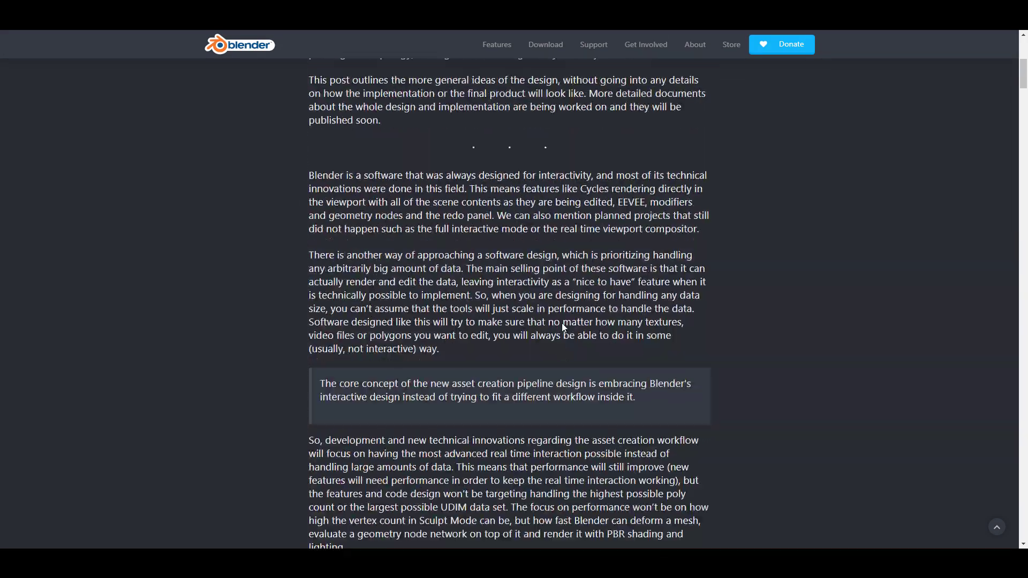
scroll(down, 3)
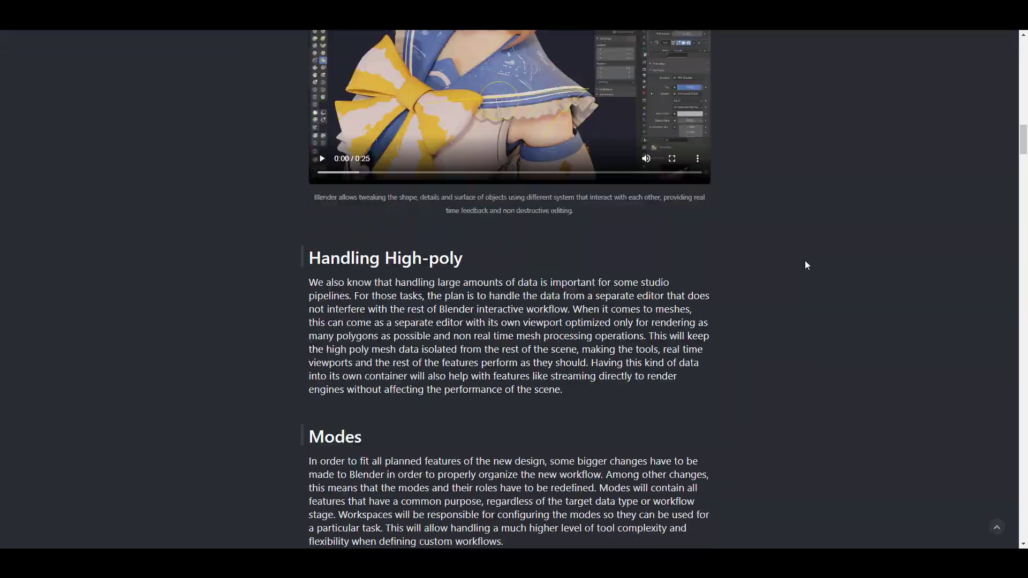
scroll(down, 3)
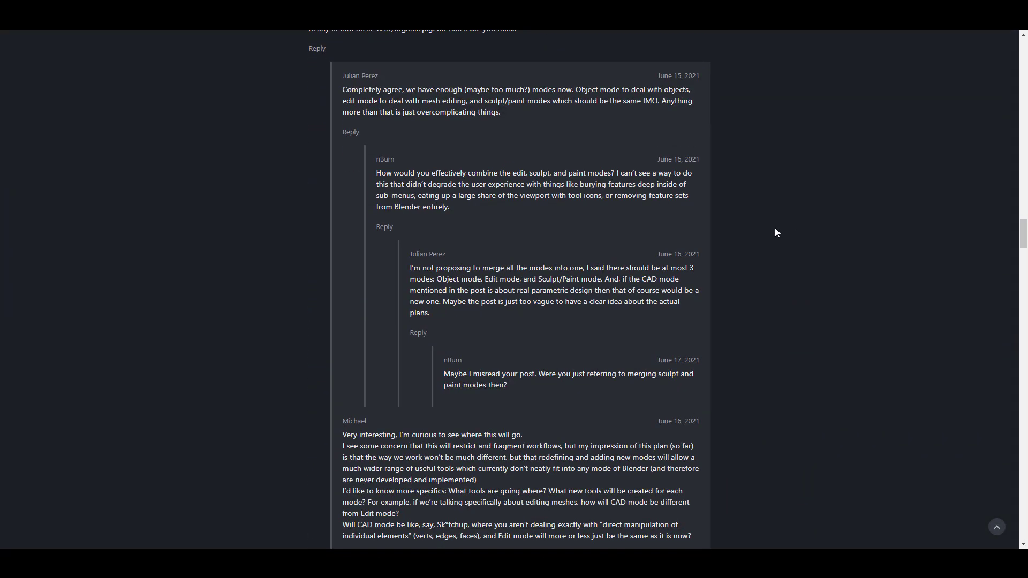
scroll(down, 3)
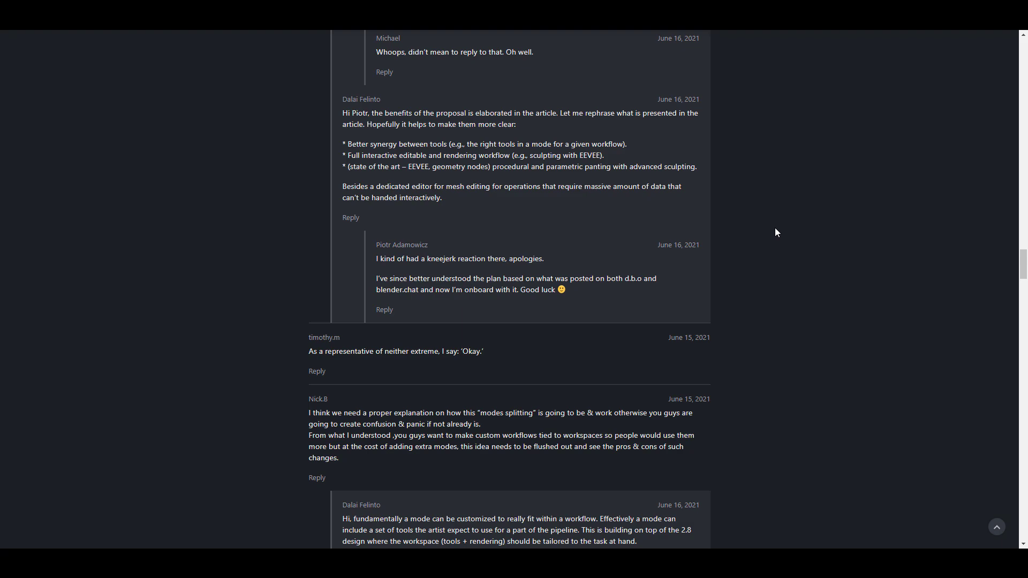
scroll(down, 3)
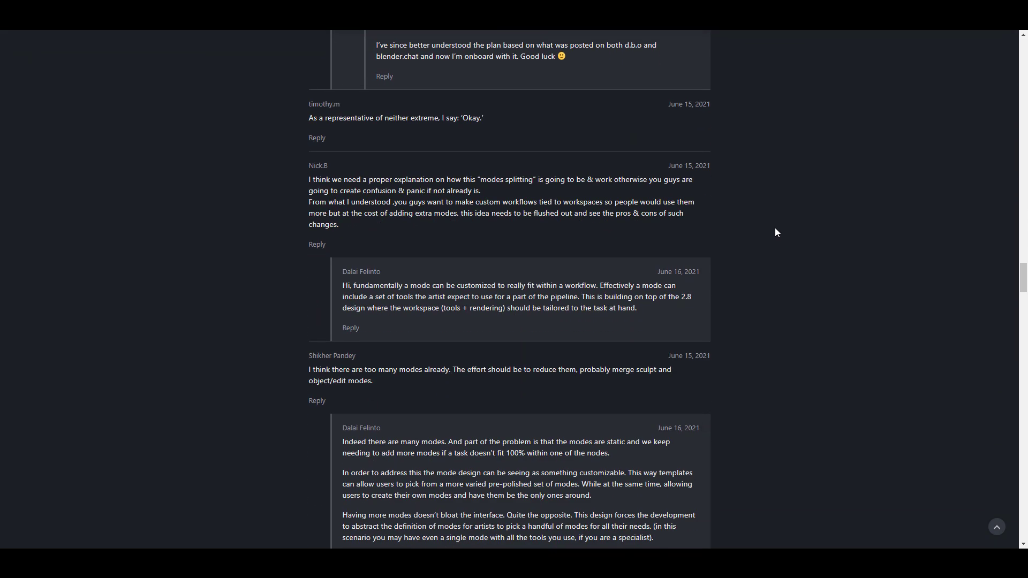
scroll(down, 3)
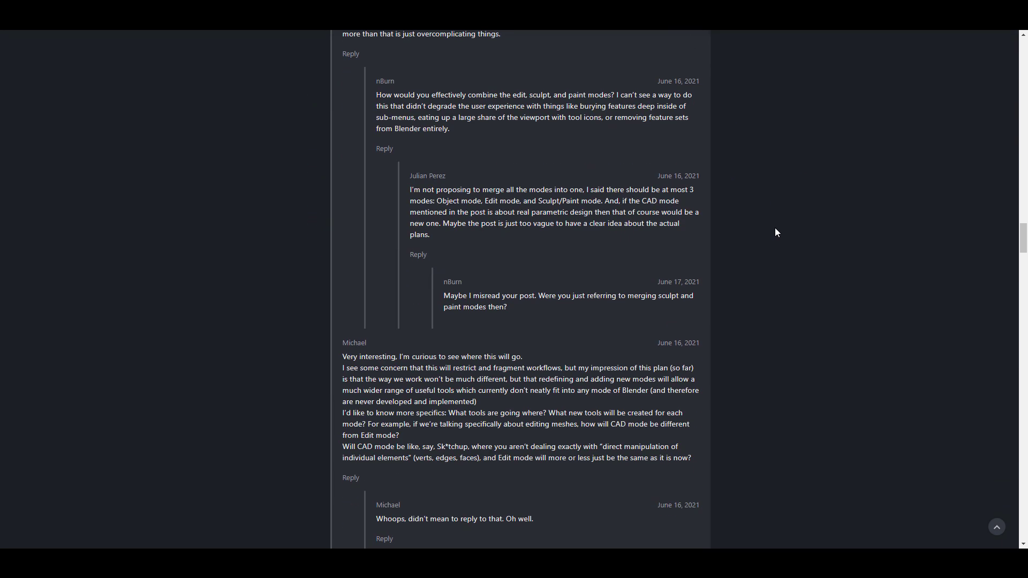
scroll(down, 3)
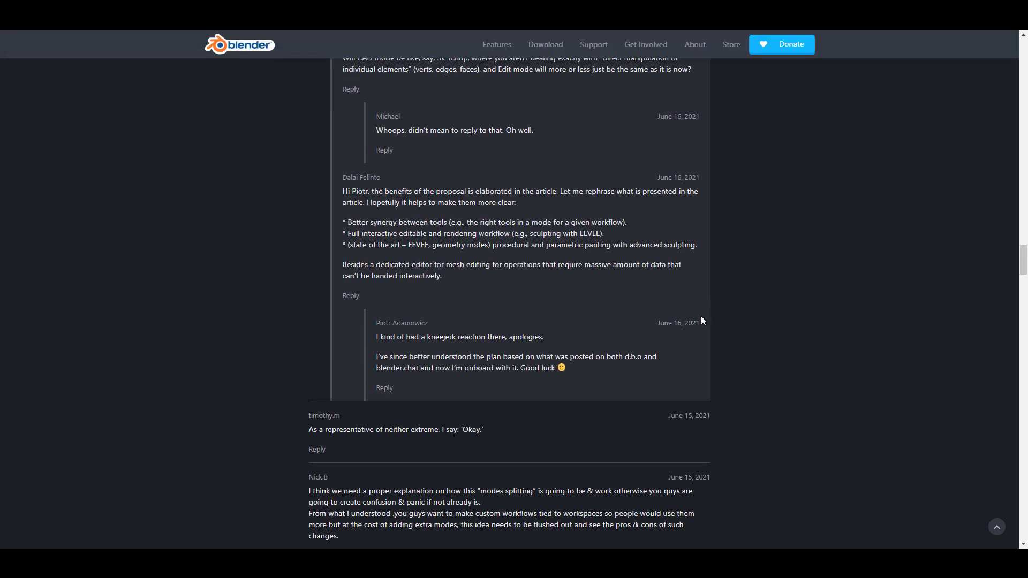
mouse_move(391, 231)
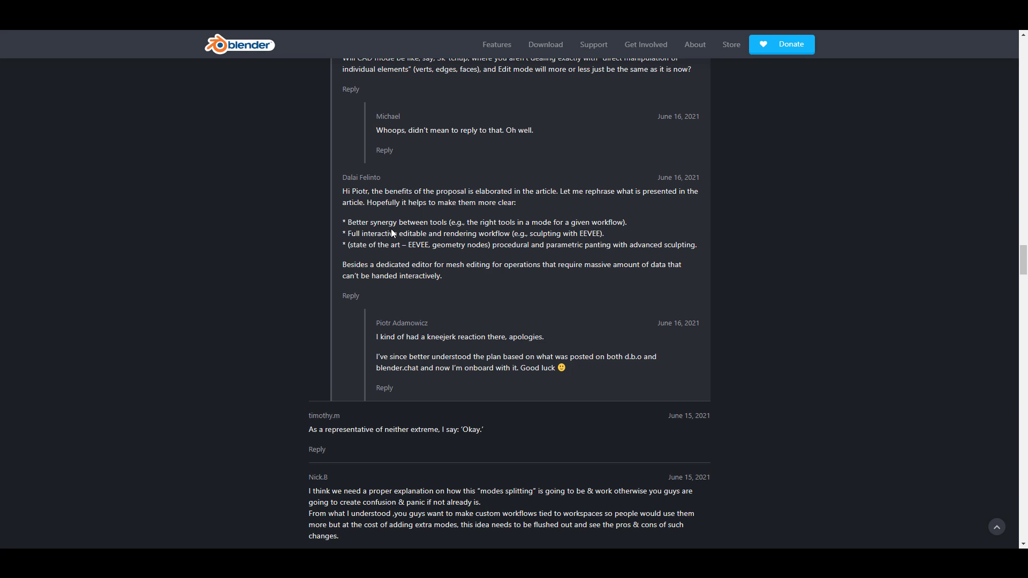
mouse_move(319, 274)
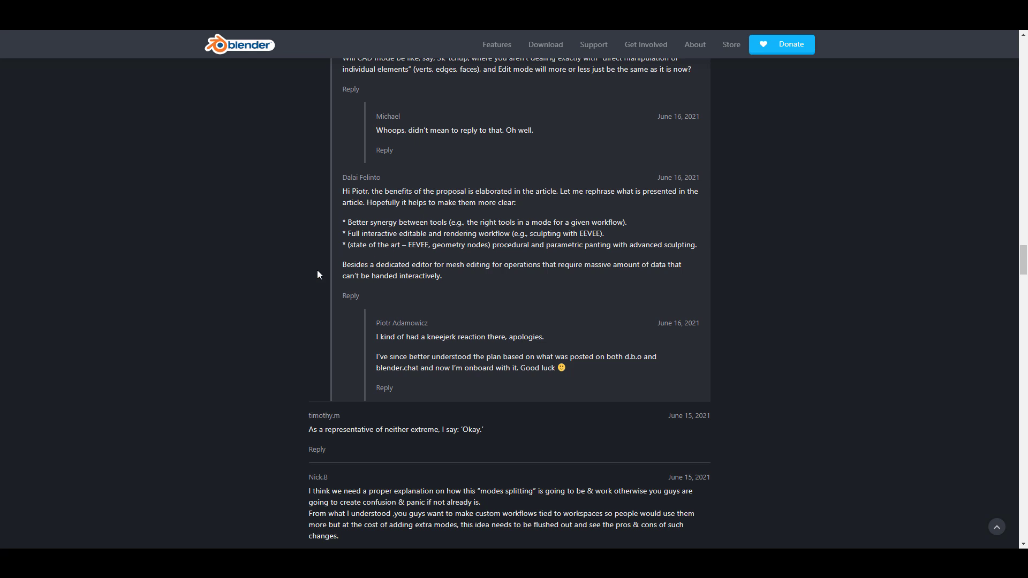
mouse_move(425, 220)
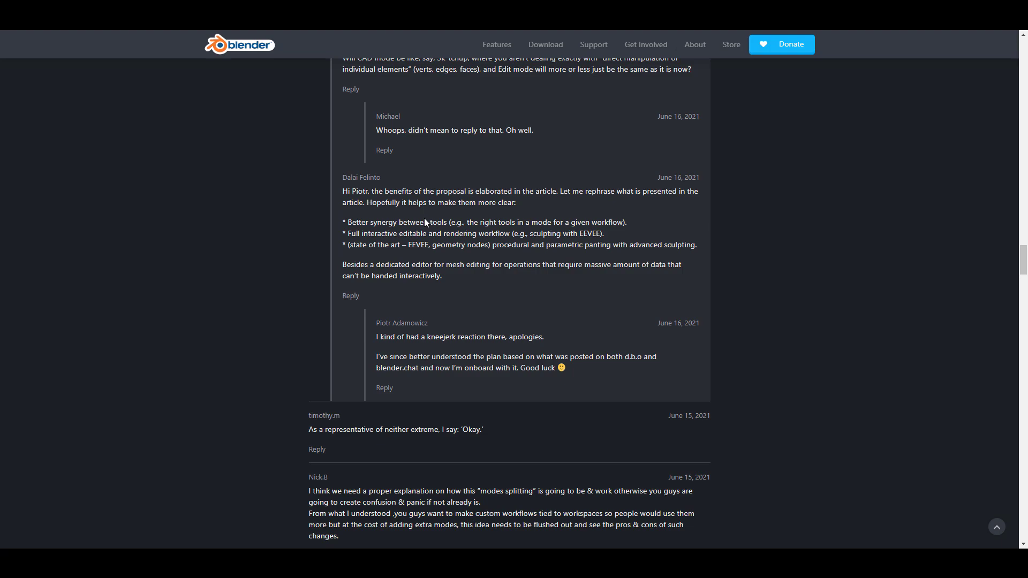
mouse_move(403, 308)
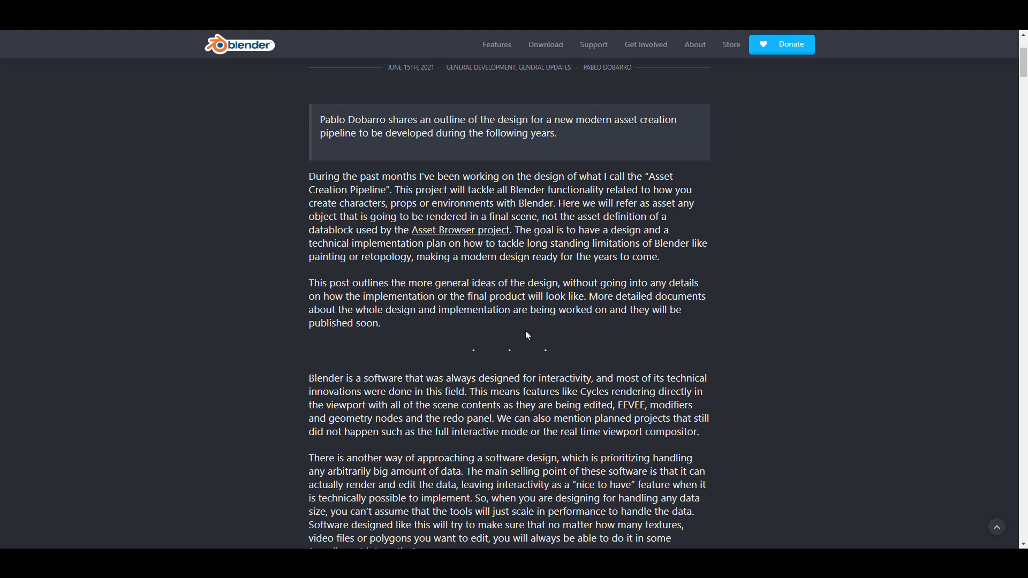
Step: Skim the rest of the Asset Creation Pipeline post, then return to the blender.org homepage
scroll(down, 3)
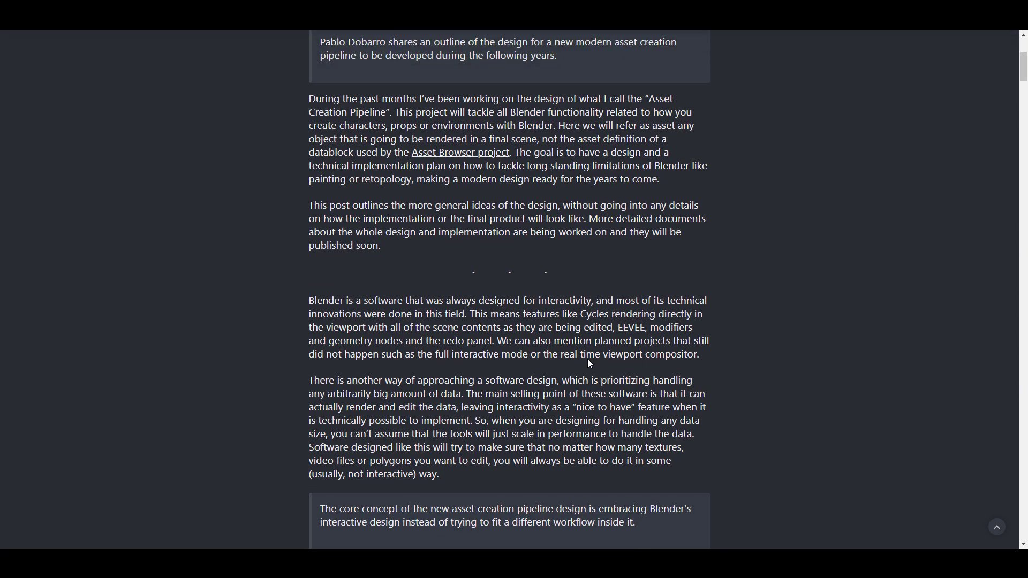
scroll(down, 3)
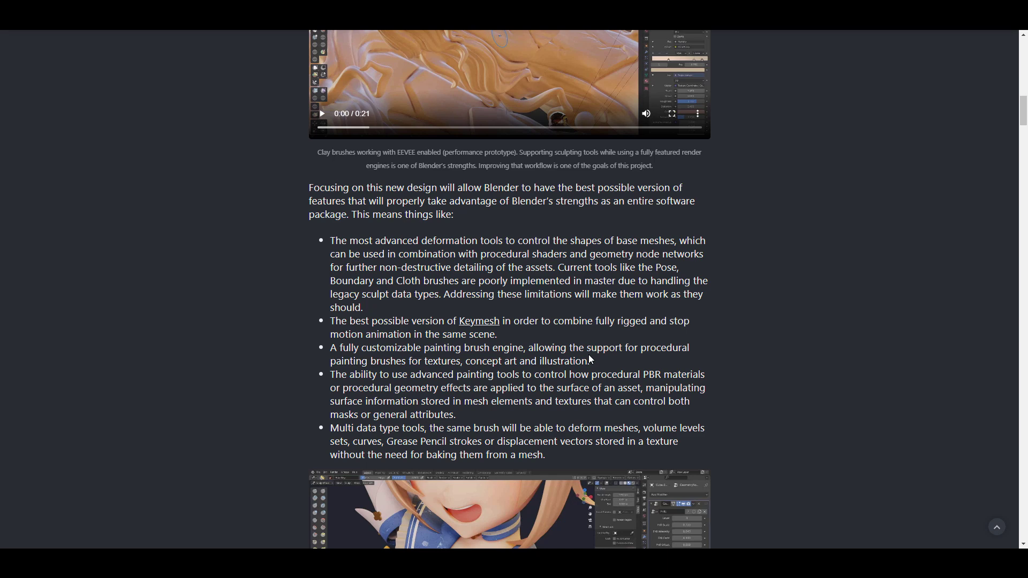
scroll(down, 3)
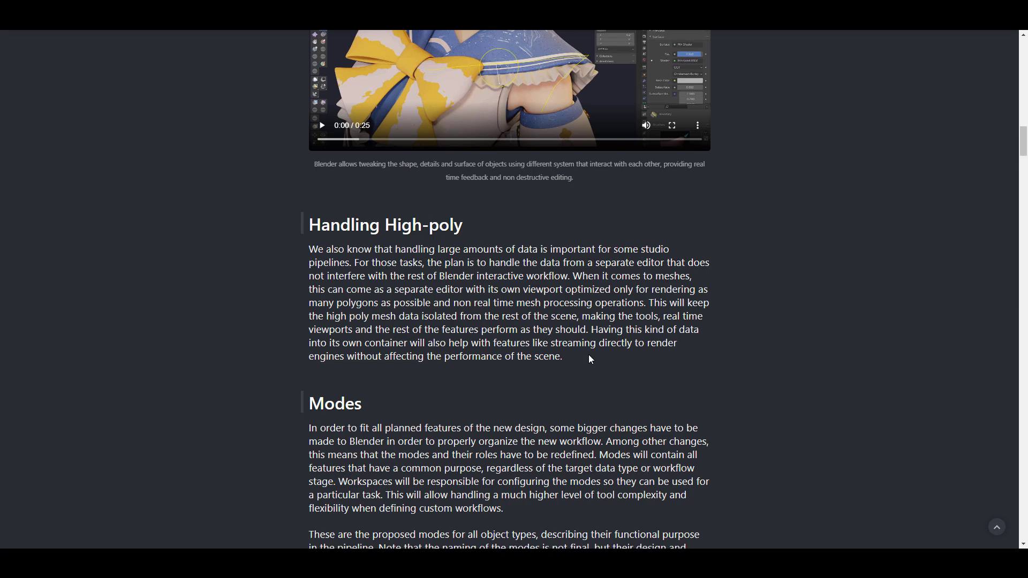
scroll(up, 3)
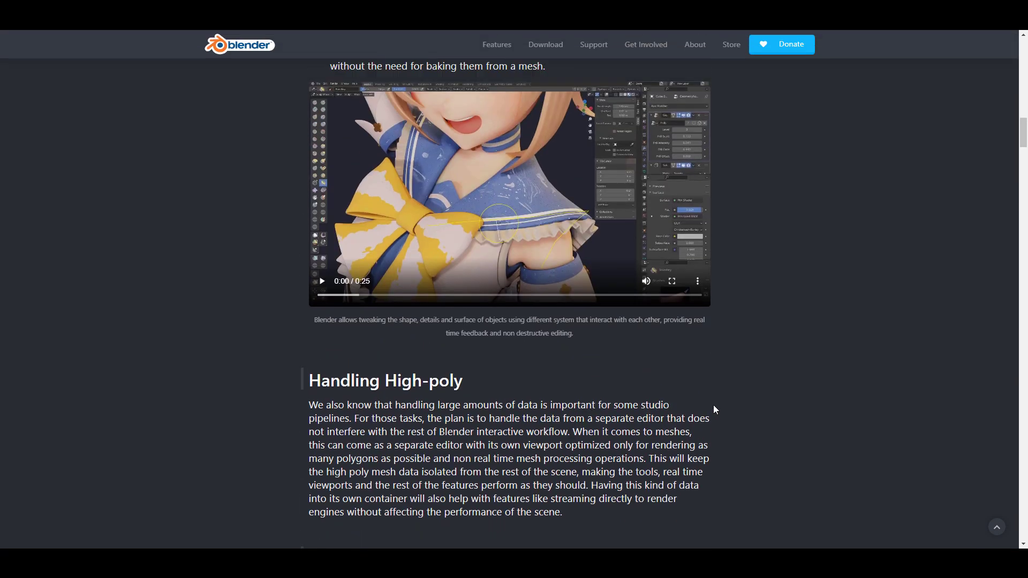
scroll(down, 3)
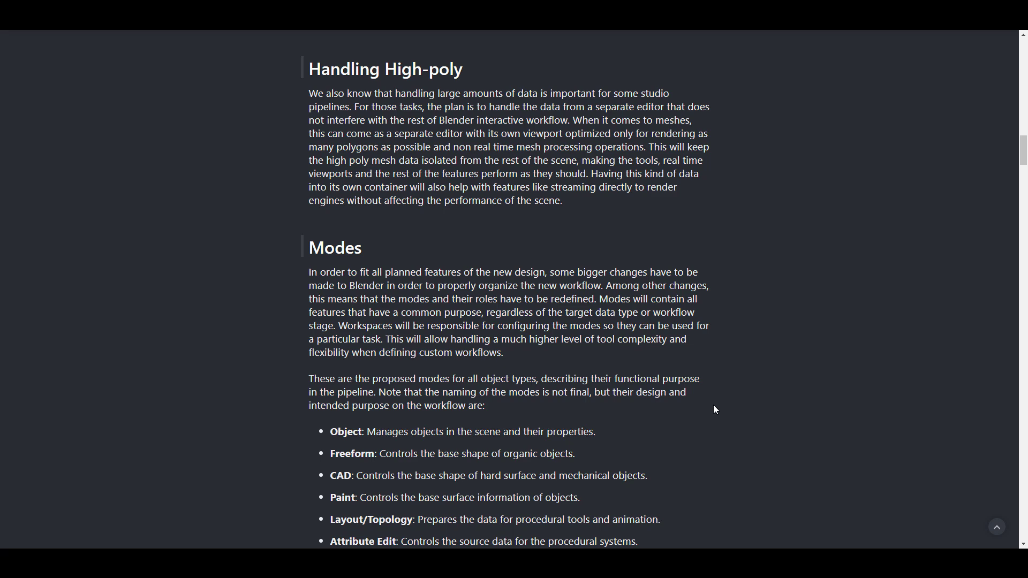
scroll(up, 3)
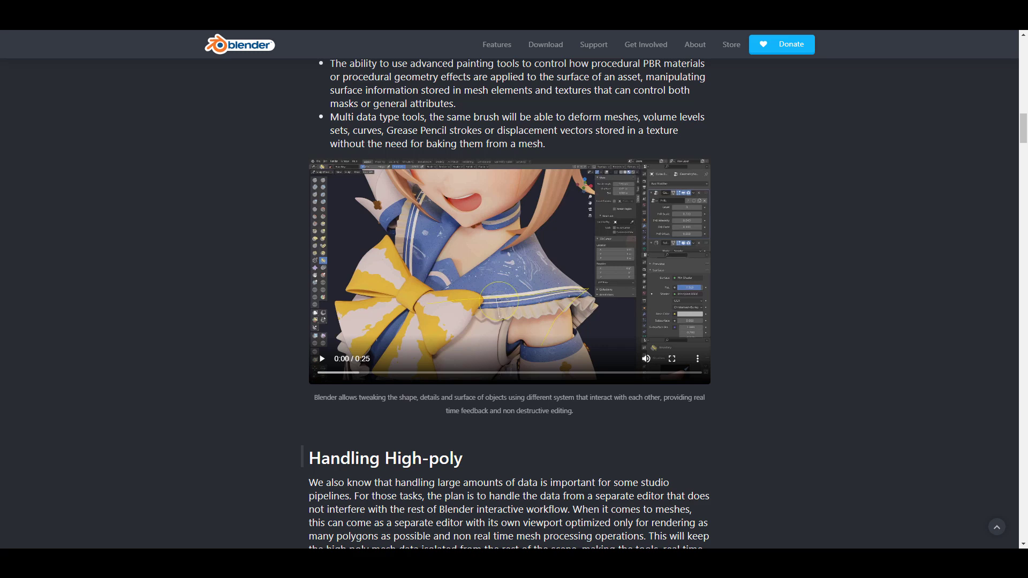
mouse_move(562, 112)
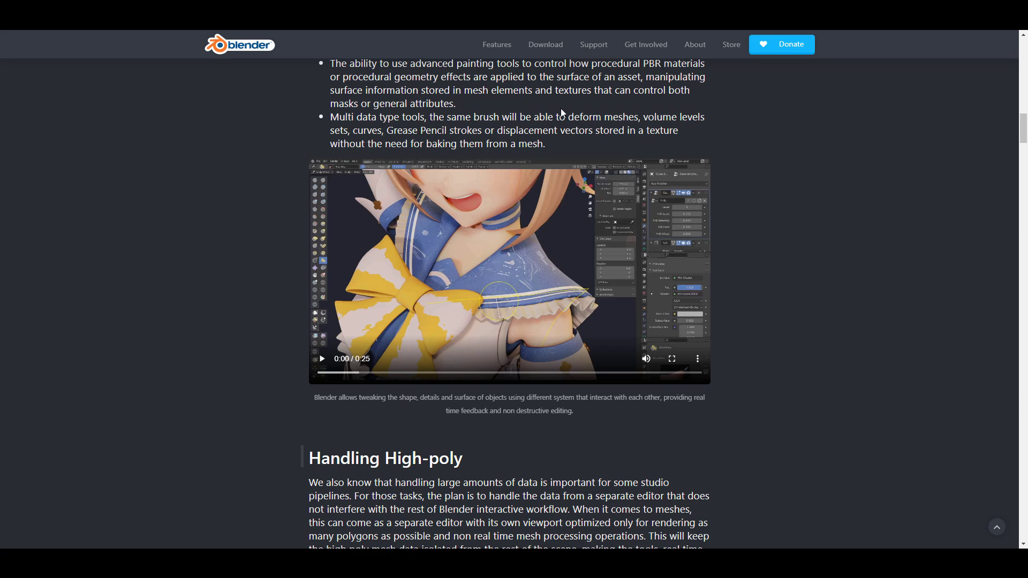
click(239, 44)
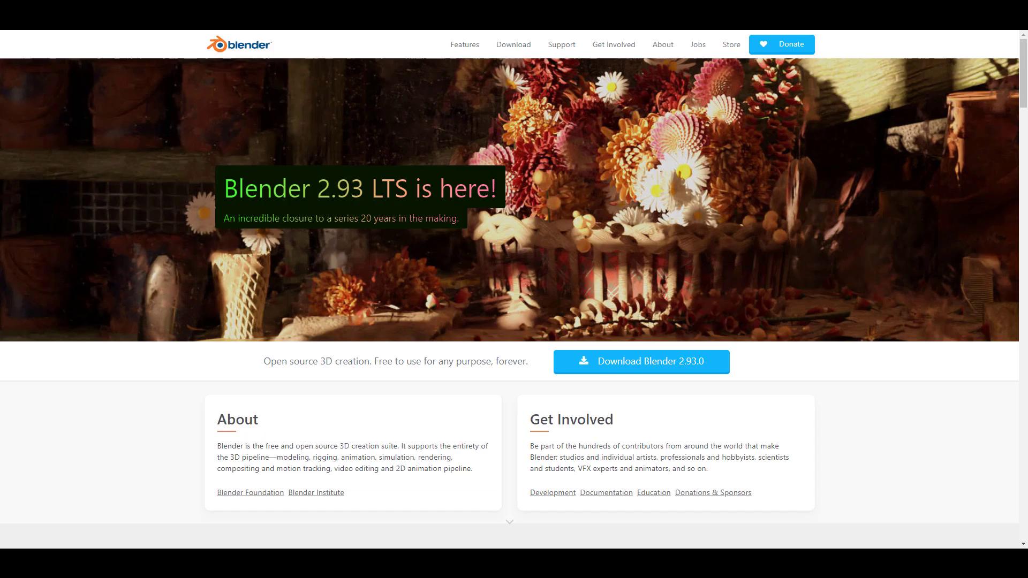
Step: Scroll the homepage on the way to Jeroen Bakker's 'Sequencer: Performance image crop transform' commit
scroll(down, 3)
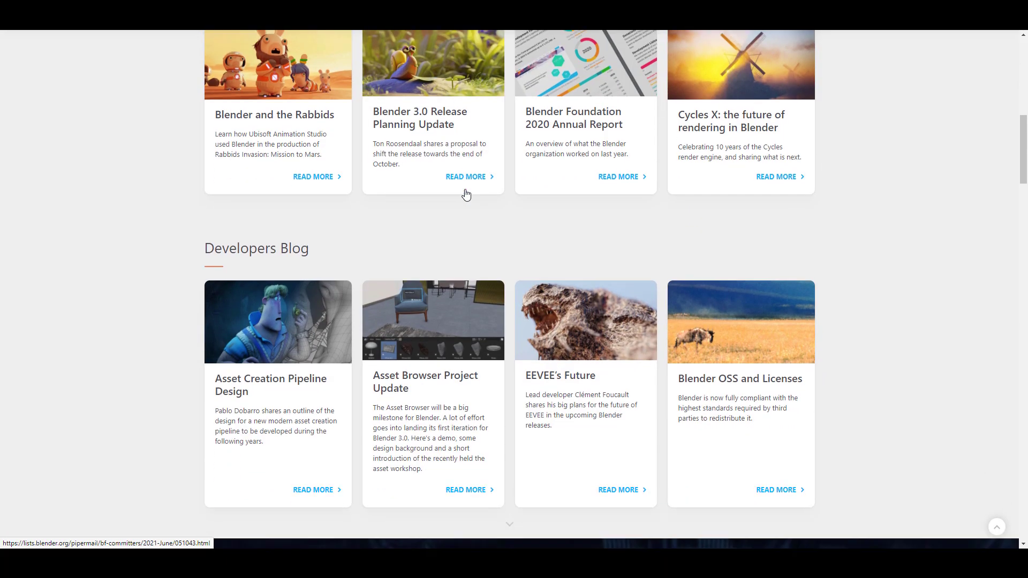
scroll(up, 3)
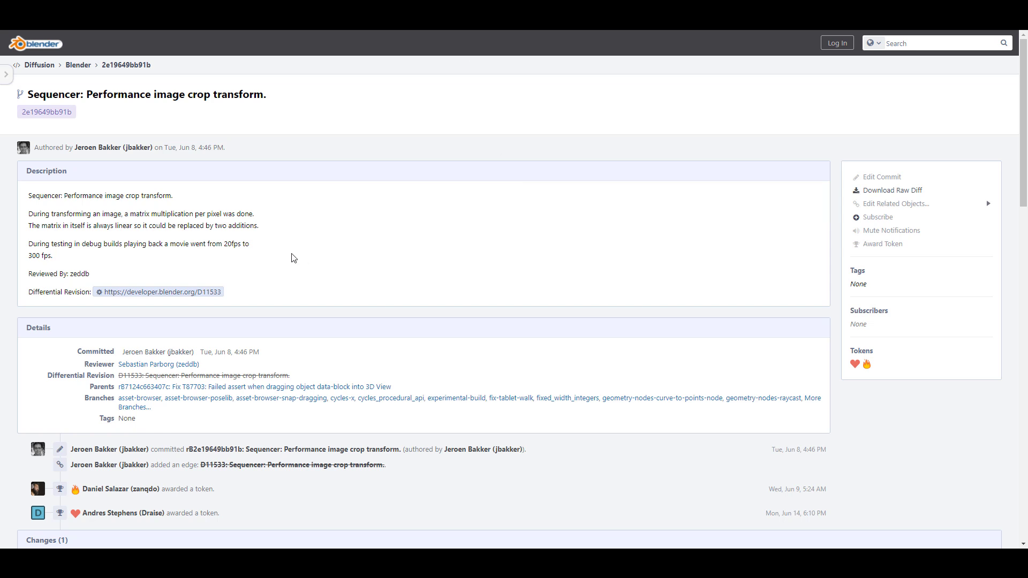
mouse_move(388, 248)
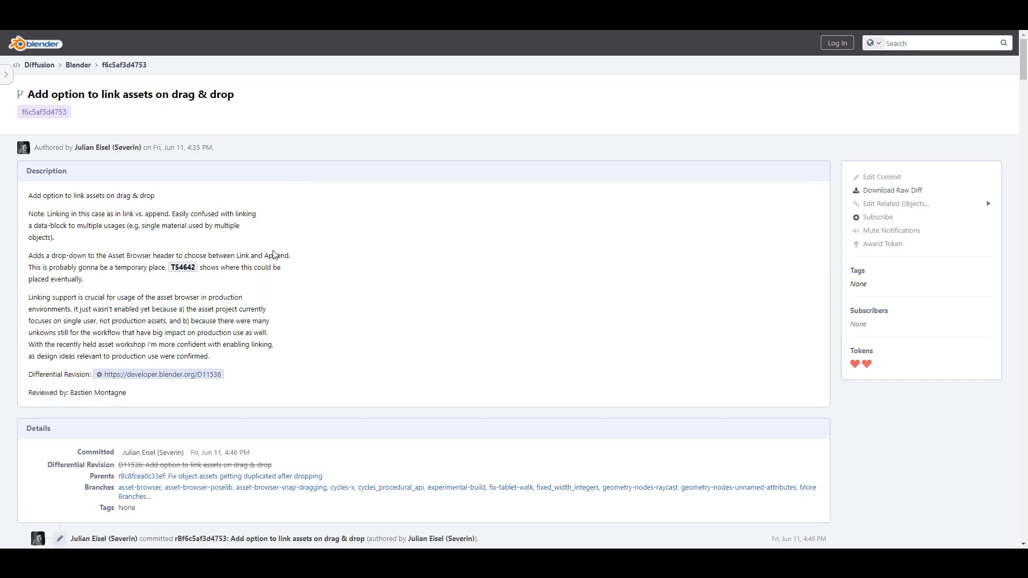
mouse_move(295, 242)
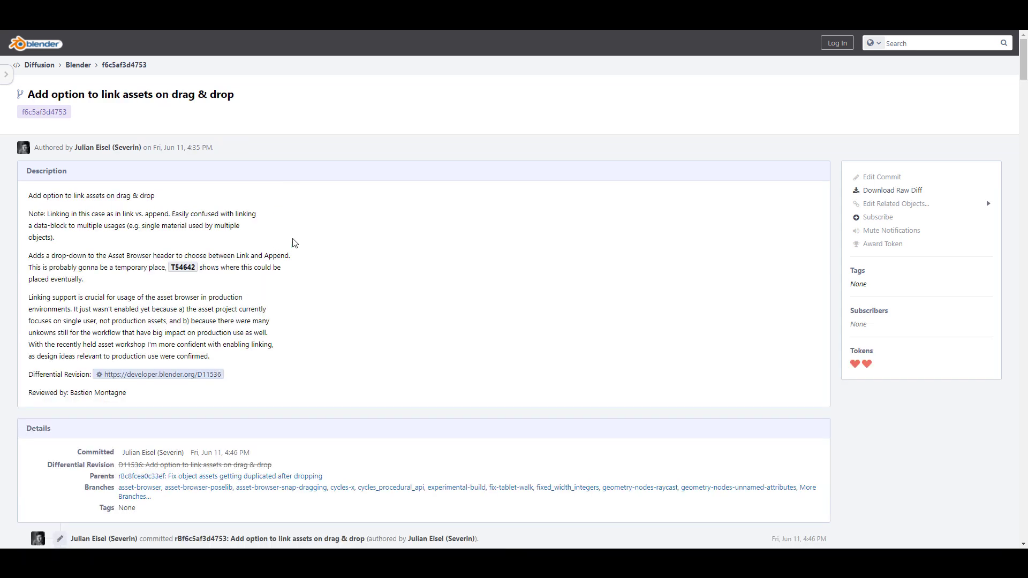
mouse_move(321, 251)
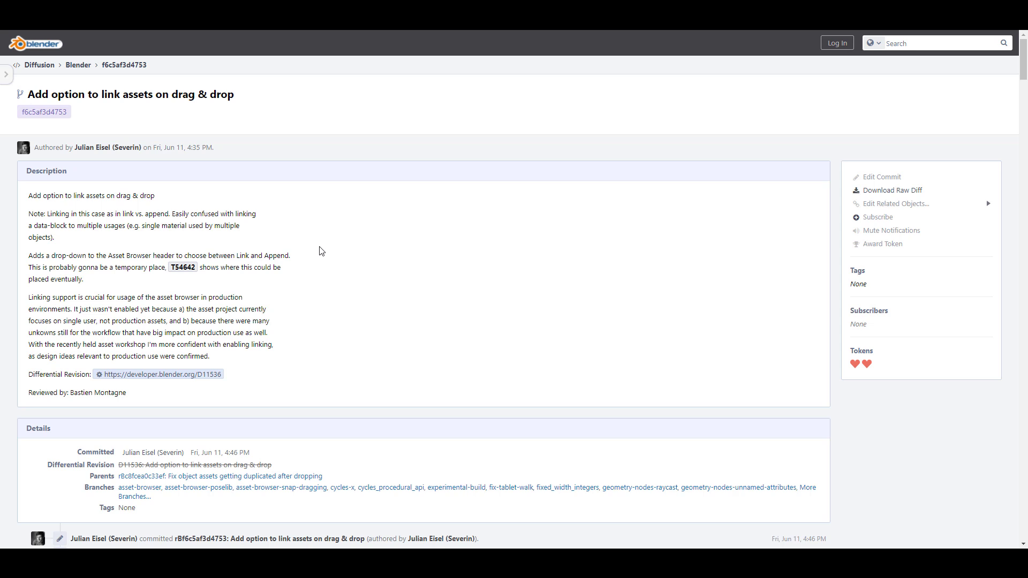
mouse_move(471, 150)
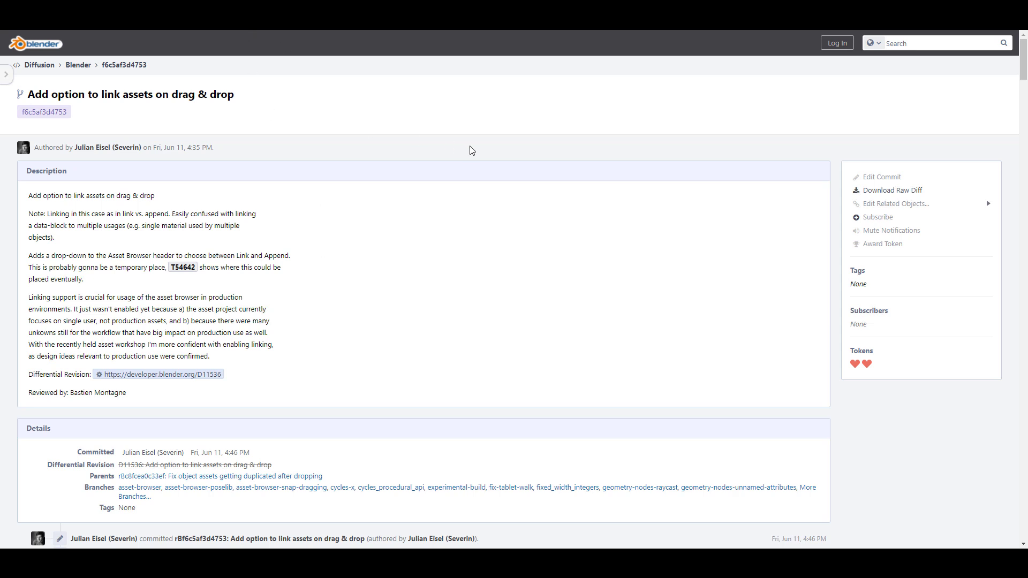
Step: Follow the T54642 link and scroll through the Asset Project: User Interface mockups
click(182, 267)
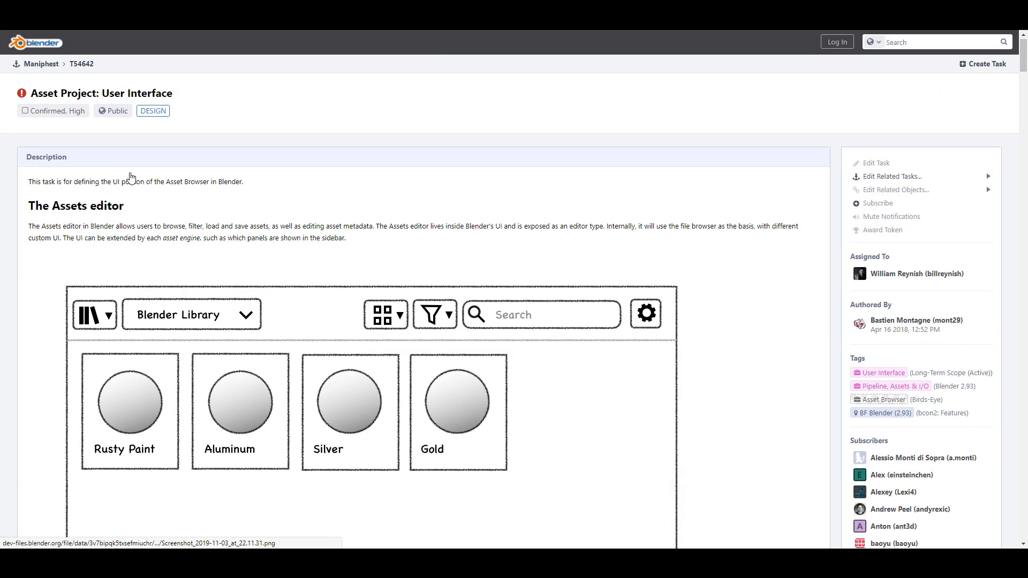
scroll(down, 3)
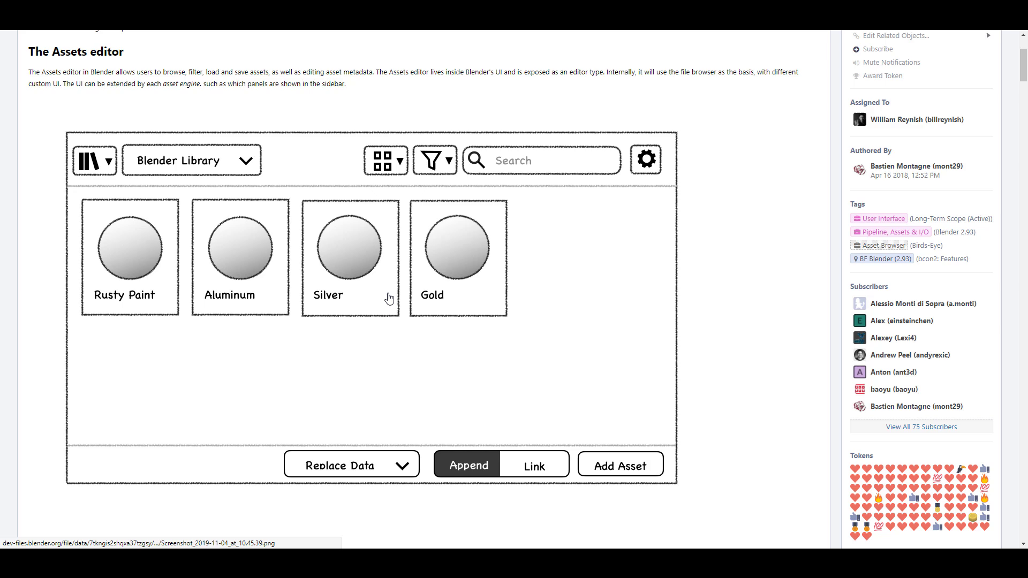
scroll(down, 3)
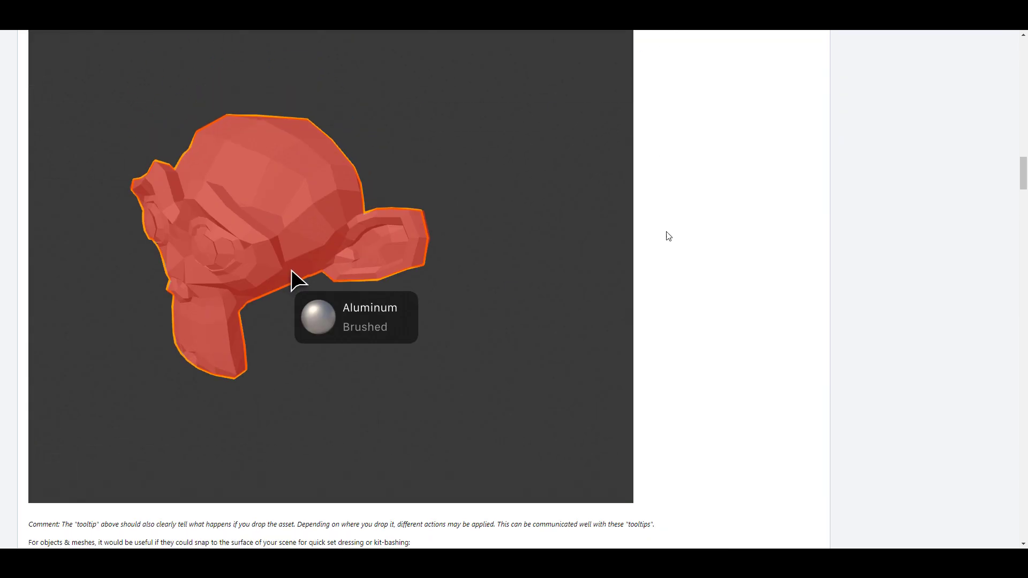
mouse_move(688, 32)
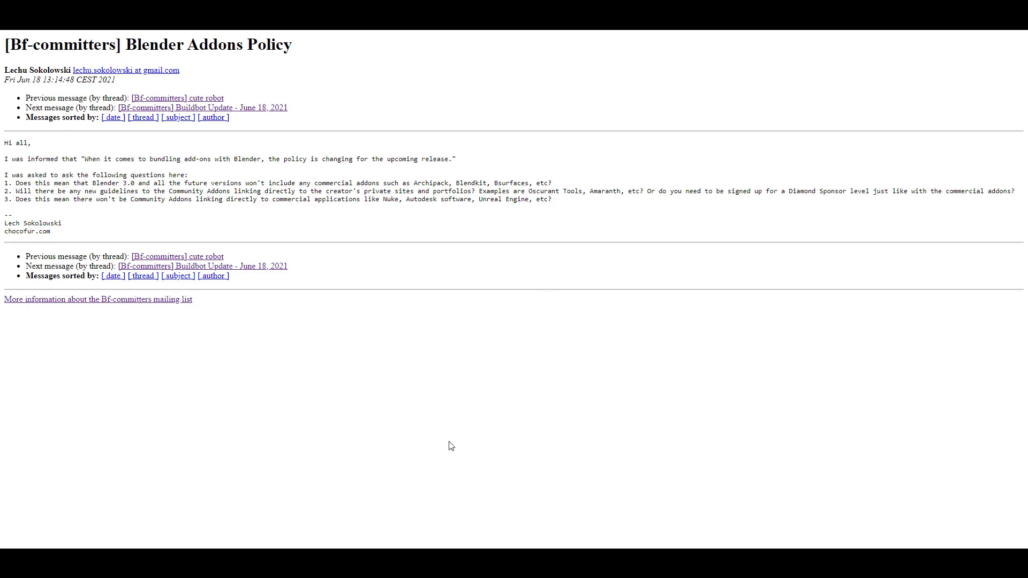
mouse_move(393, 86)
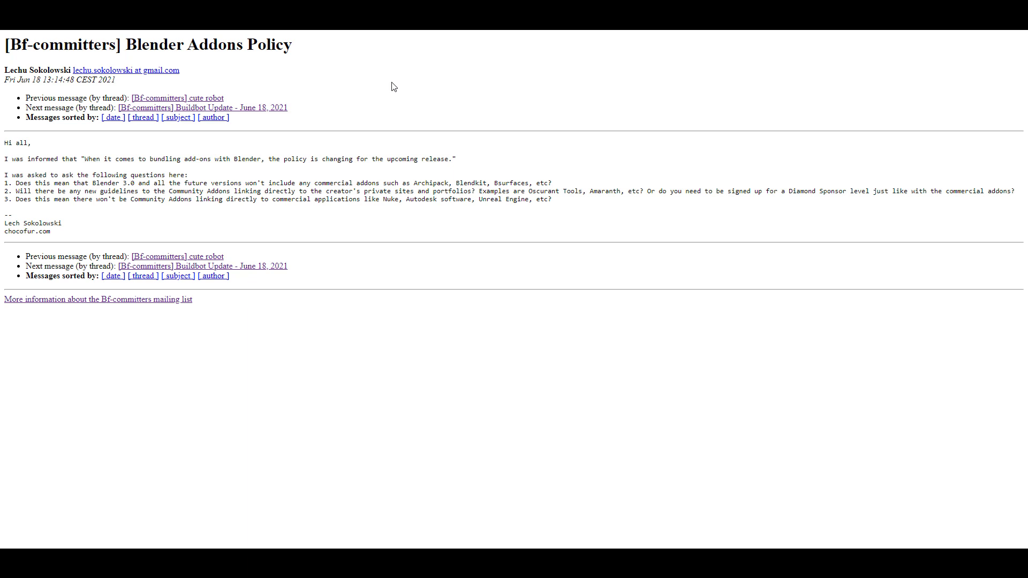
mouse_move(526, 366)
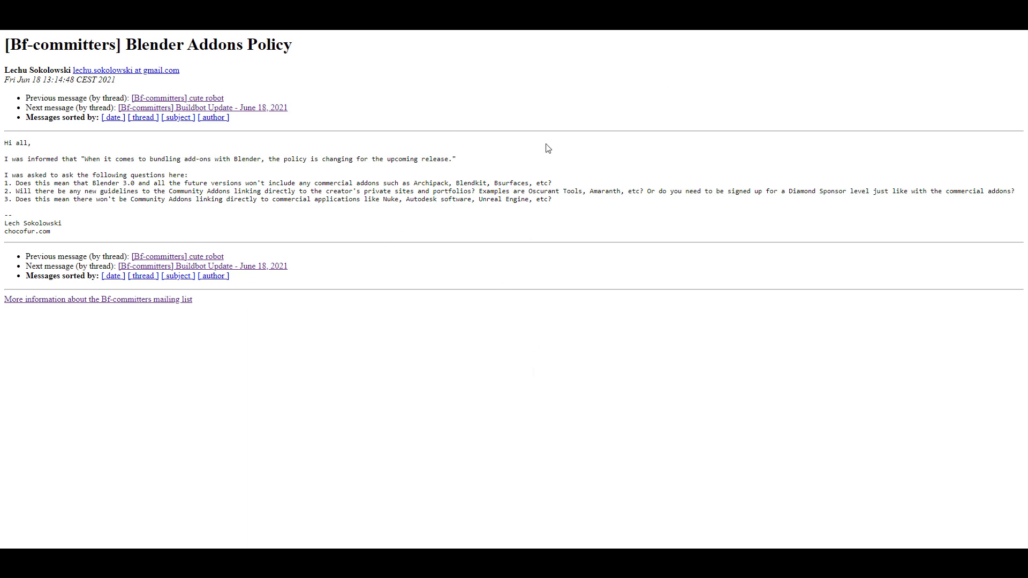
mouse_move(588, 57)
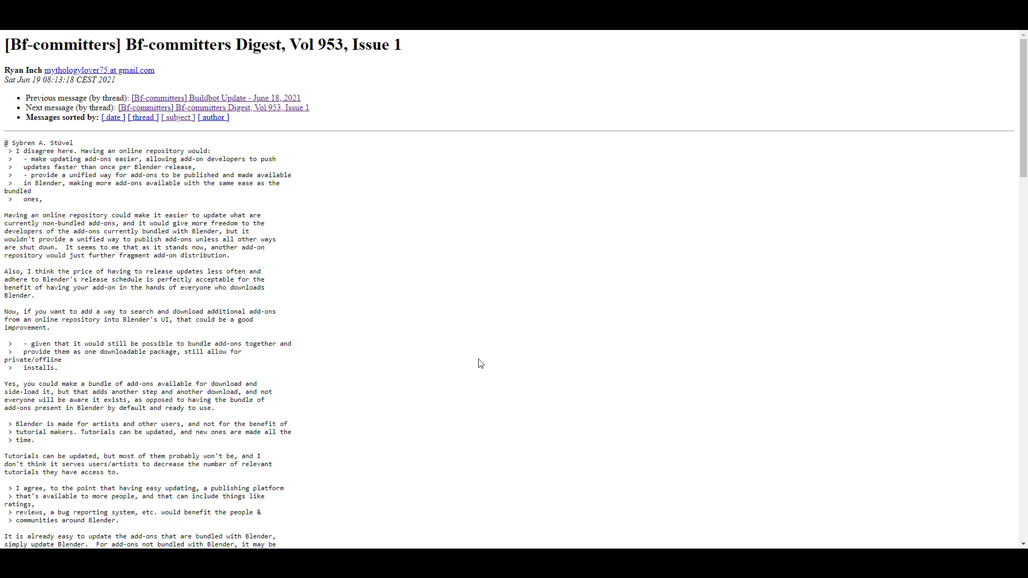
mouse_move(379, 364)
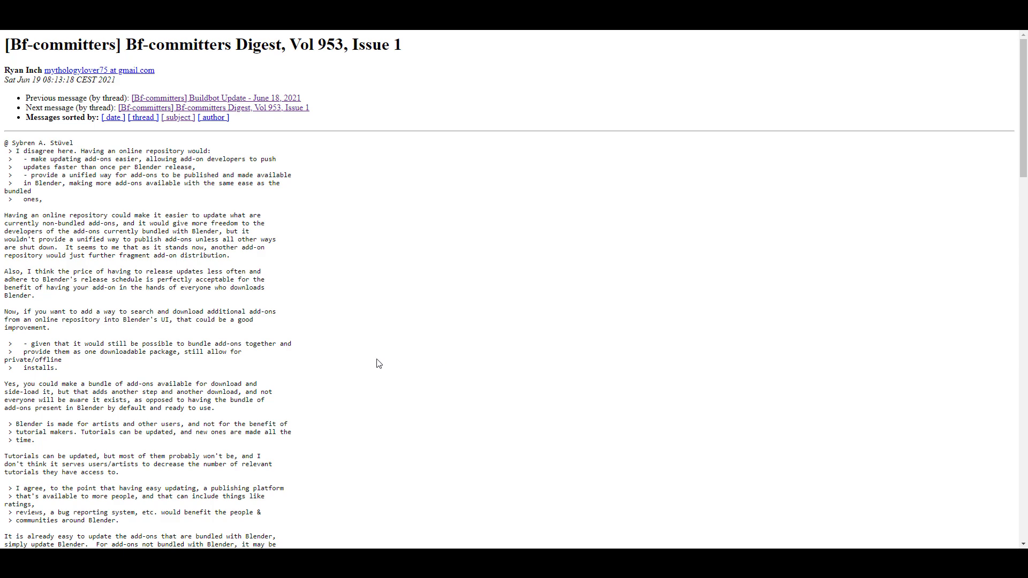
Step: Scroll through Ryan Inch's Bf-committers Digest Vol 953 Issue 1 reply after the Addons Policy post
scroll(down, 3)
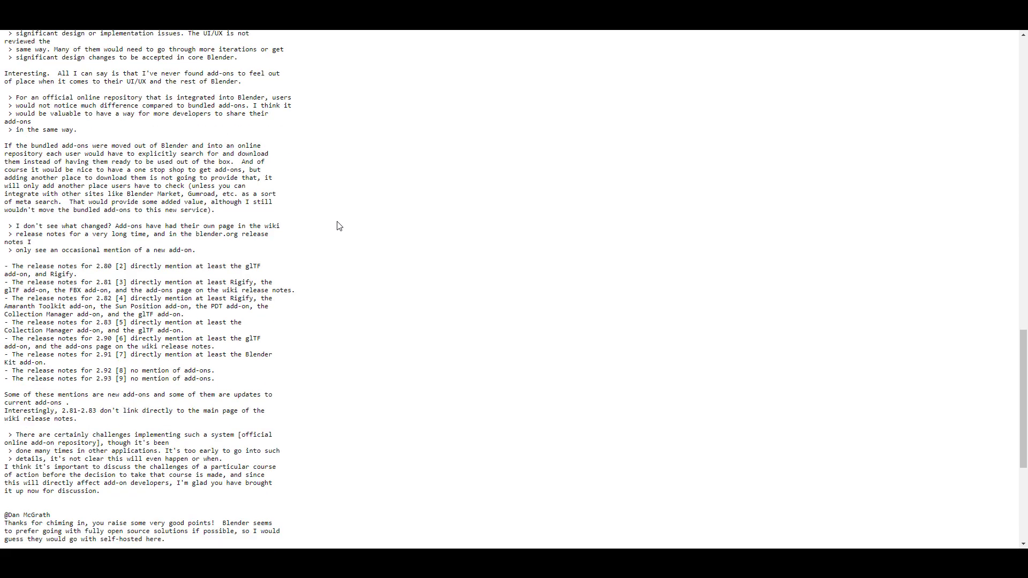
scroll(down, 3)
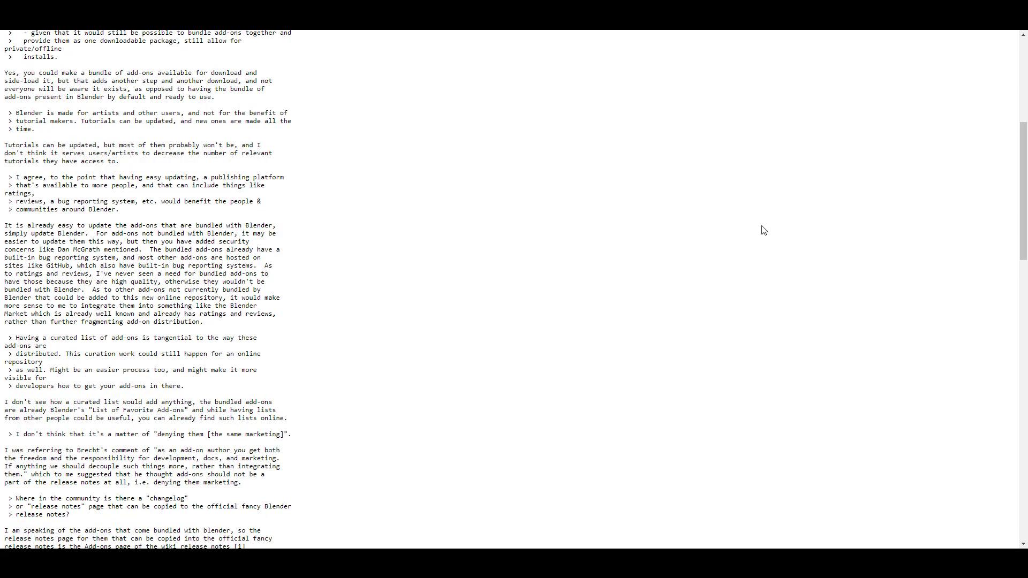
mouse_move(779, 49)
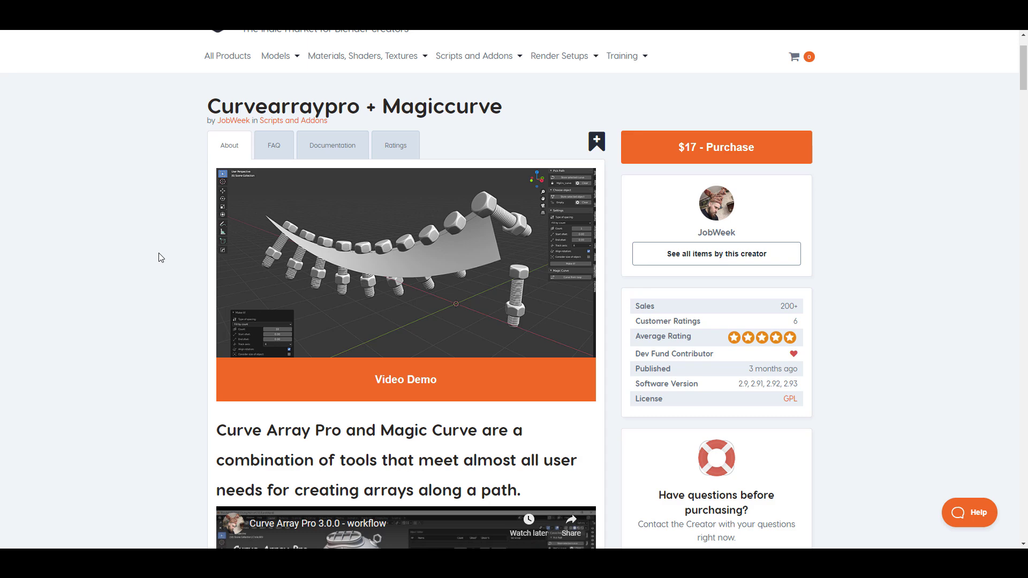
Step: Browse the Curve Array Pro + Magic Curve page's feature description and main function videos
scroll(down, 3)
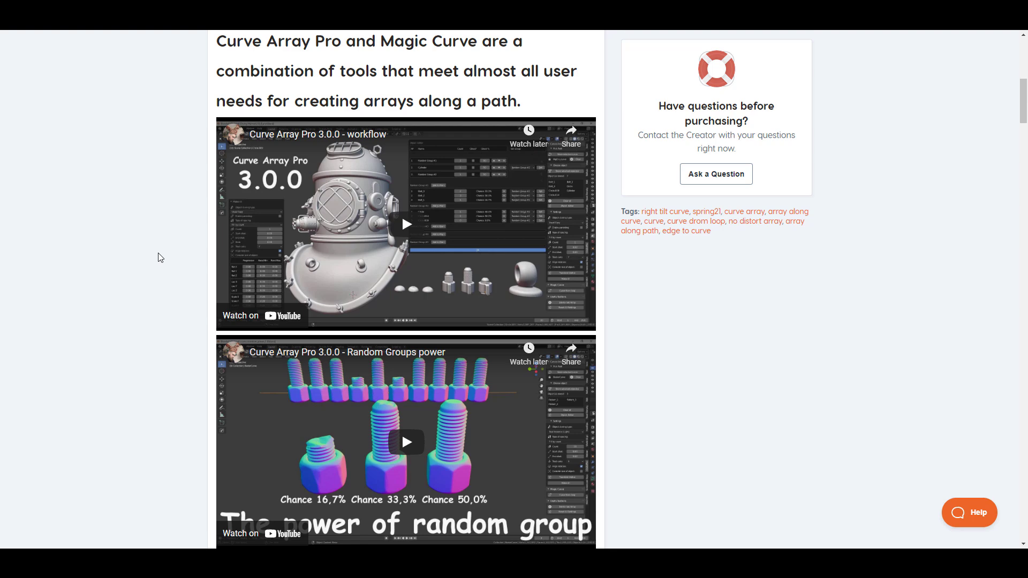
scroll(up, 3)
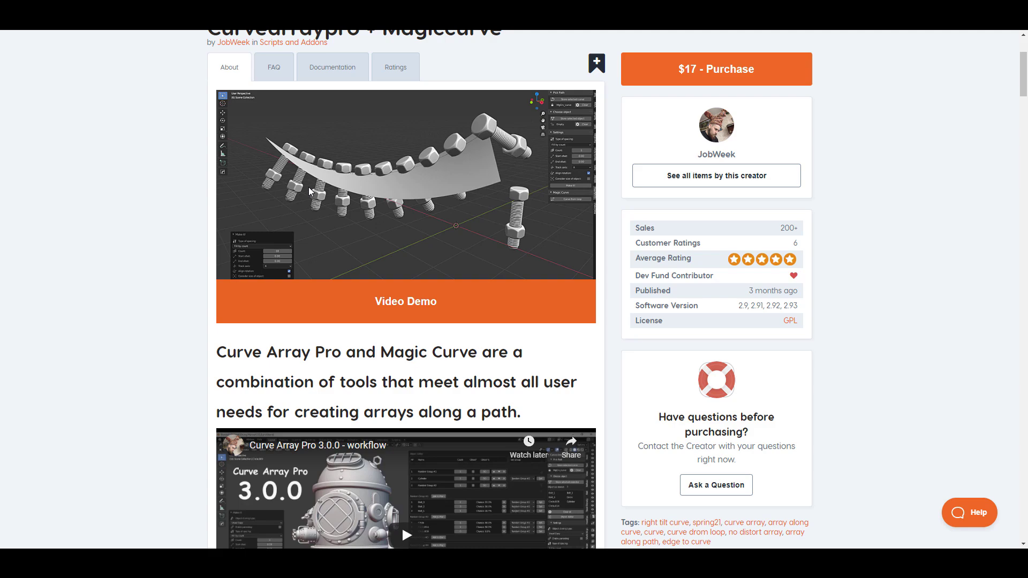
scroll(down, 3)
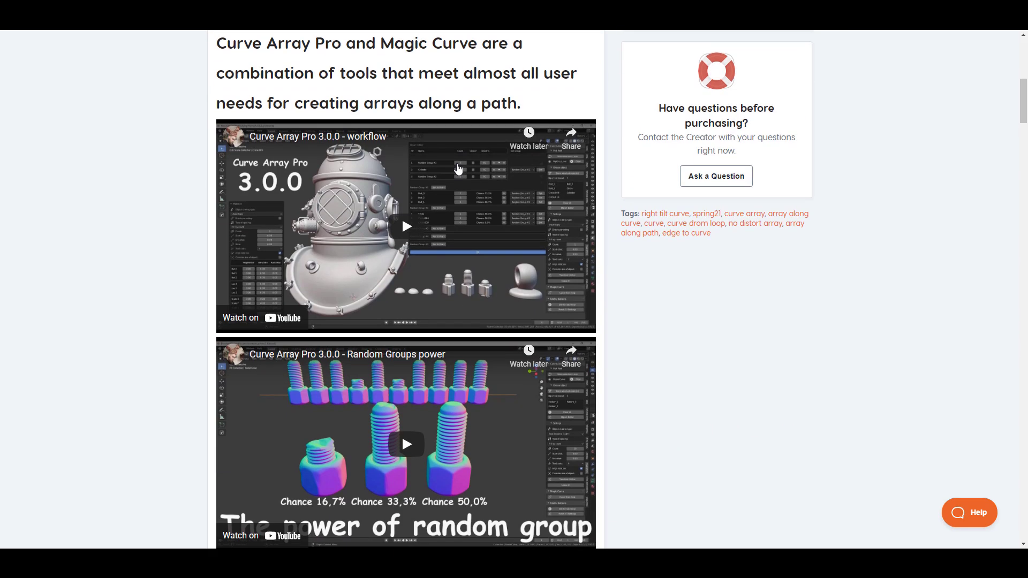
scroll(down, 3)
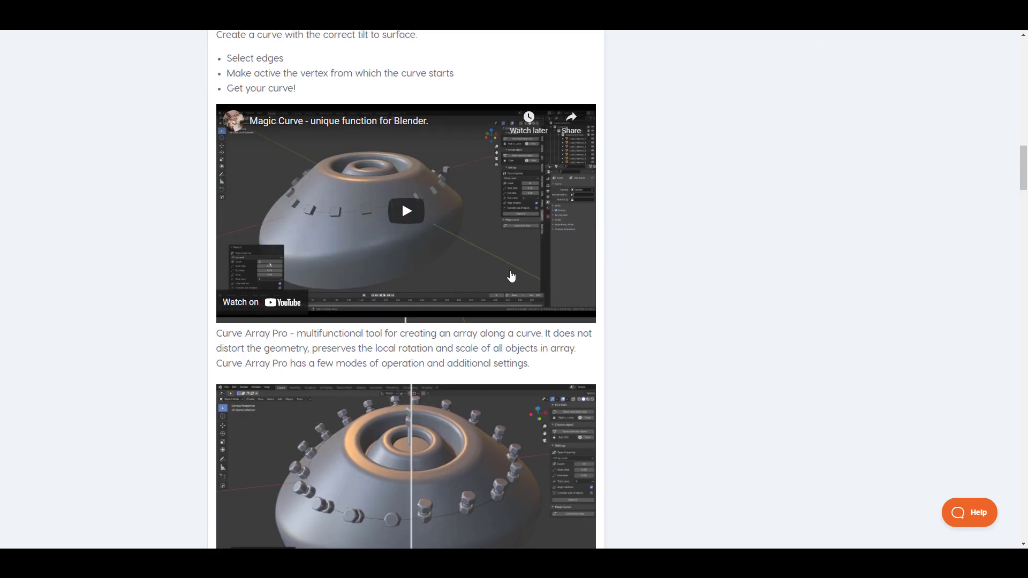
scroll(down, 3)
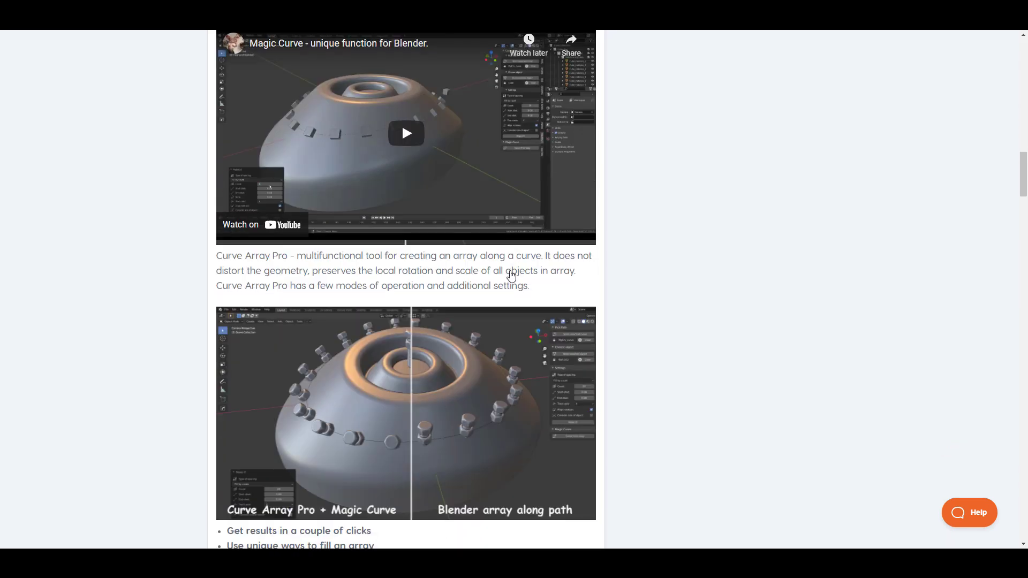
scroll(down, 3)
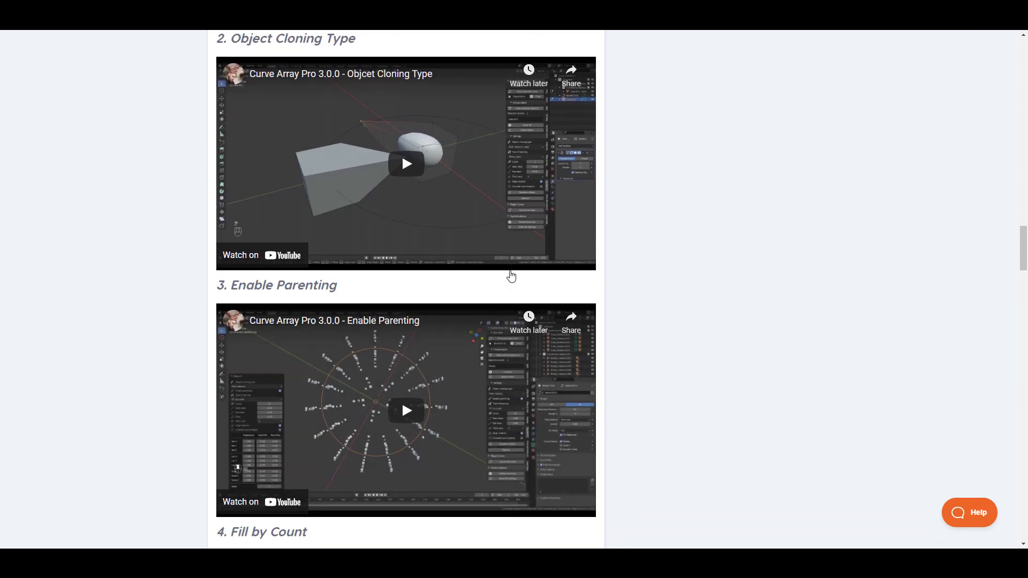
scroll(down, 3)
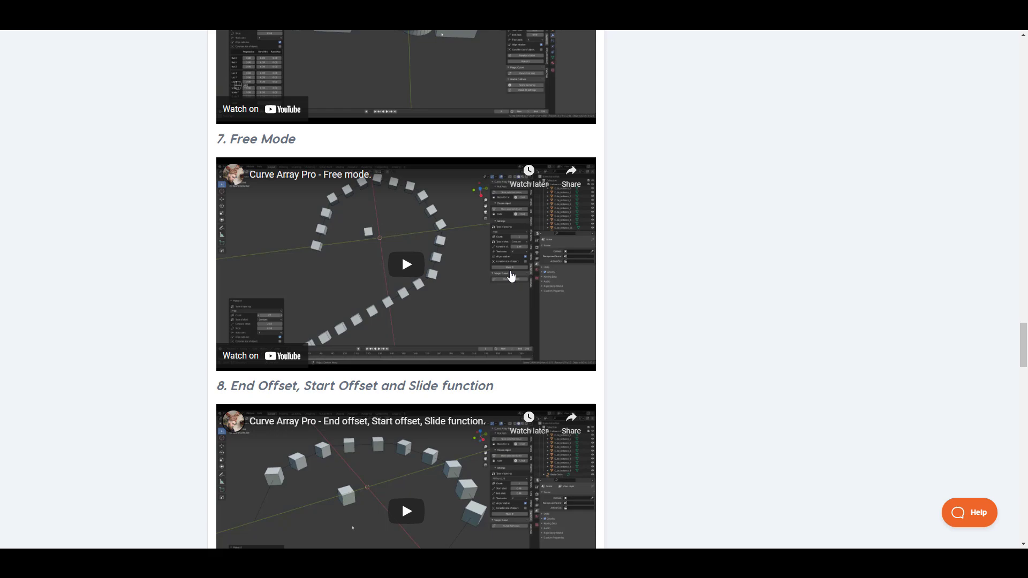
scroll(down, 3)
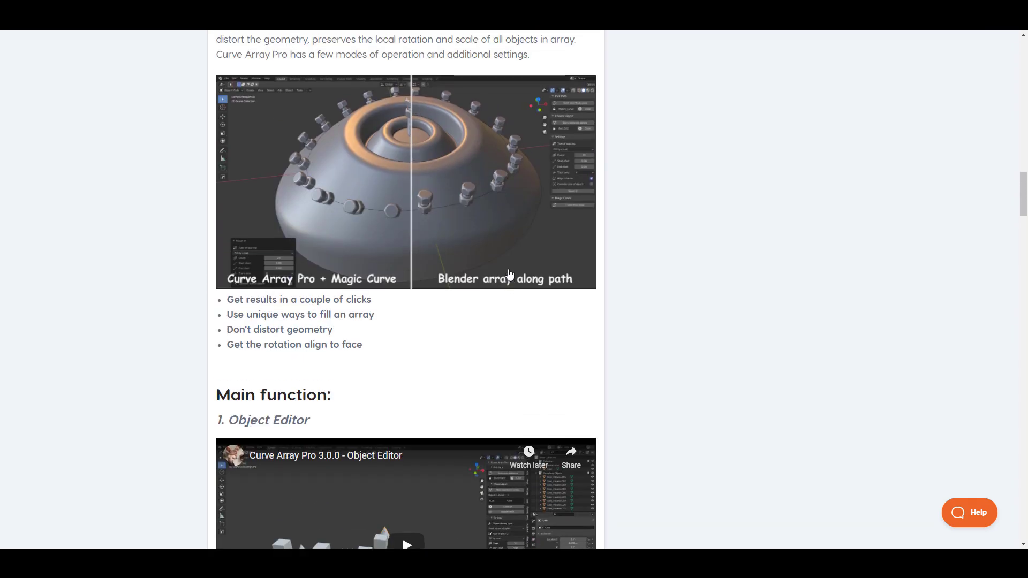
scroll(down, 3)
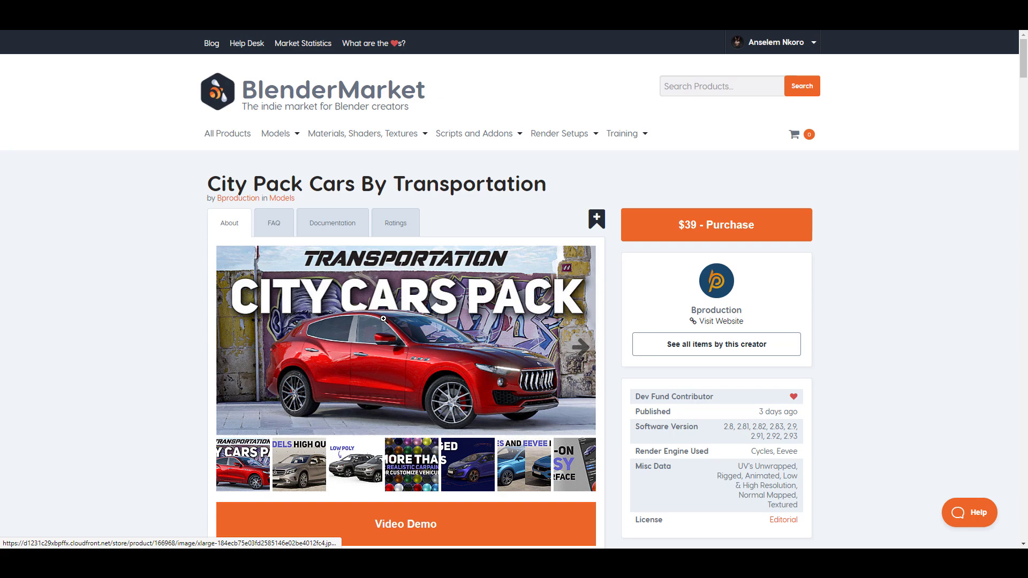
mouse_move(446, 309)
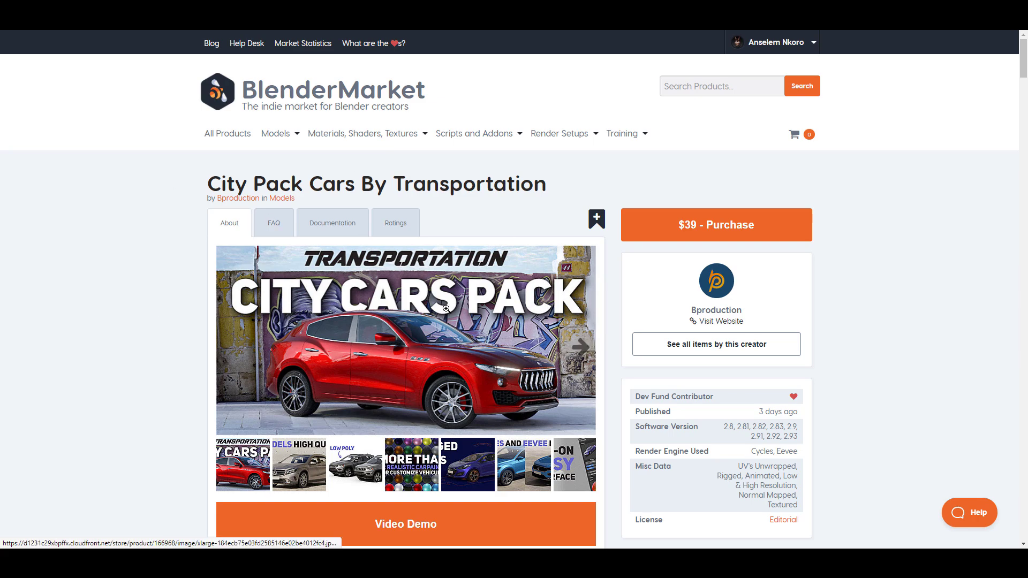
Step: Browse the City Pack Cars and Car Transportation pages down to the Vehicle and Car 3D grid
scroll(down, 3)
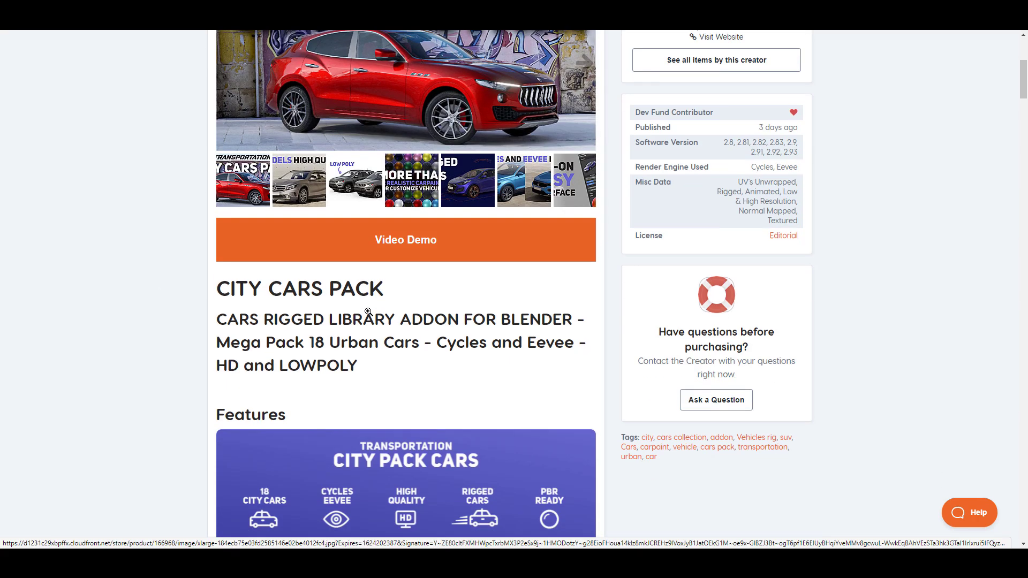
scroll(down, 3)
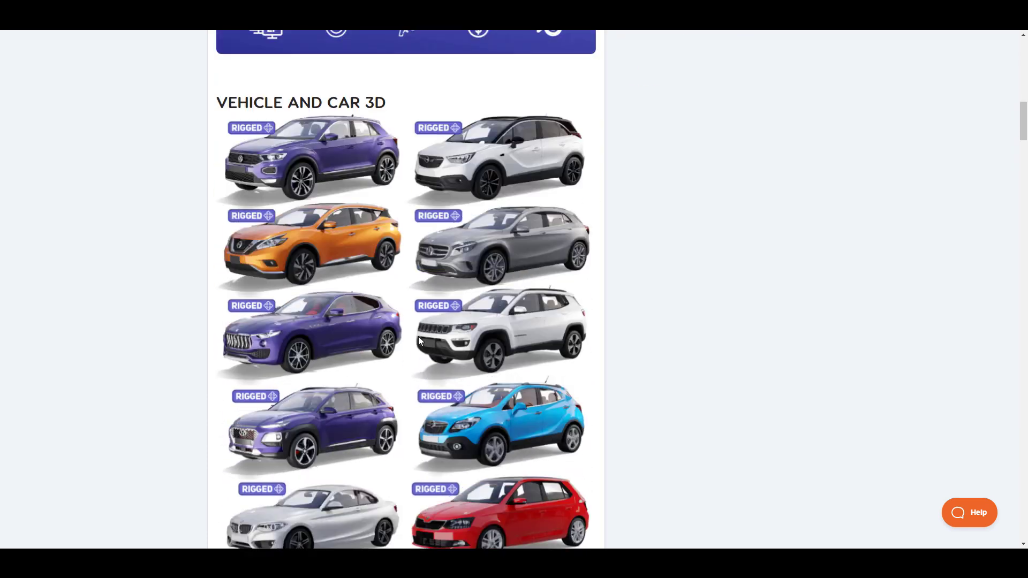
scroll(down, 3)
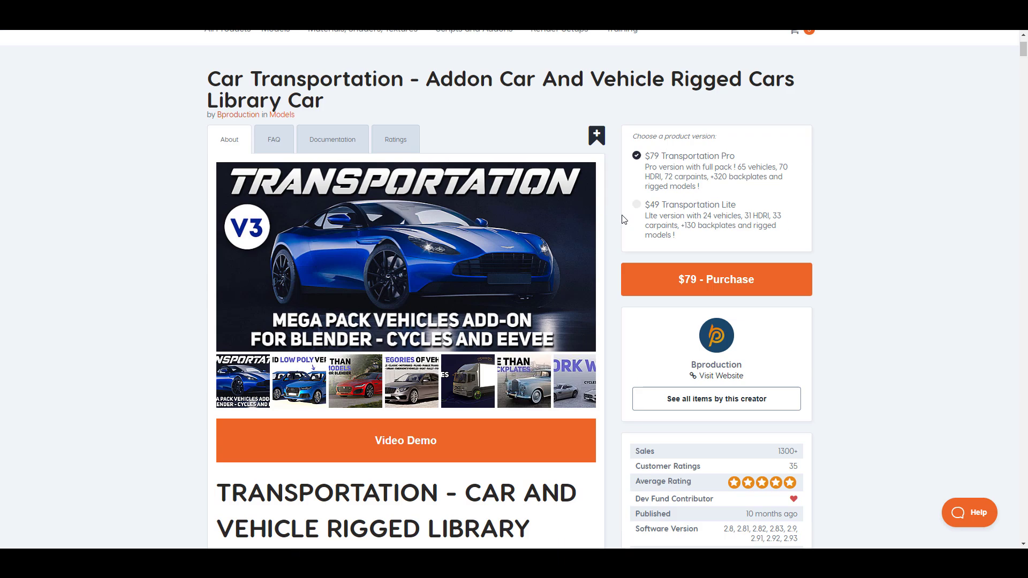
scroll(down, 3)
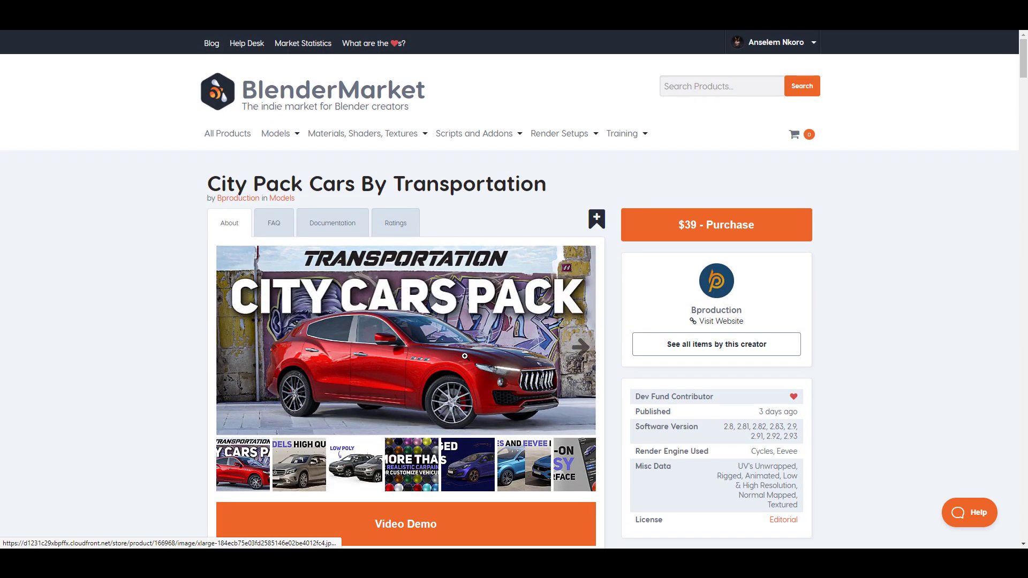
scroll(down, 3)
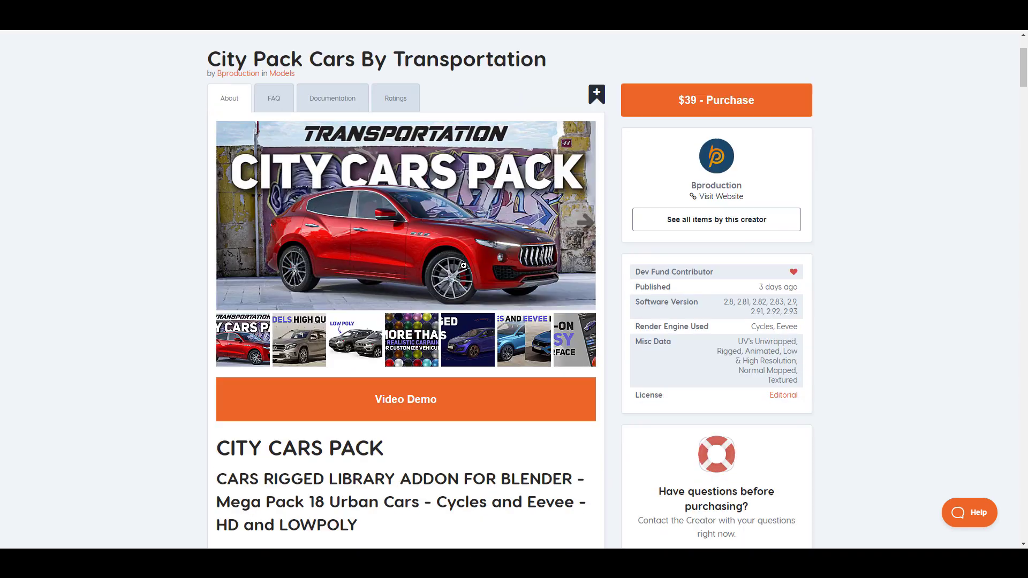
scroll(down, 3)
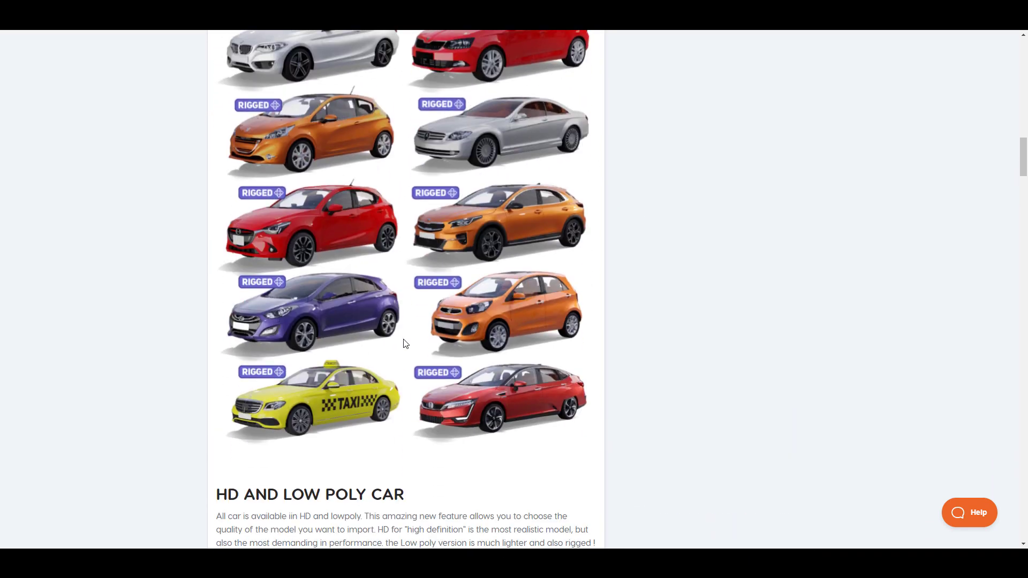
scroll(up, 3)
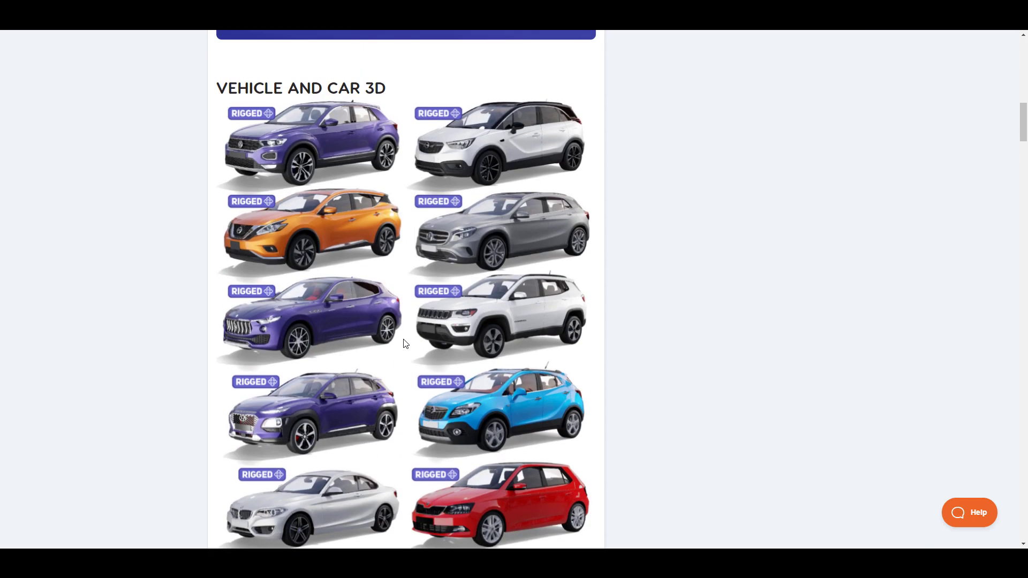
scroll(down, 3)
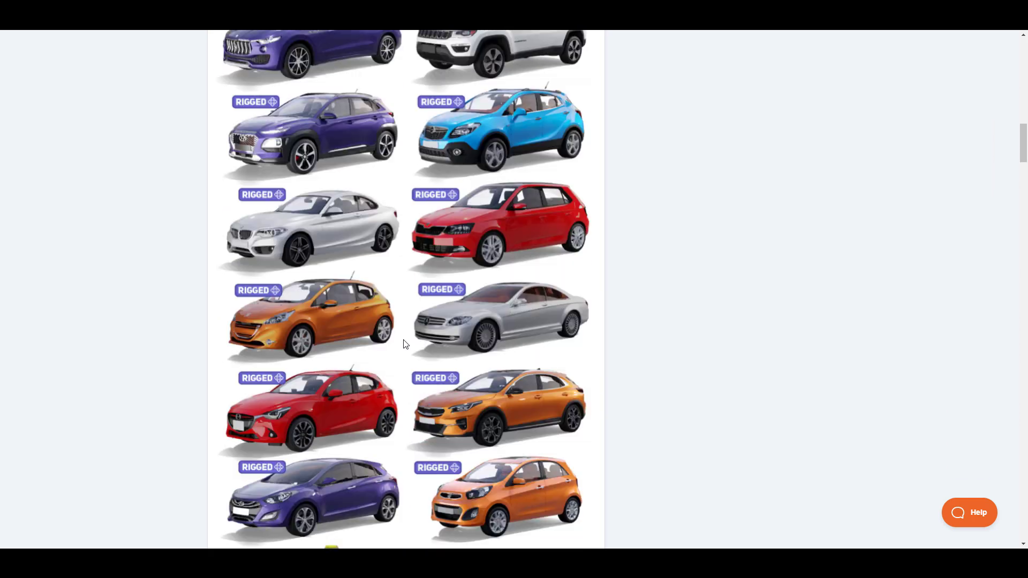
scroll(up, 3)
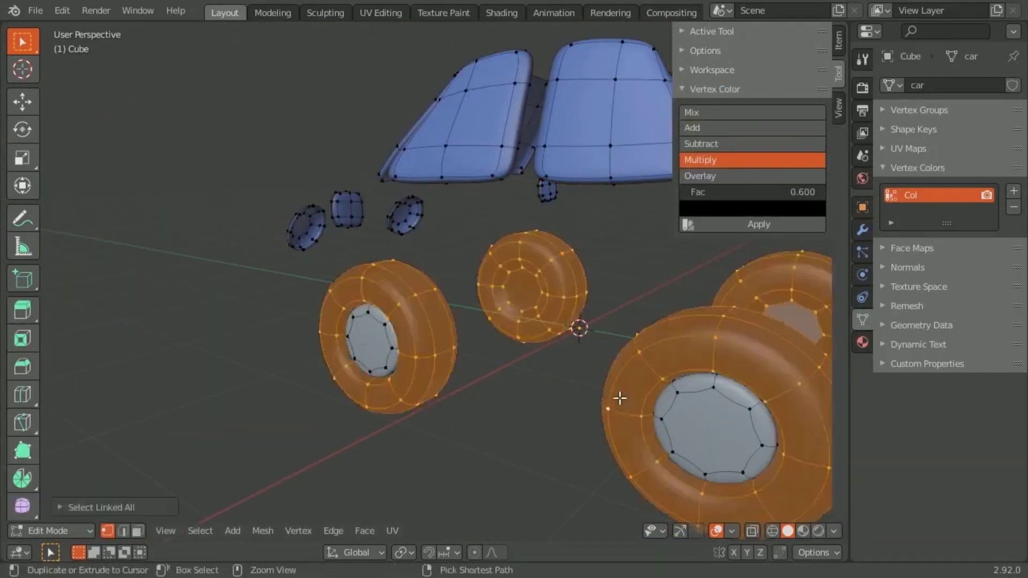
Step: Show the car mesh in Edit Mode with the Vertex Color panel at Multiply, Fac 0.600
click(48, 531)
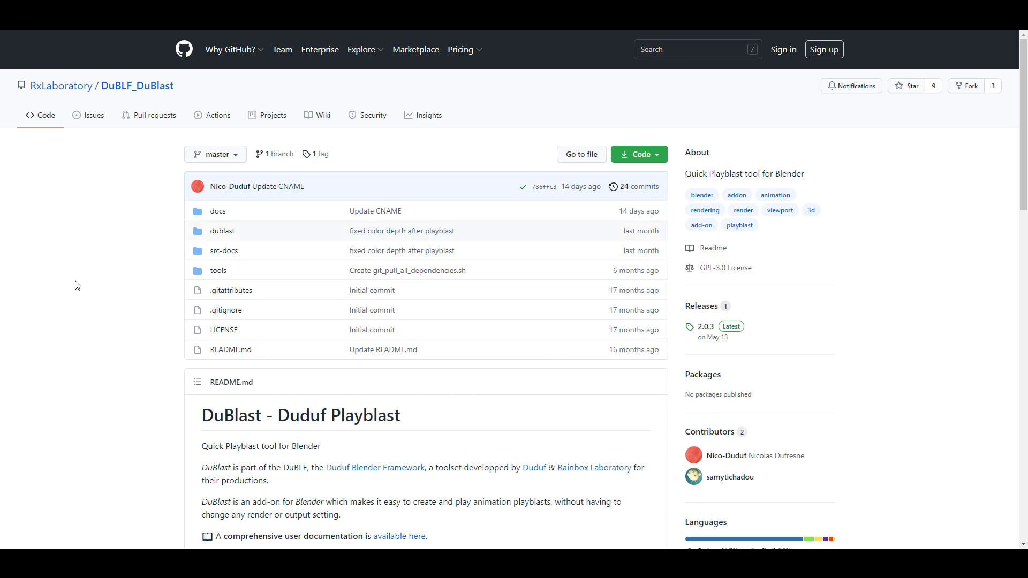
Step: Read the RxLaboratory DuBLF_DuBlast README down to its Screenshots section
scroll(down, 3)
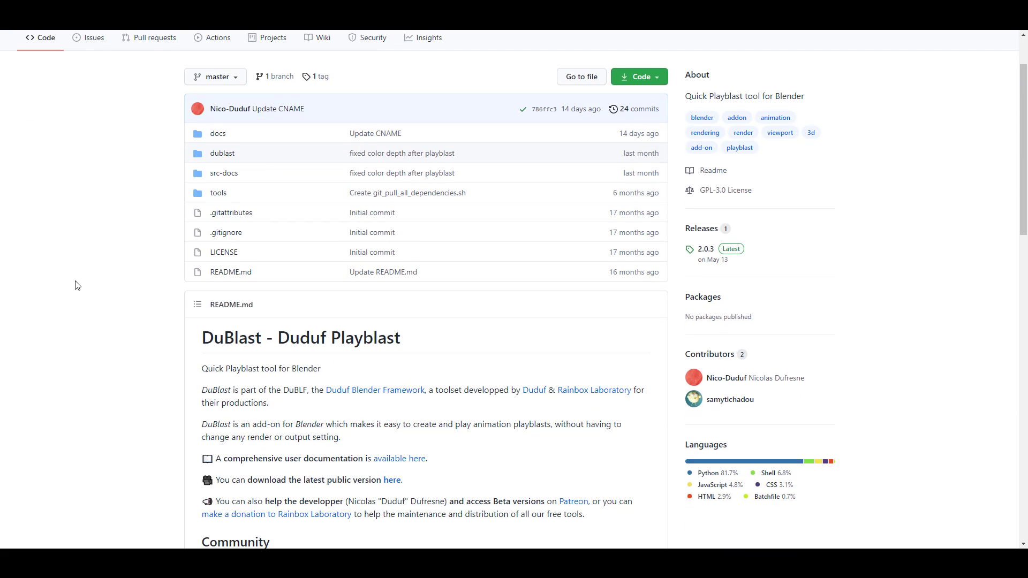
scroll(down, 3)
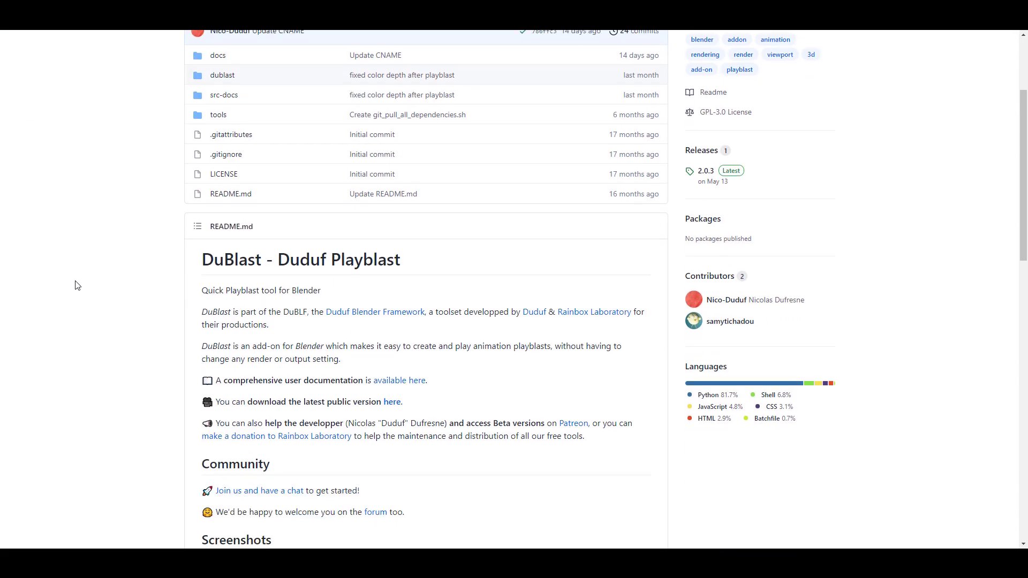
scroll(down, 3)
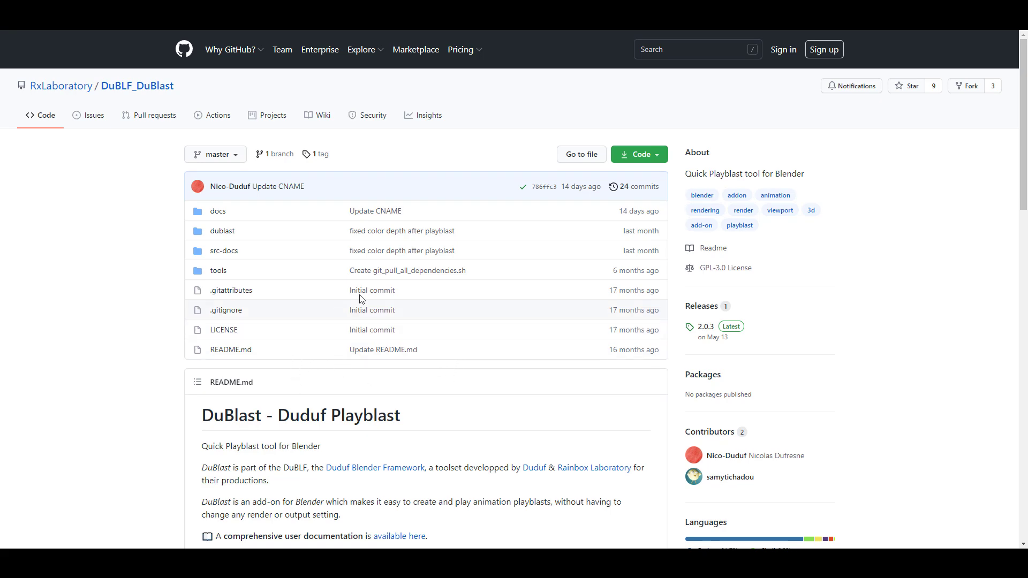
scroll(down, 3)
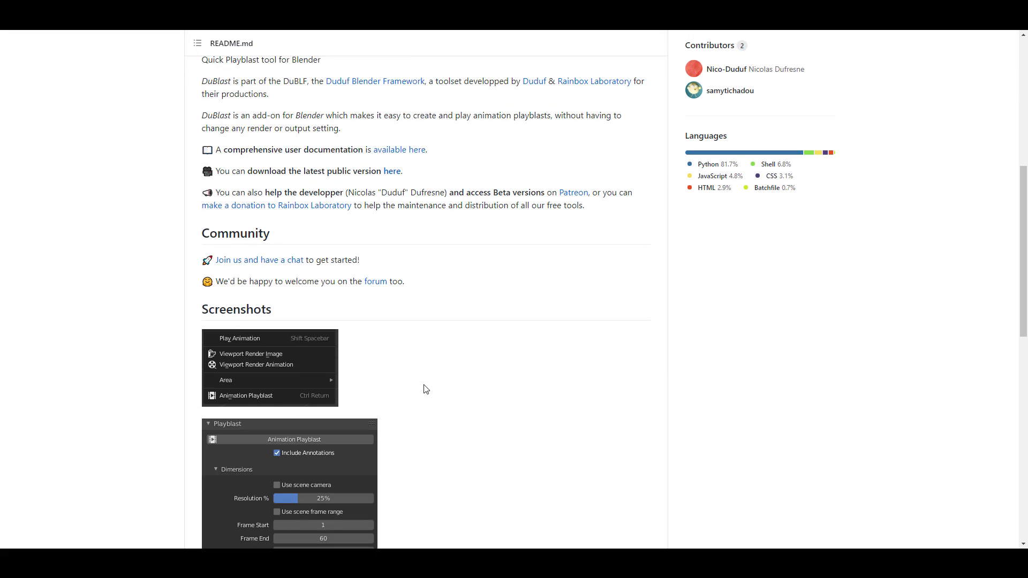
scroll(down, 3)
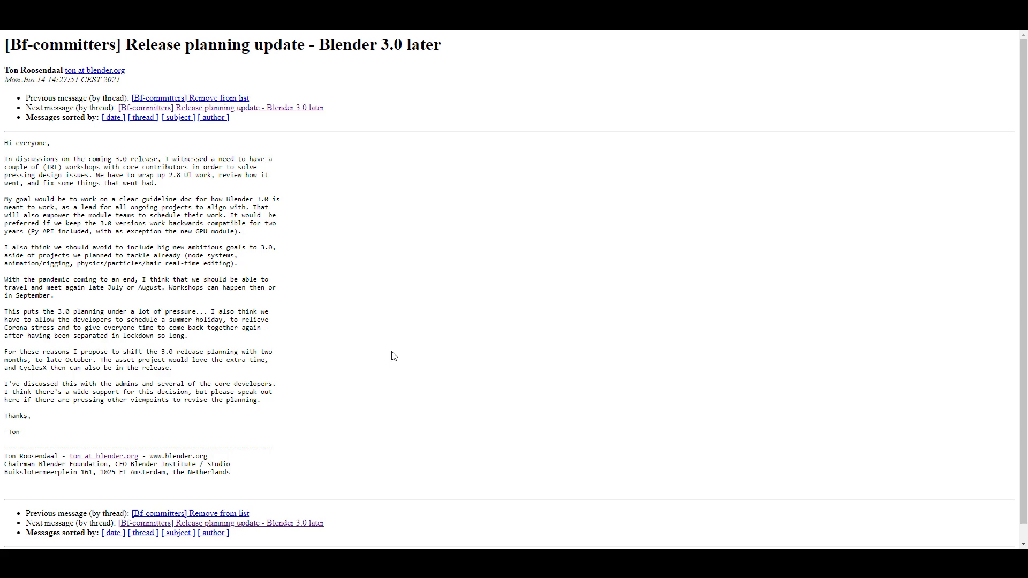
mouse_move(308, 60)
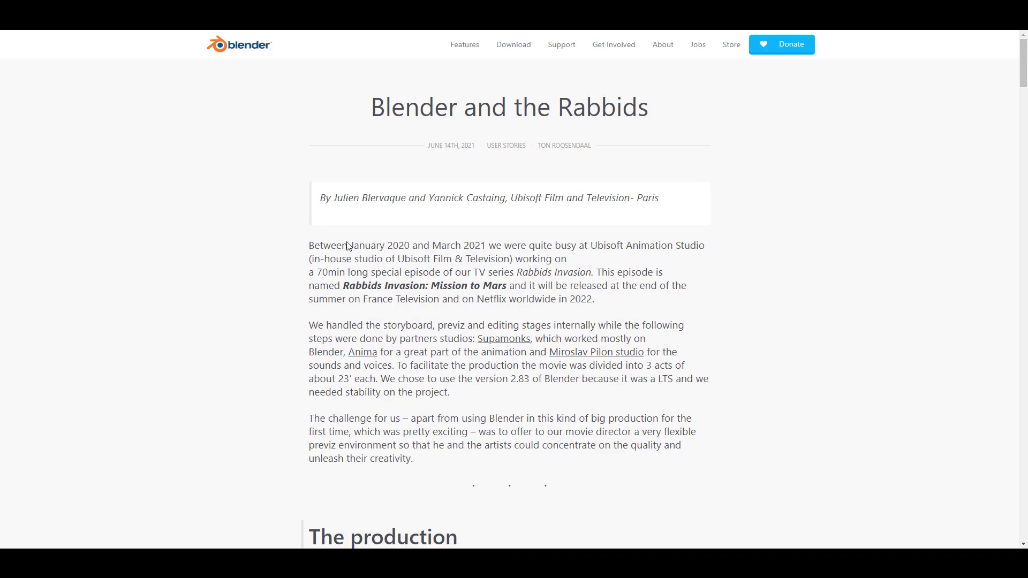
Step: Skim the Blender and the Rabbids story and the Asset Creation Pipeline Design blog post
scroll(down, 3)
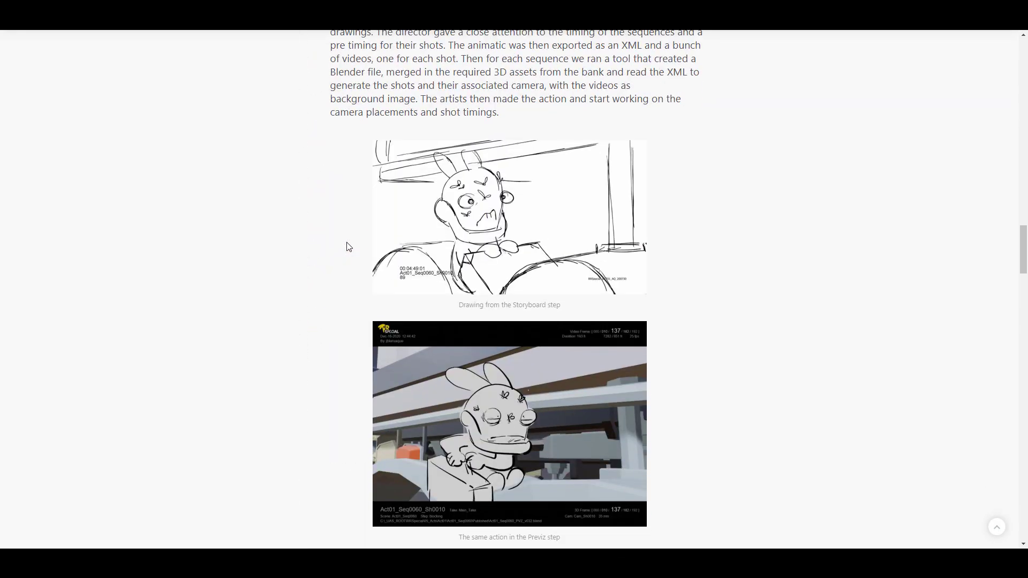
scroll(down, 3)
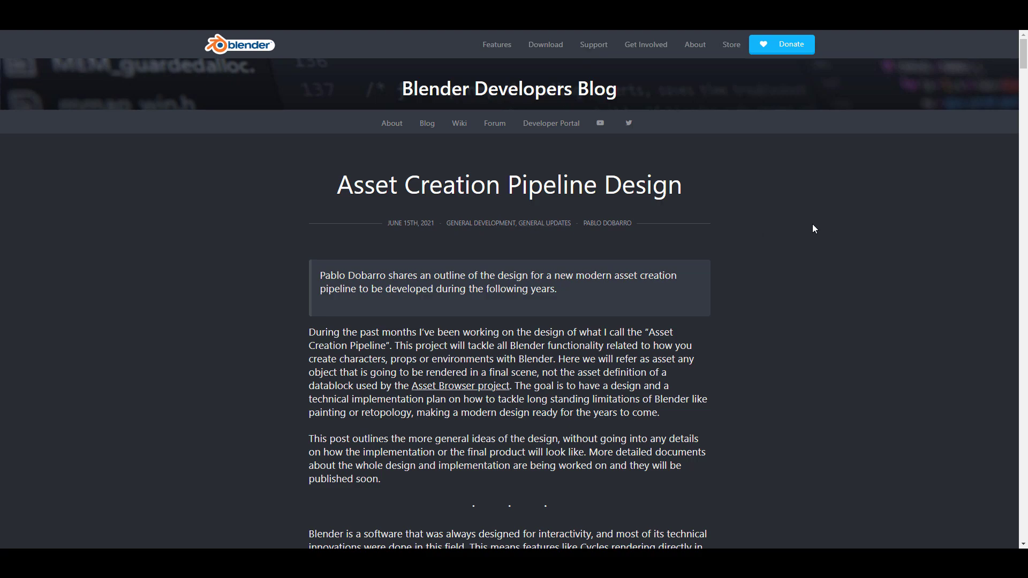
scroll(down, 3)
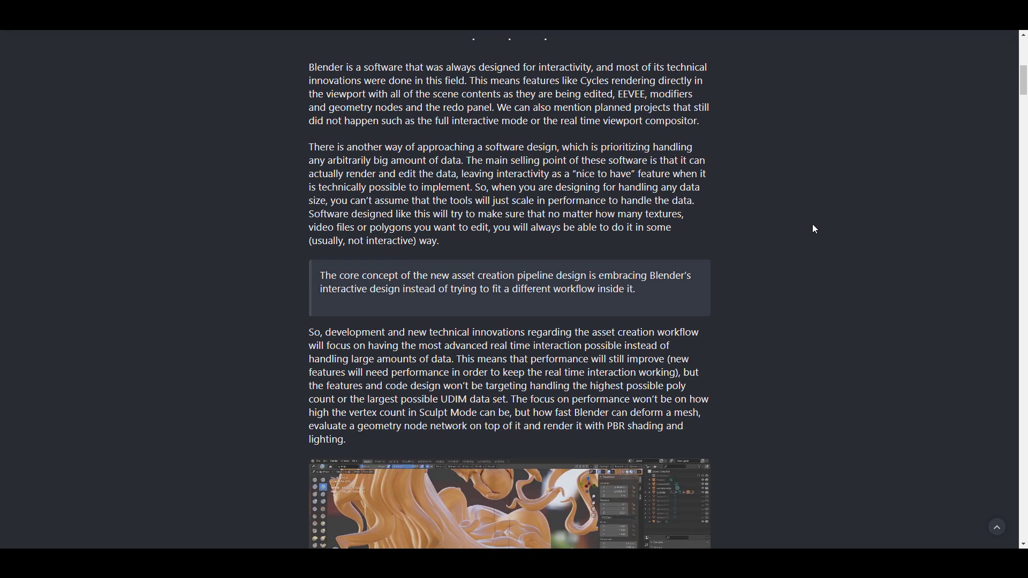
scroll(down, 3)
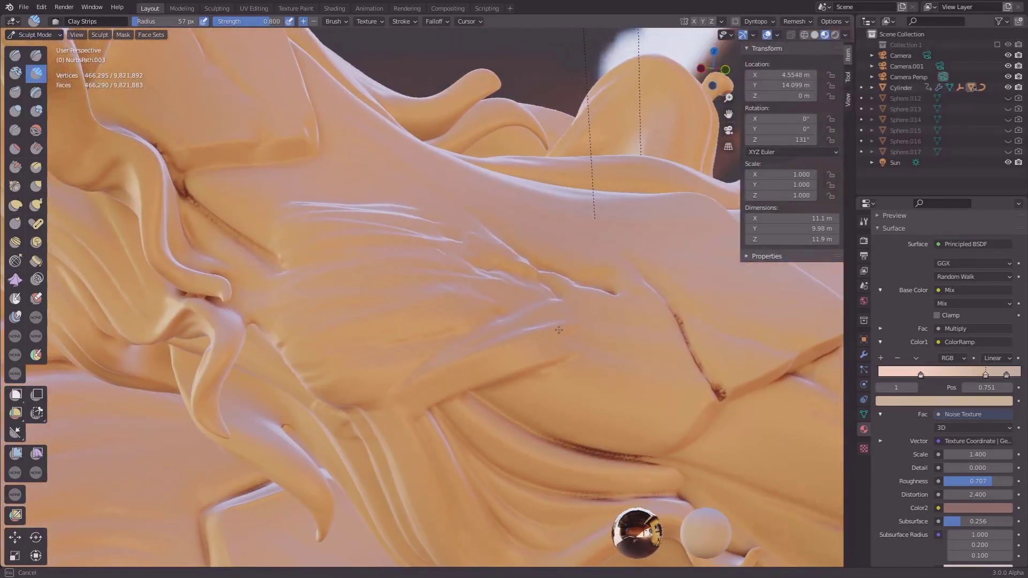
Step: Drag a Clay Strips stroke to add a clay ridge across the orange surface
drag(557, 330, 403, 418)
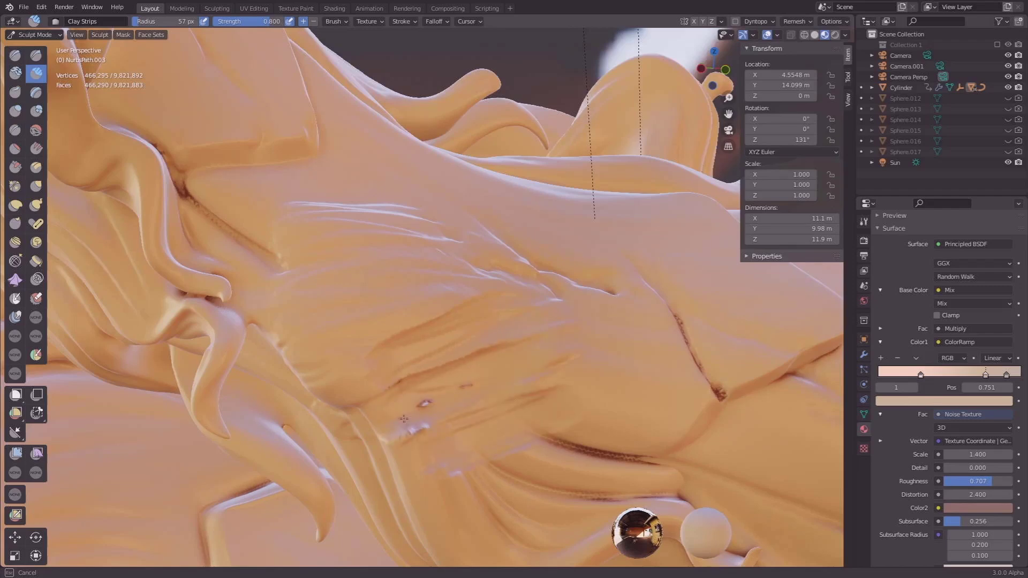